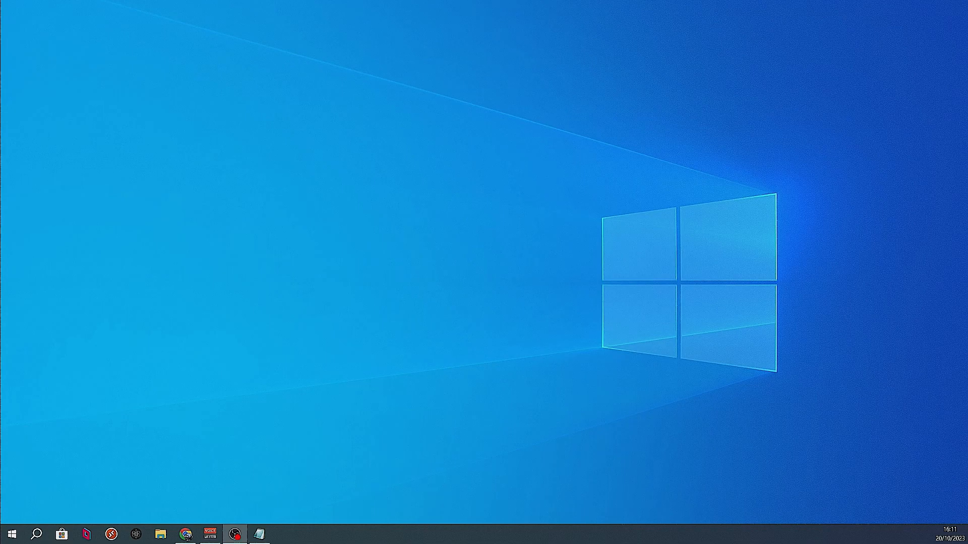
mouse_move(487, 279)
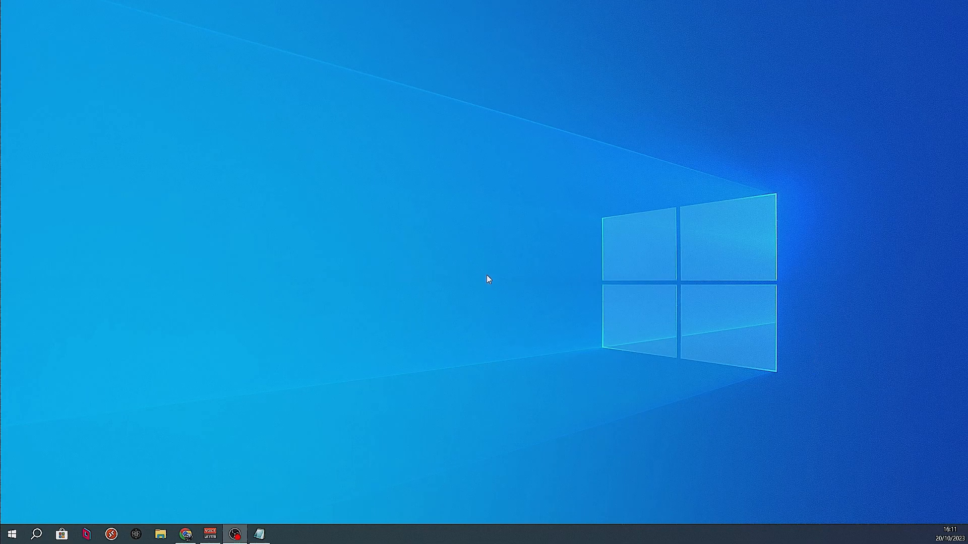
Launch AMD Software from the desktop menu and skip the welcome setup to reach Inicio.
right_click(503, 278)
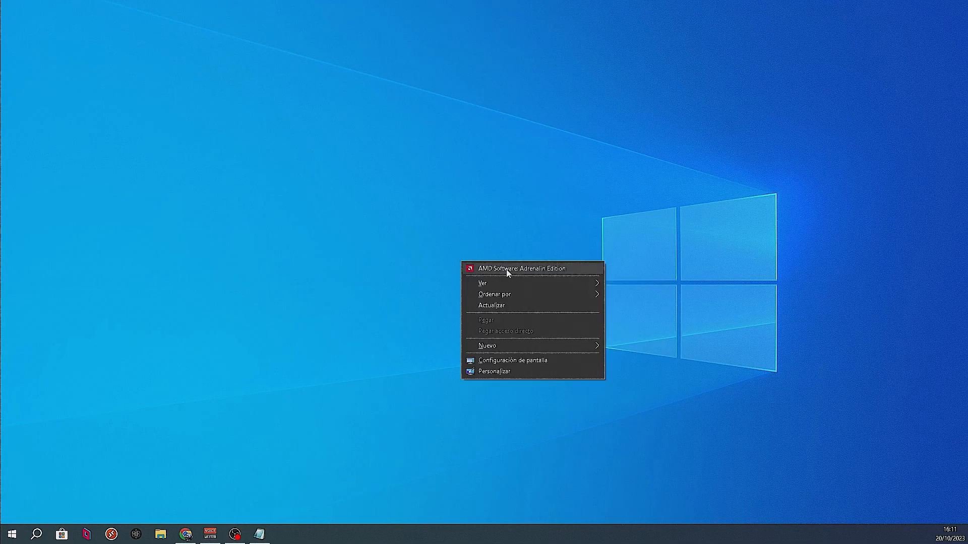
mouse_move(512, 273)
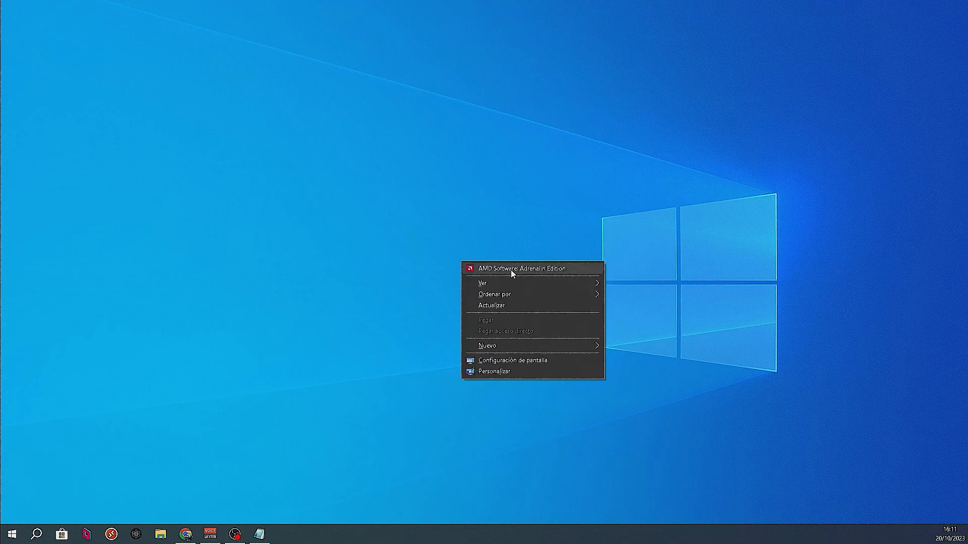
mouse_move(568, 269)
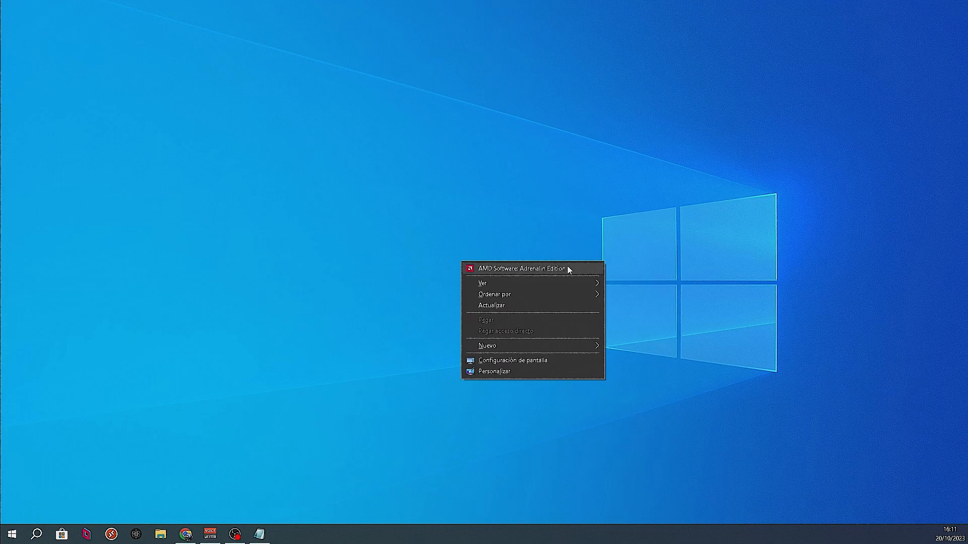
left_click(522, 313)
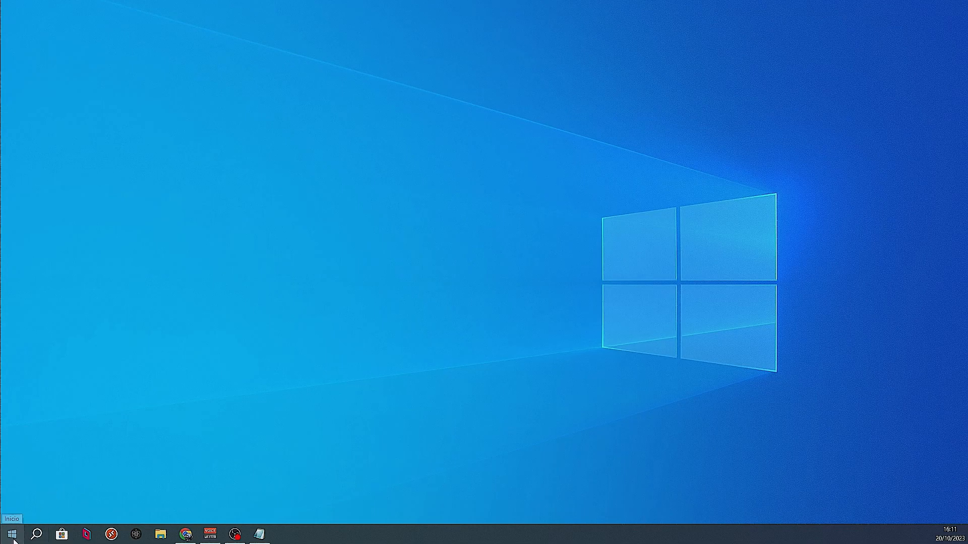
left_click(11, 534)
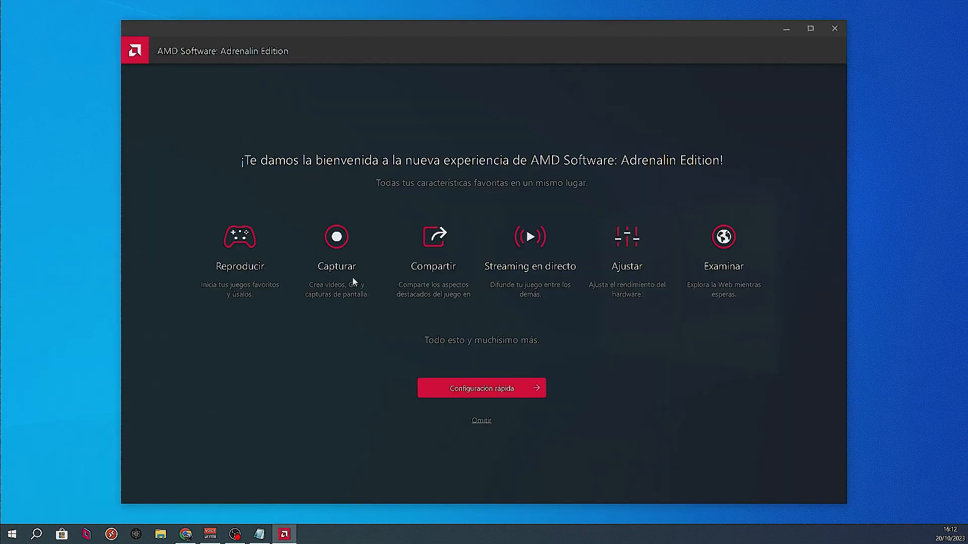
mouse_move(857, 319)
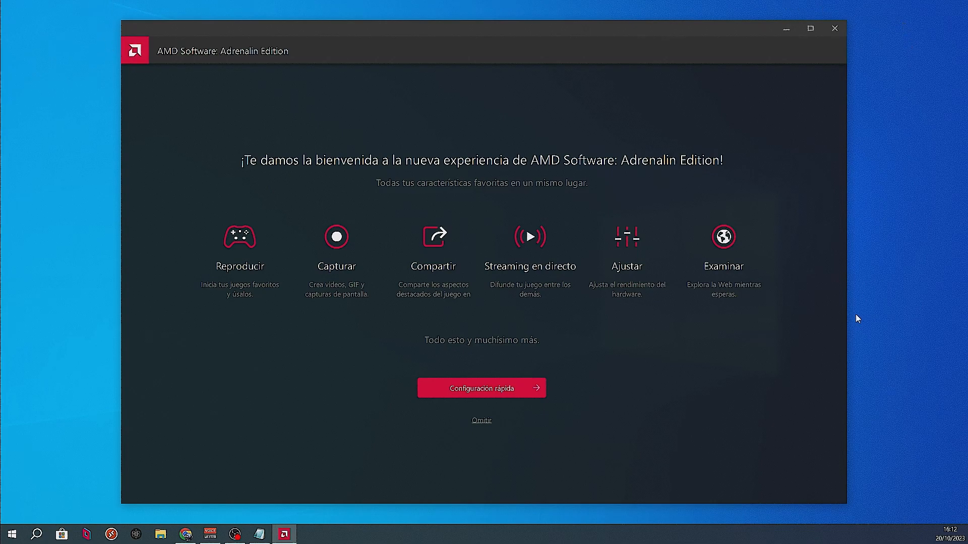
mouse_move(551, 320)
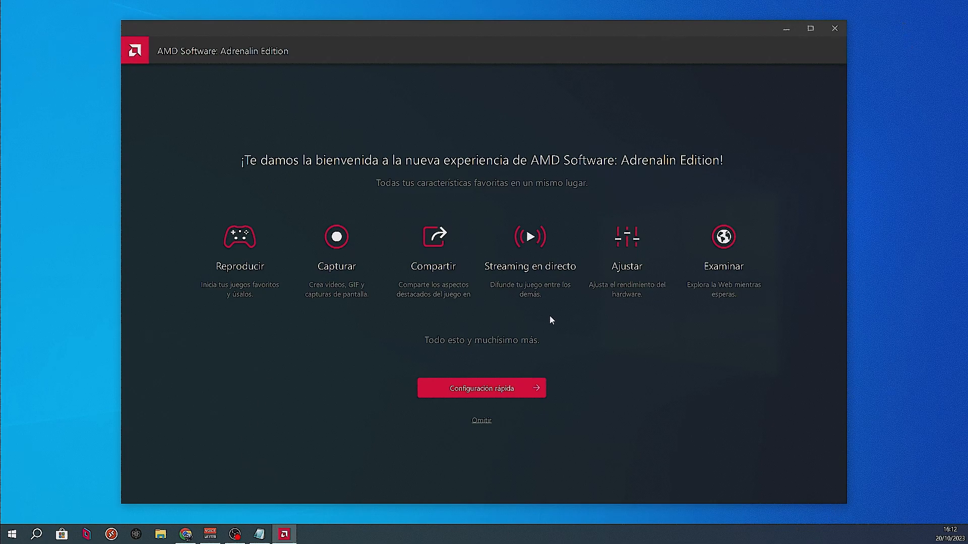
mouse_move(481, 421)
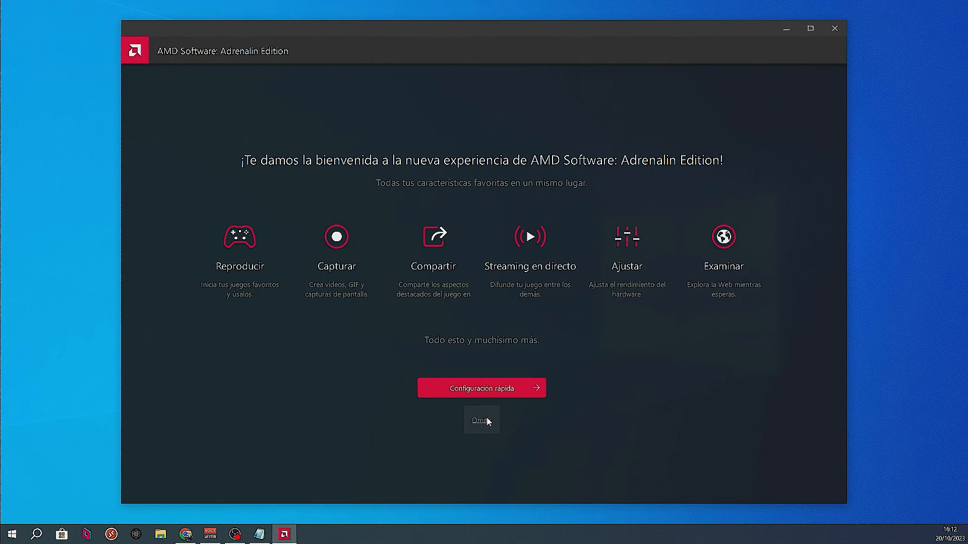
left_click(481, 420)
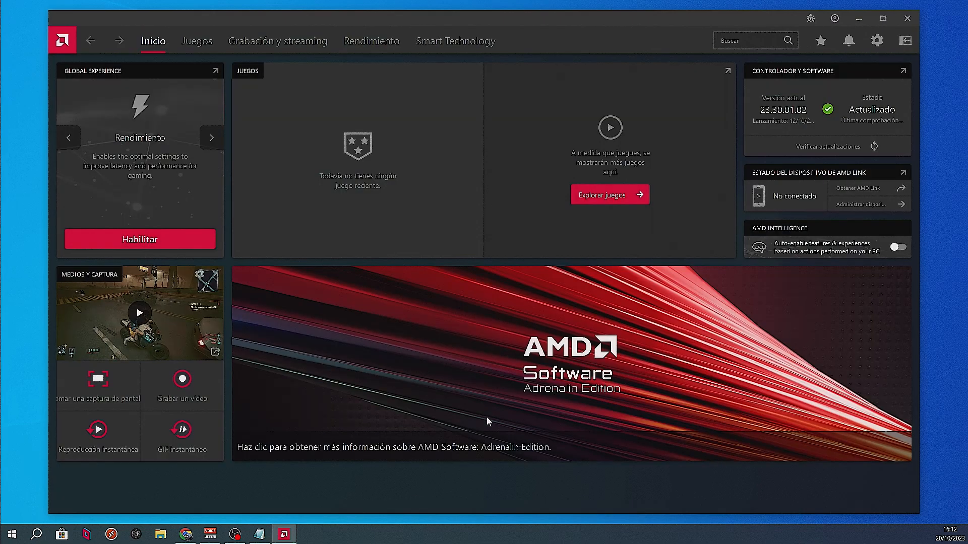
mouse_move(486, 389)
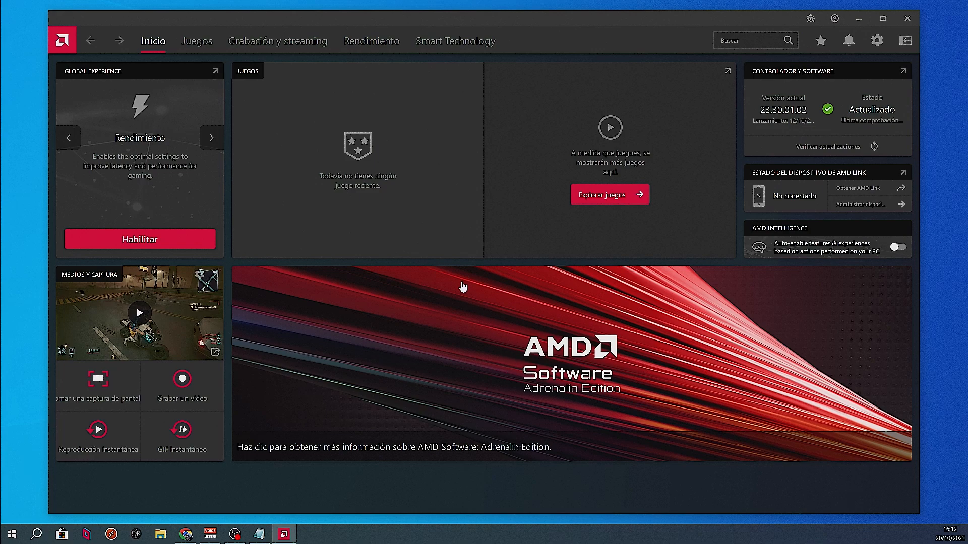
mouse_move(441, 129)
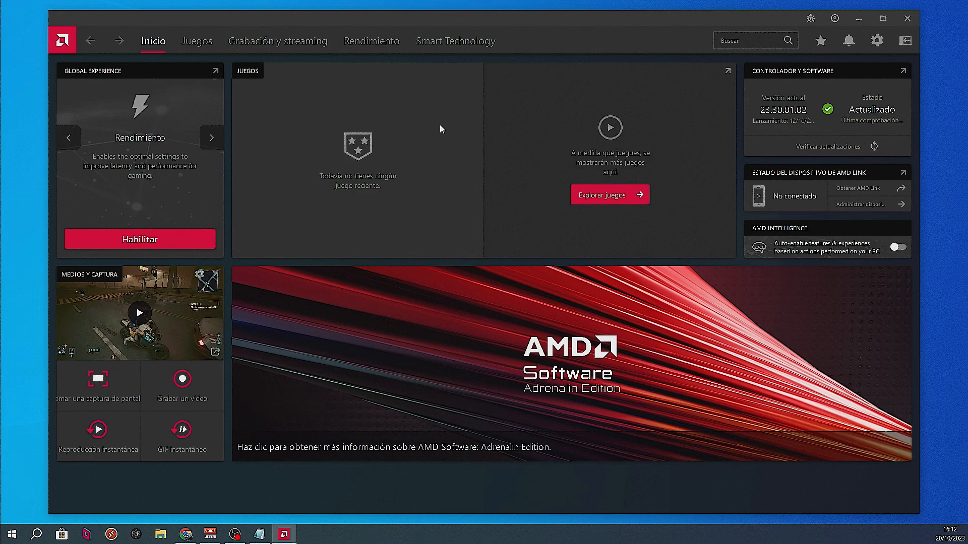
mouse_move(278, 41)
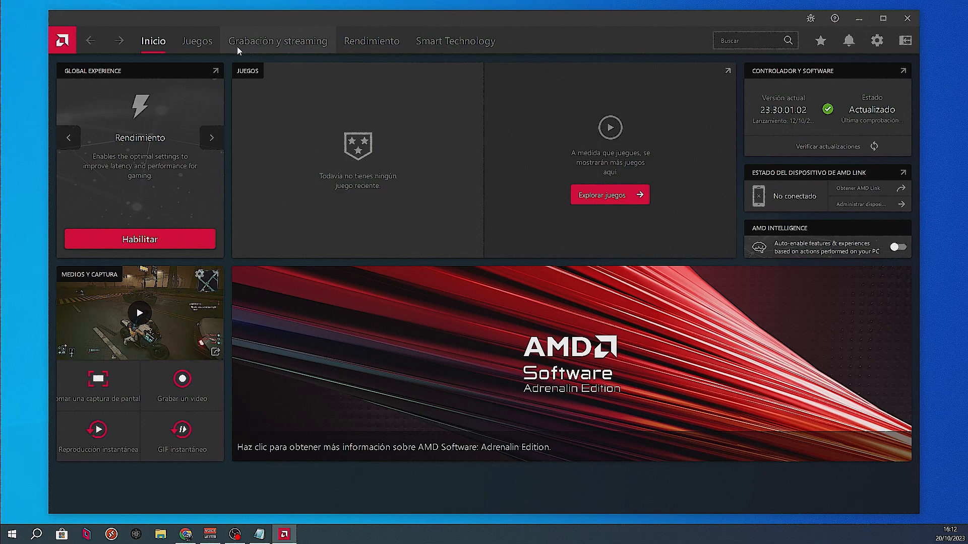
In Juegos > Gráficos, enable AMD Fluid Motion Frames and Radeon Anti-Lag globally.
left_click(197, 41)
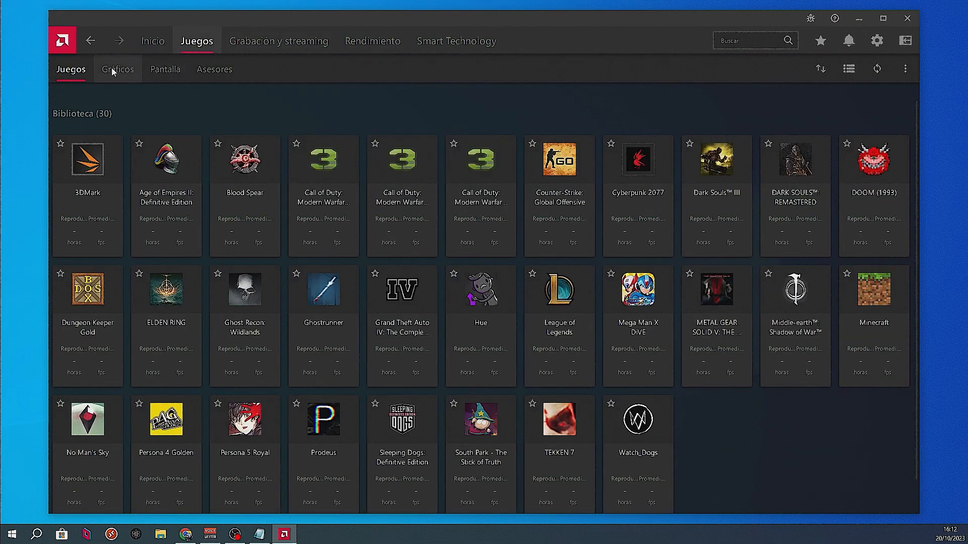
left_click(116, 69)
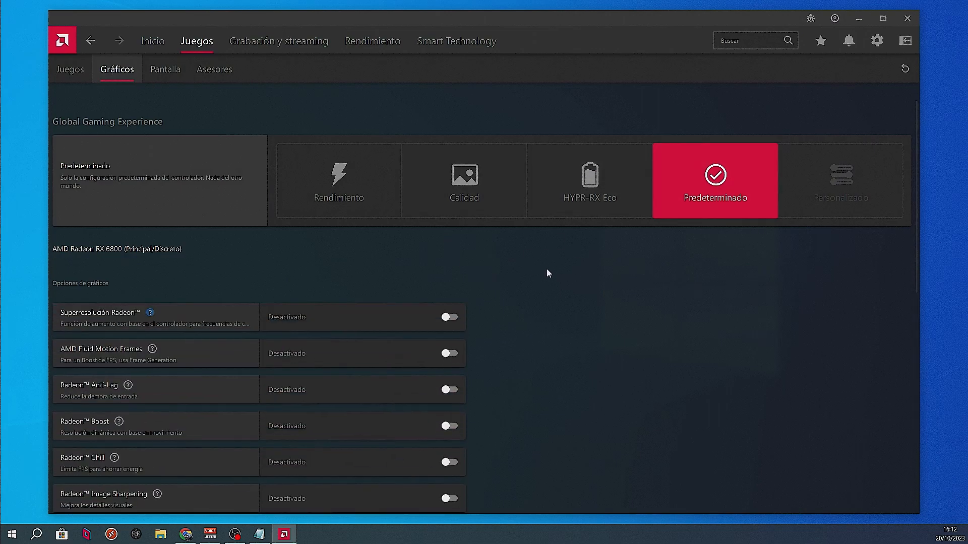
scroll("down", 3)
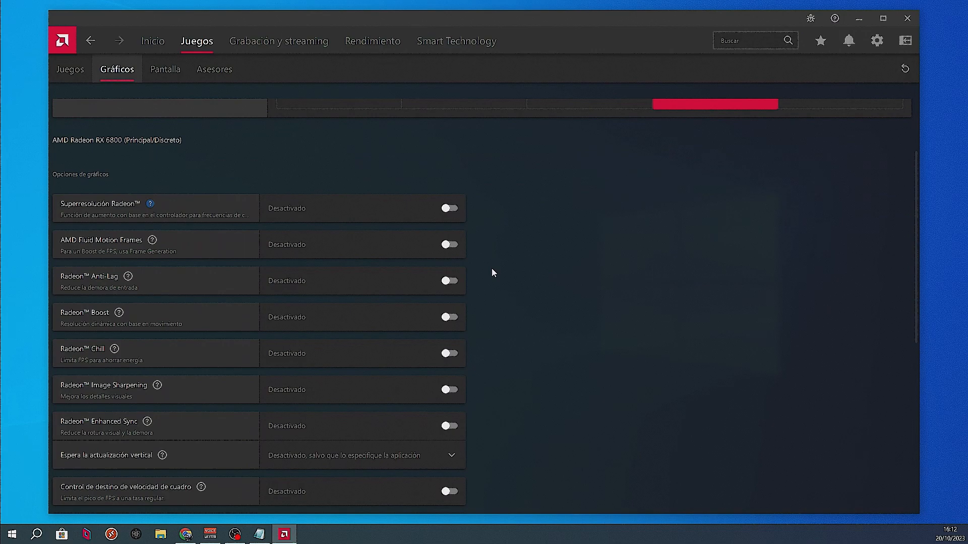
mouse_move(154, 240)
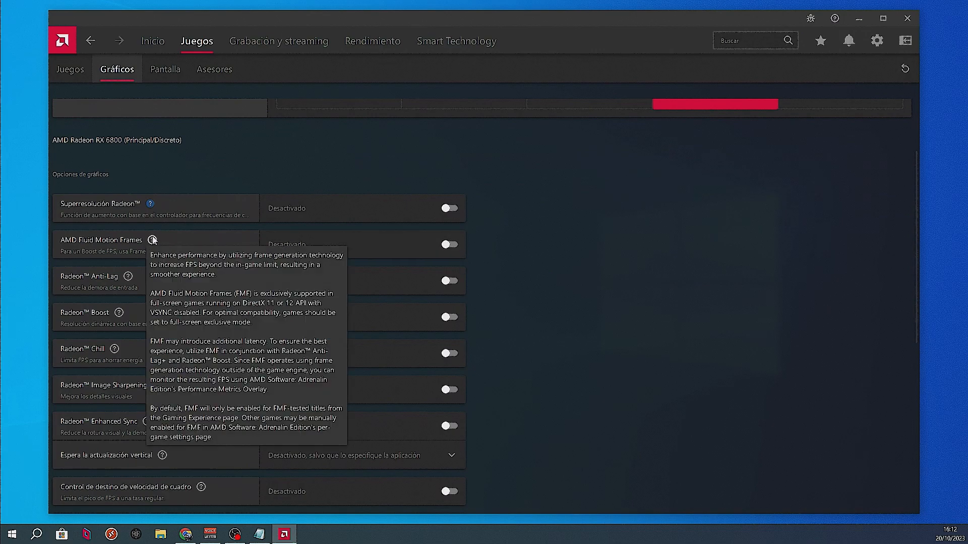
mouse_move(454, 245)
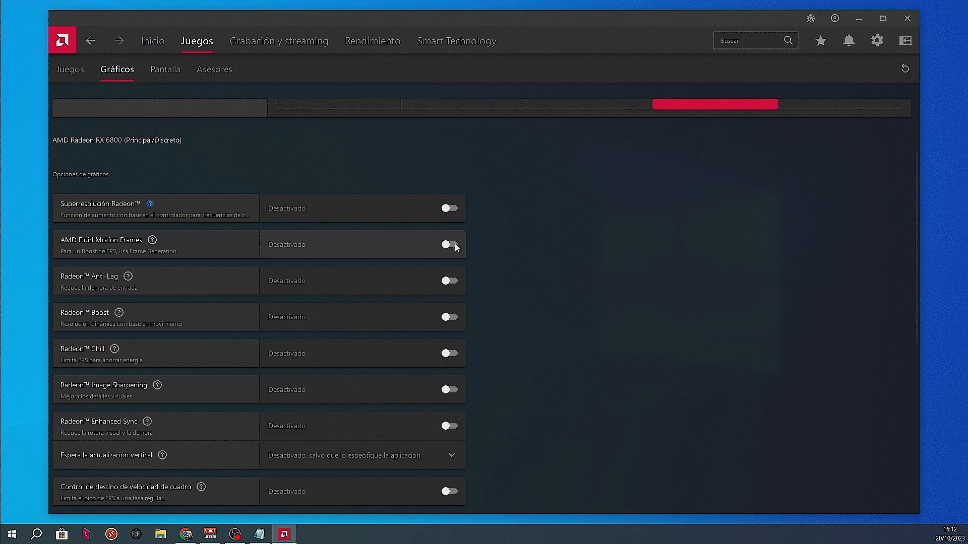
left_click(448, 244)
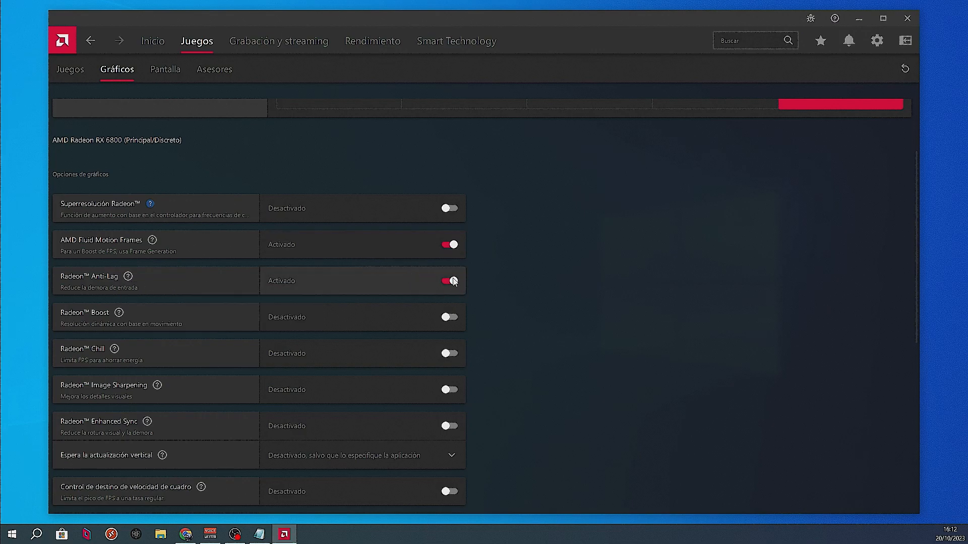
left_click(449, 280)
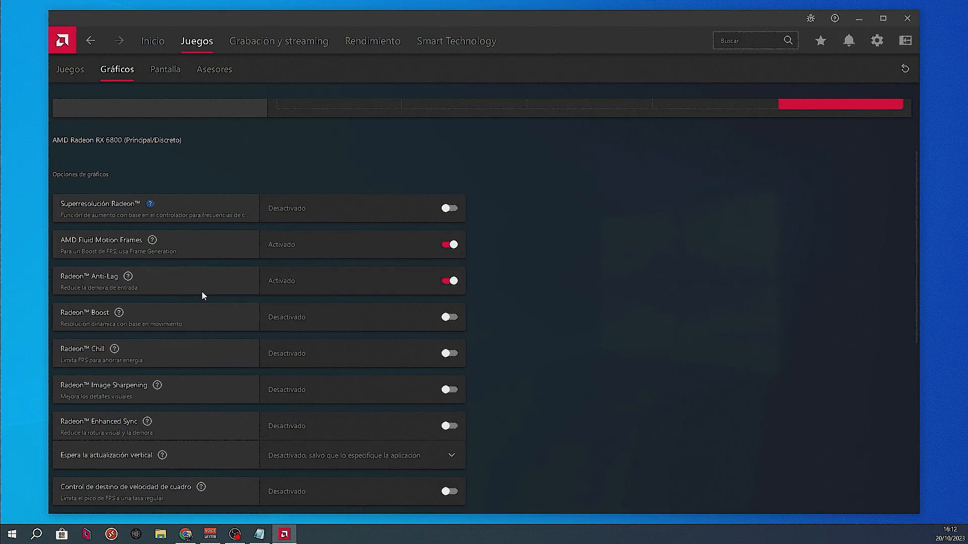
scroll("down", 3)
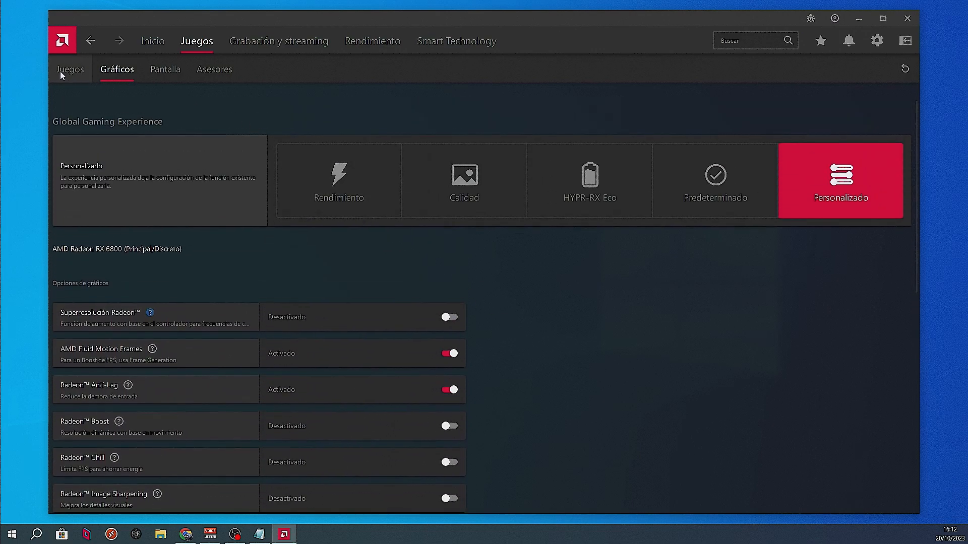
Switch to the Juegos sub-tab to show the game library grid.
left_click(71, 69)
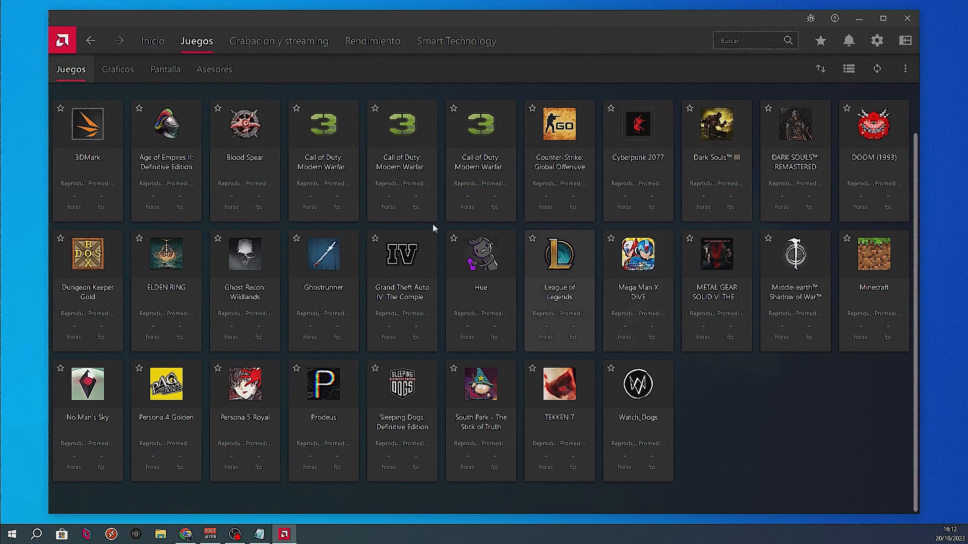
mouse_move(841, 415)
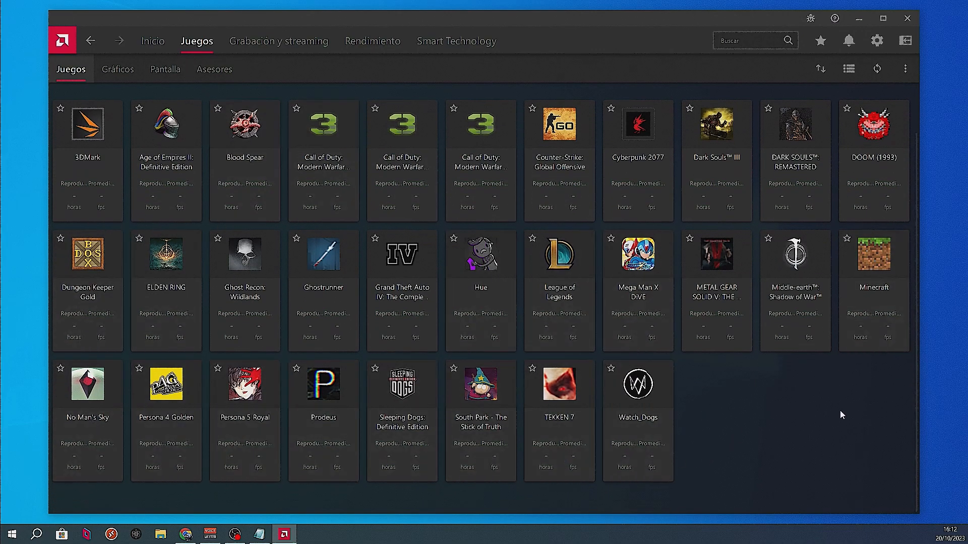
mouse_move(55, 102)
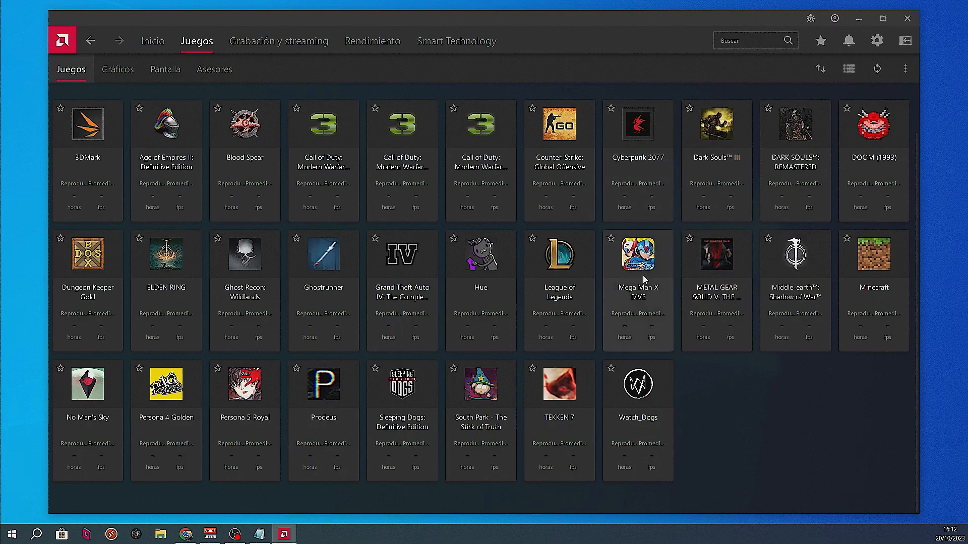
mouse_move(734, 195)
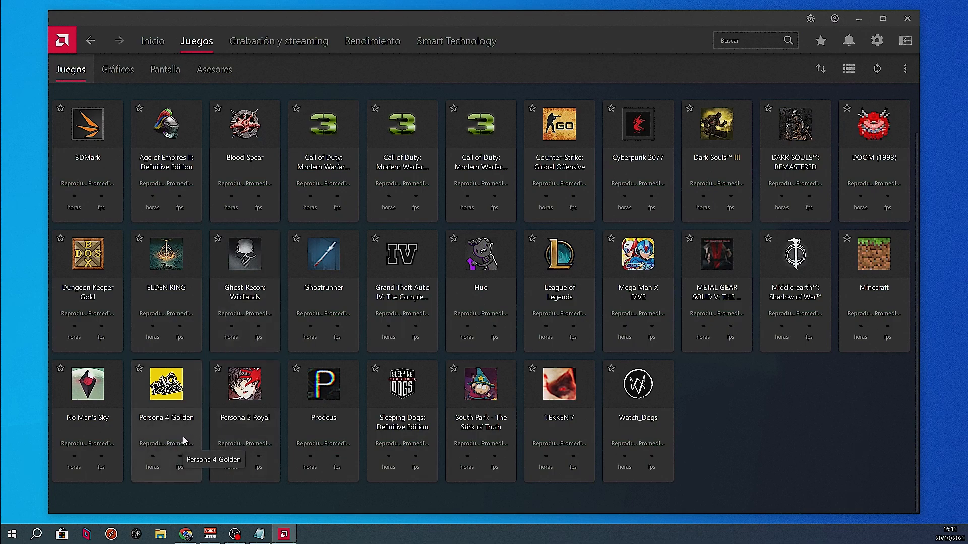
mouse_move(484, 267)
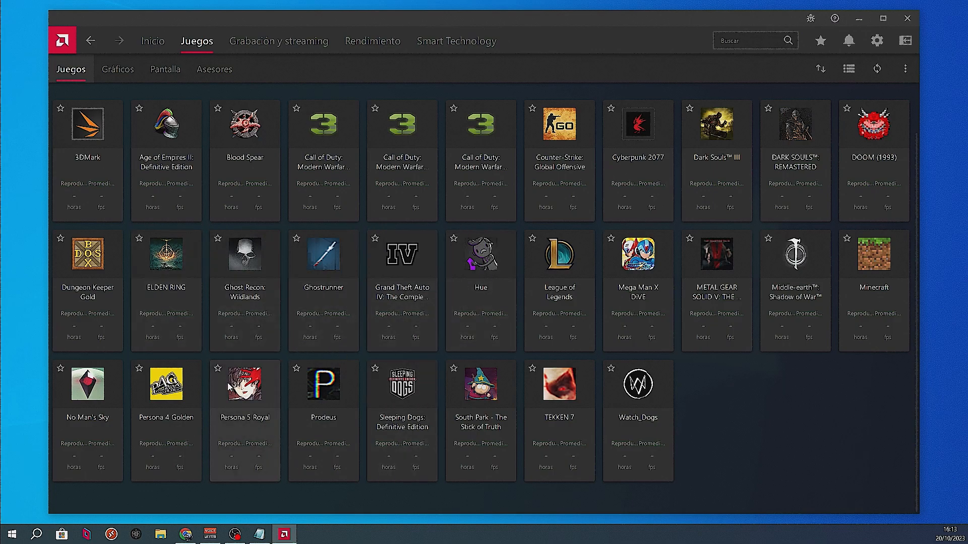
mouse_move(245, 384)
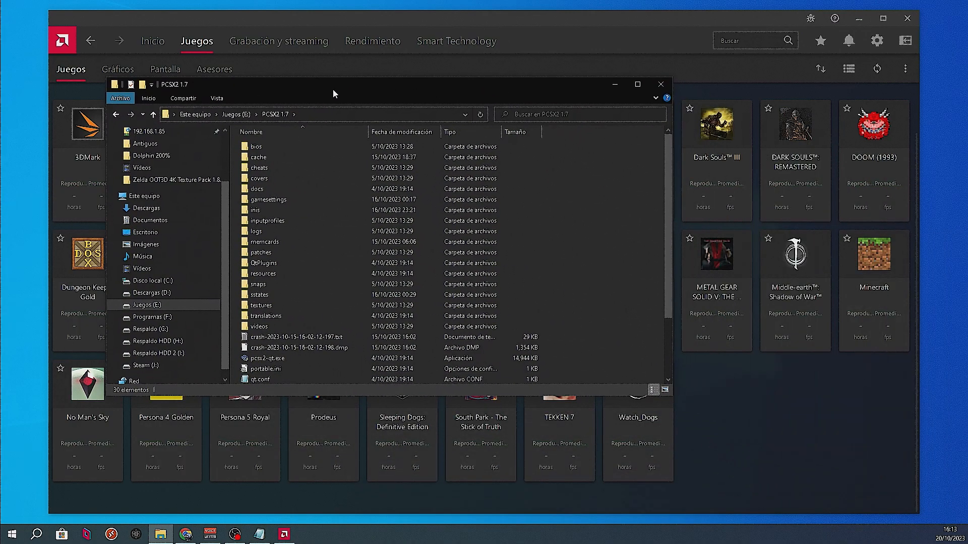
Select pcsx2-qt.exe in the PCSX2 1.7 folder, then close that folder window.
left_click(321, 353)
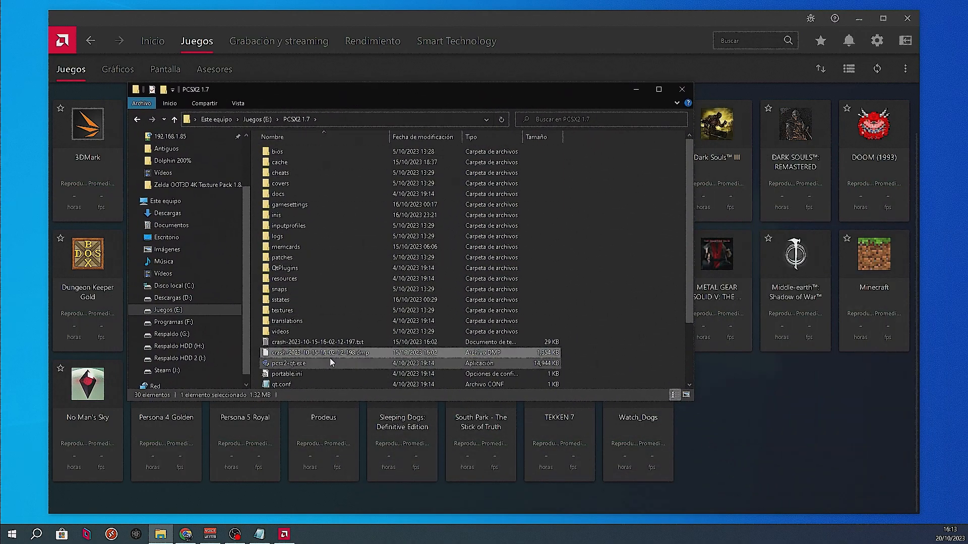
left_click(303, 363)
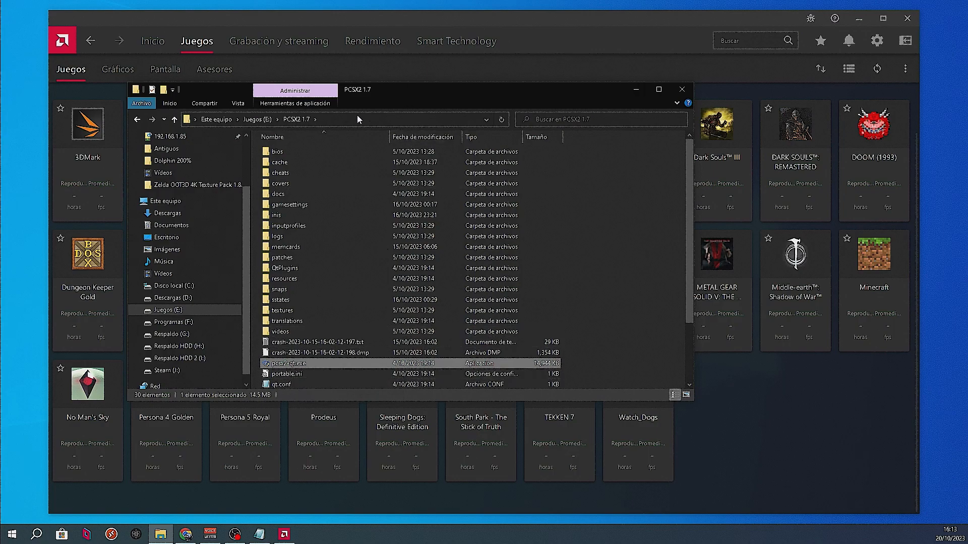
left_click(358, 119)
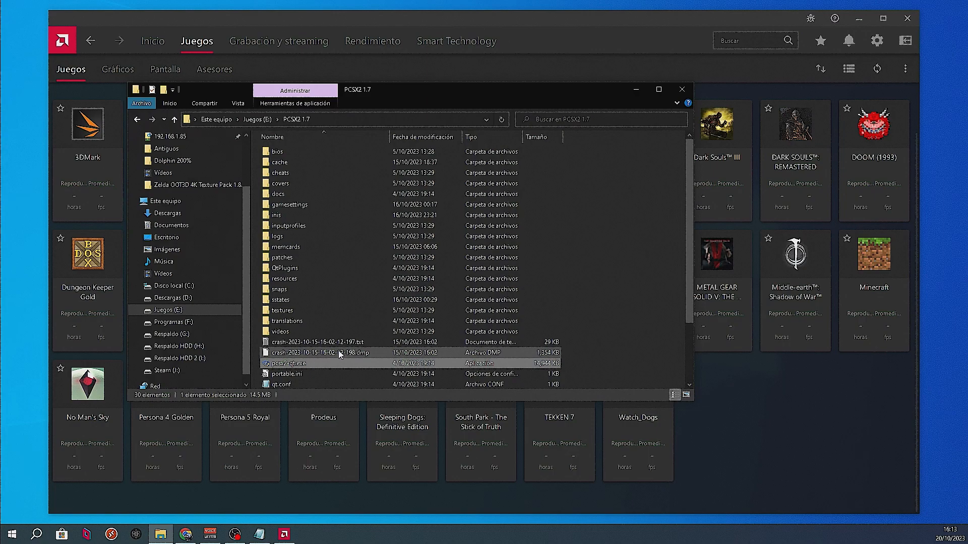
left_click(681, 89)
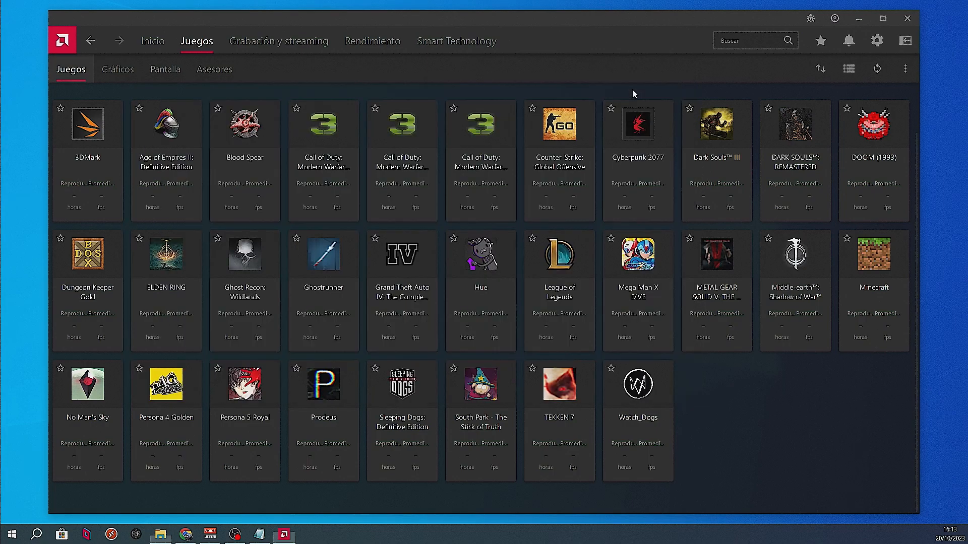
Add pcsx2-qt.exe from E:\PCSX2 1.7 to the library through Agregar un juego.
left_click(904, 69)
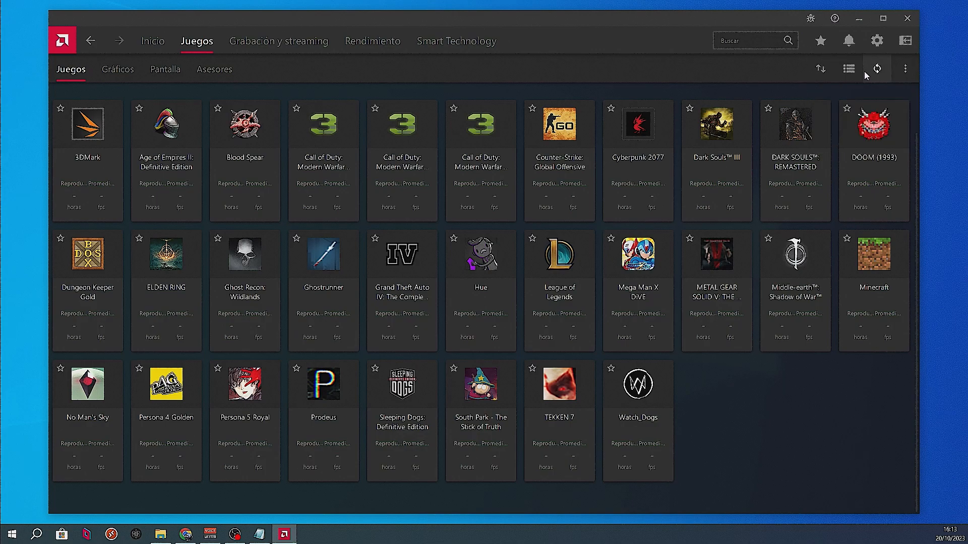
left_click(905, 69)
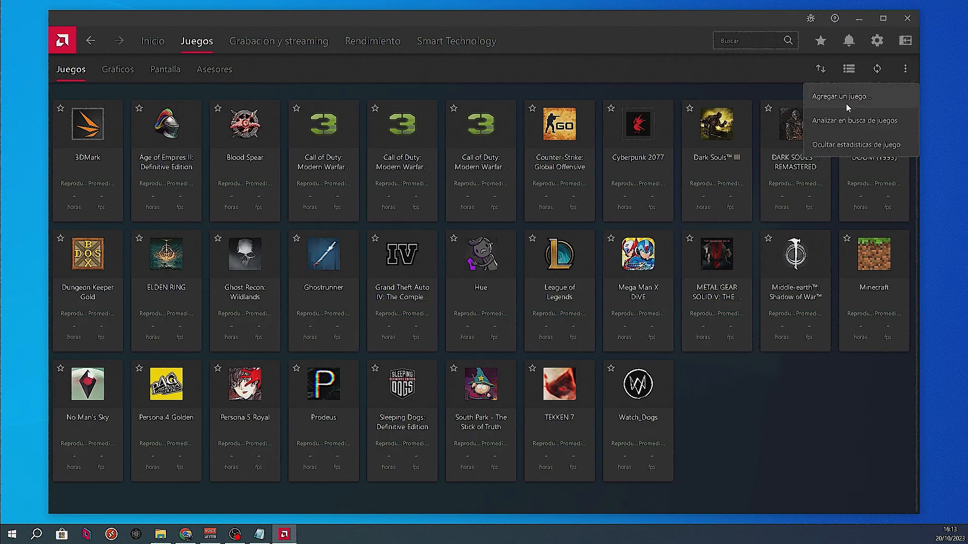
left_click(837, 96)
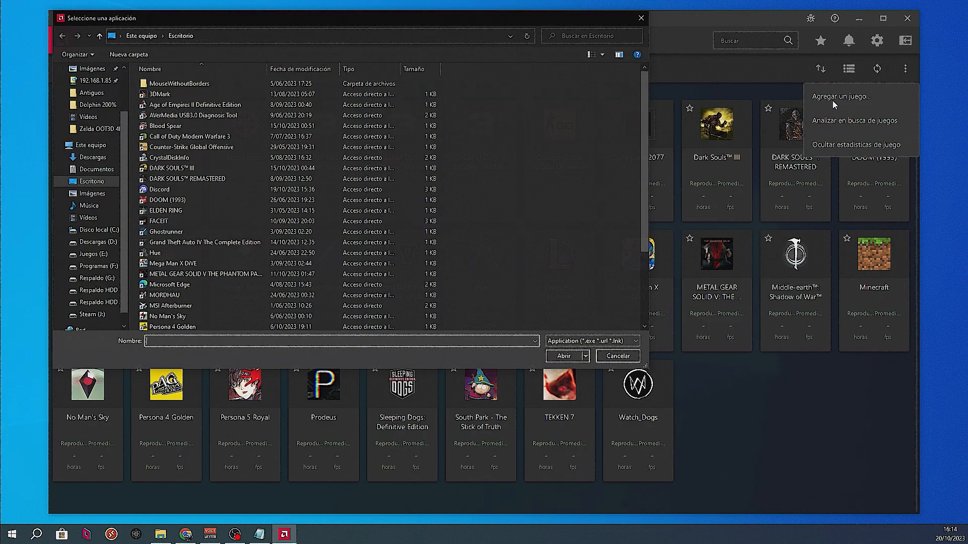
left_click(159, 221)
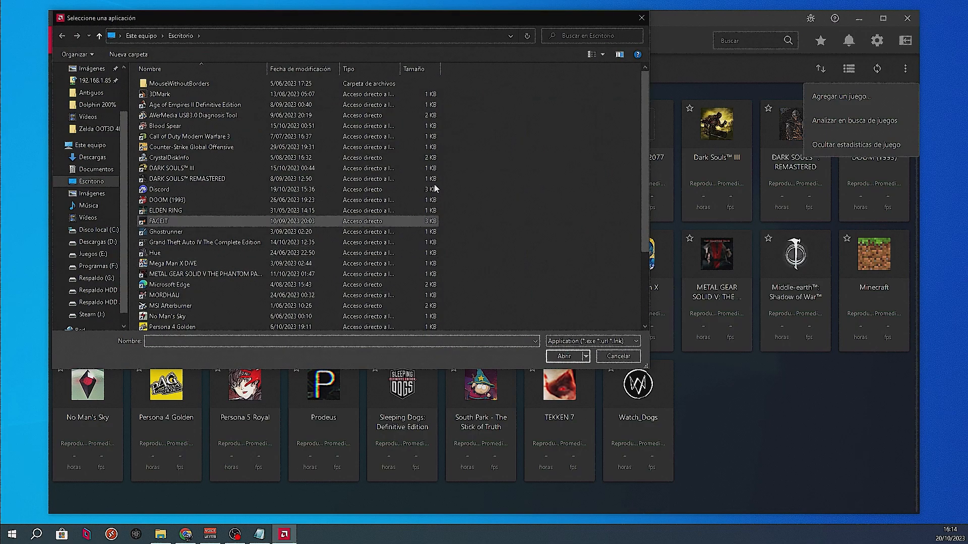
left_click(318, 35)
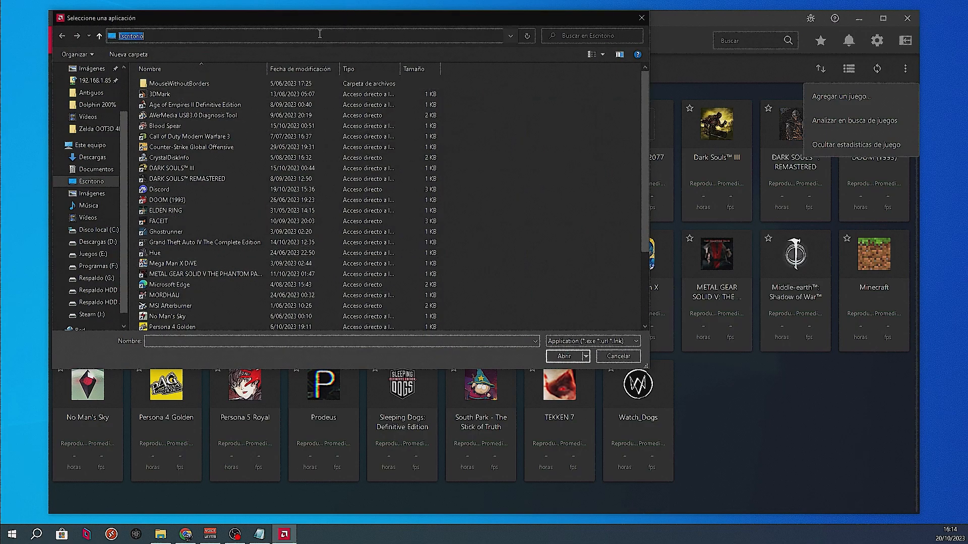
type("E:\\PCSX2 1.7")
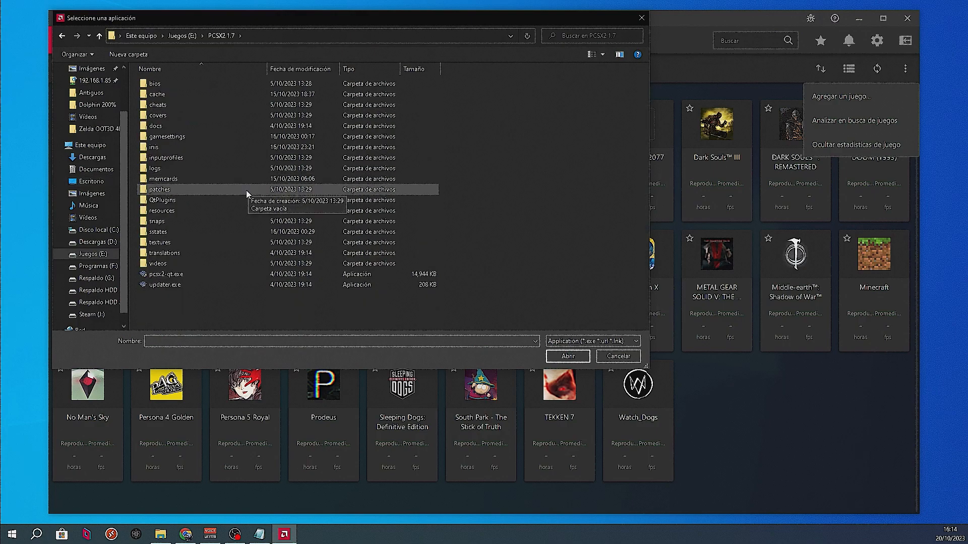
mouse_move(167, 274)
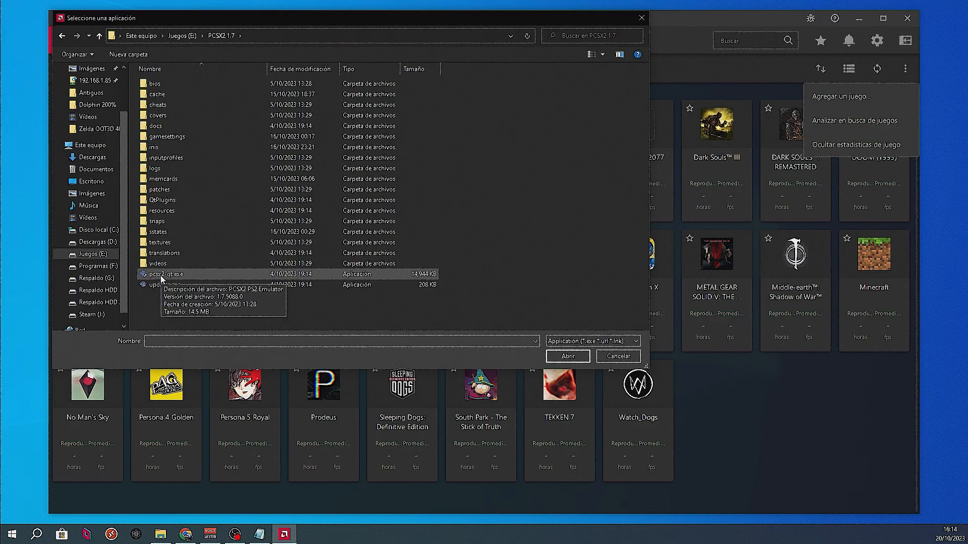
double_click(168, 274)
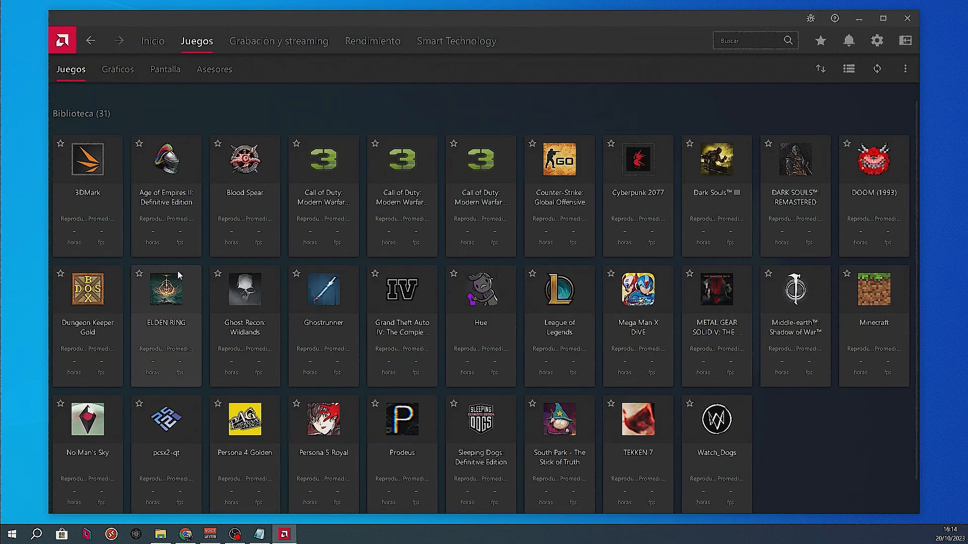
mouse_move(162, 445)
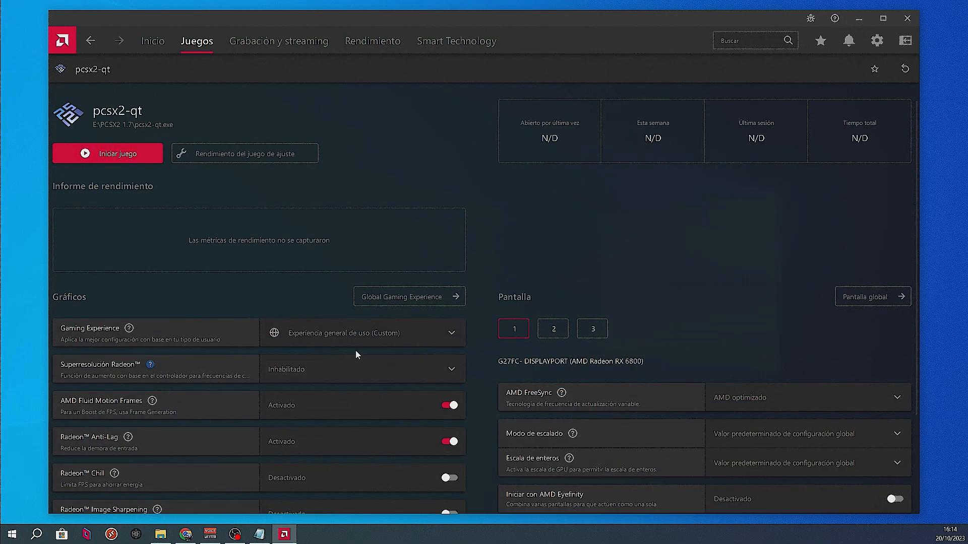
Switch Fluid Motion Frames off in the pcsx2-qt profile and launch the emulator.
scroll("up", 3)
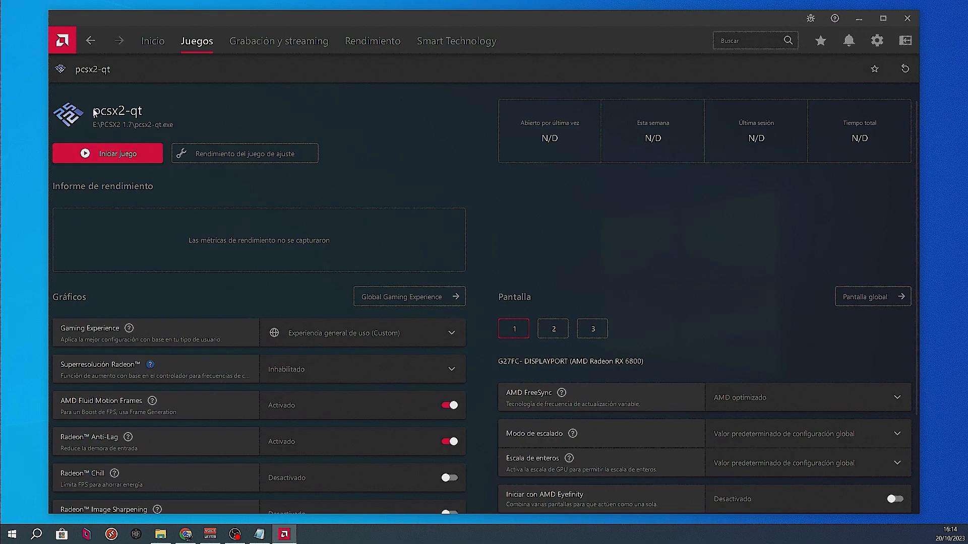
mouse_move(532, 345)
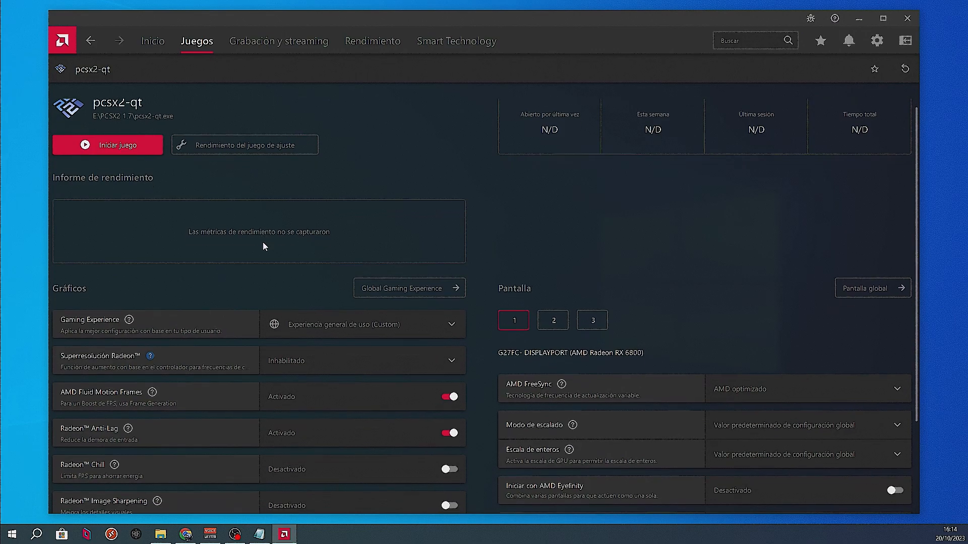
scroll("down", 3)
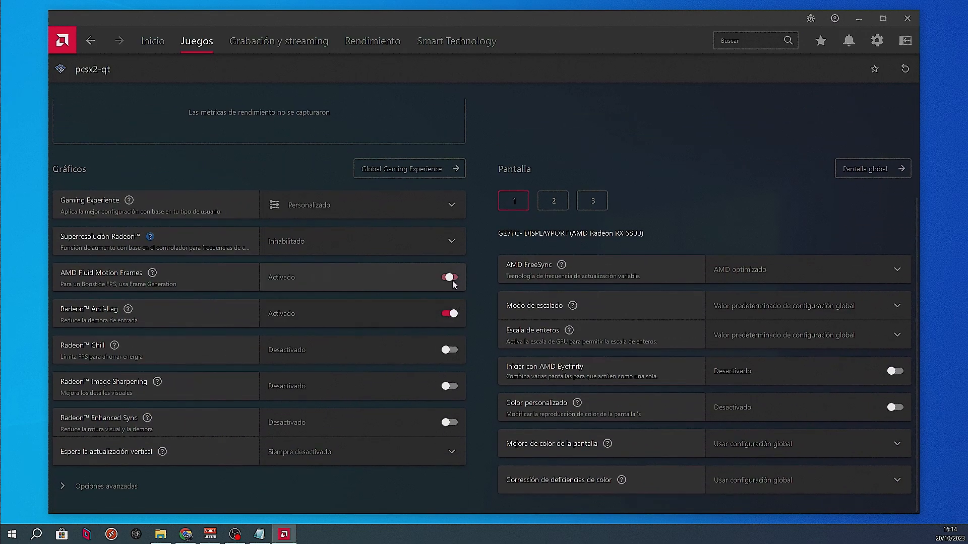
left_click(449, 277)
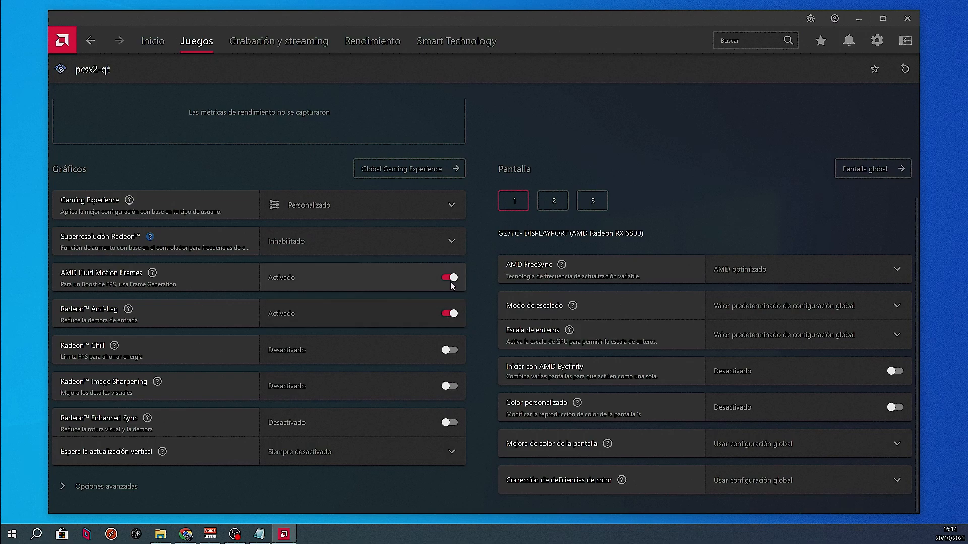
left_click(449, 277)
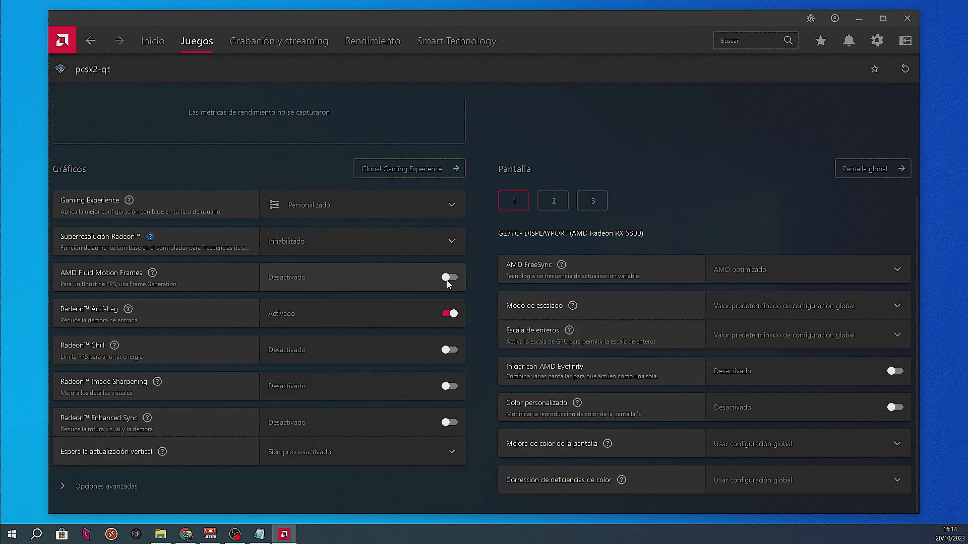
mouse_move(383, 283)
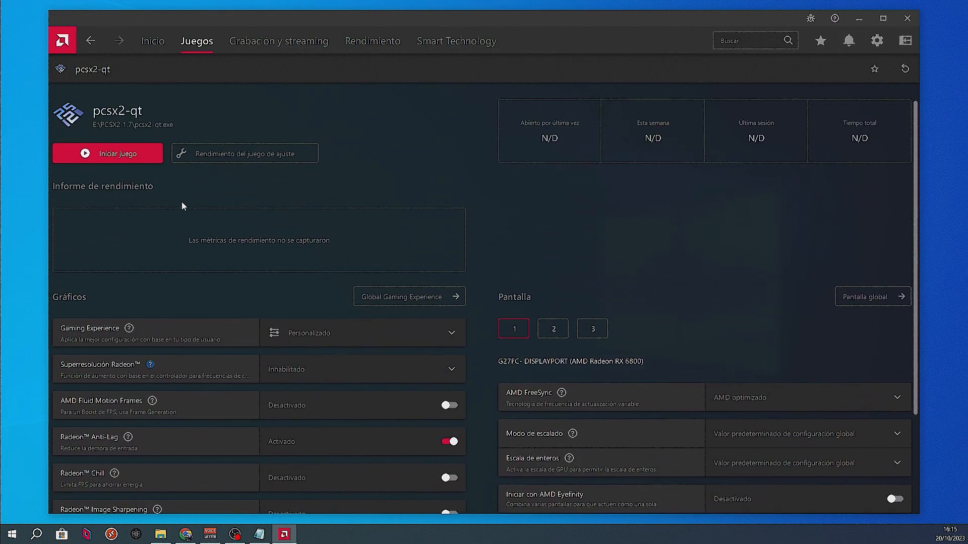
left_click(107, 153)
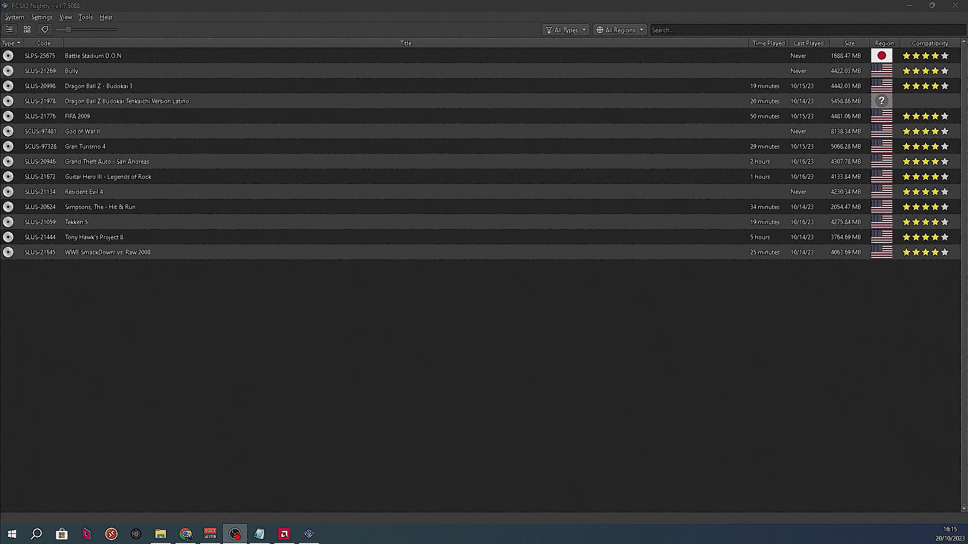
mouse_move(86, 230)
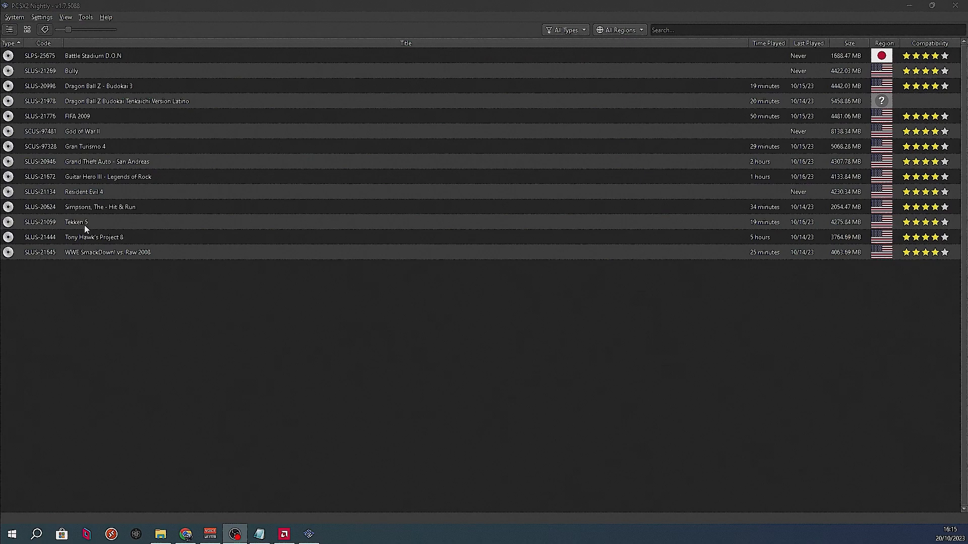
Play Tekken 5, then shut down the virtual machine via System > Apagar.
double_click(76, 222)
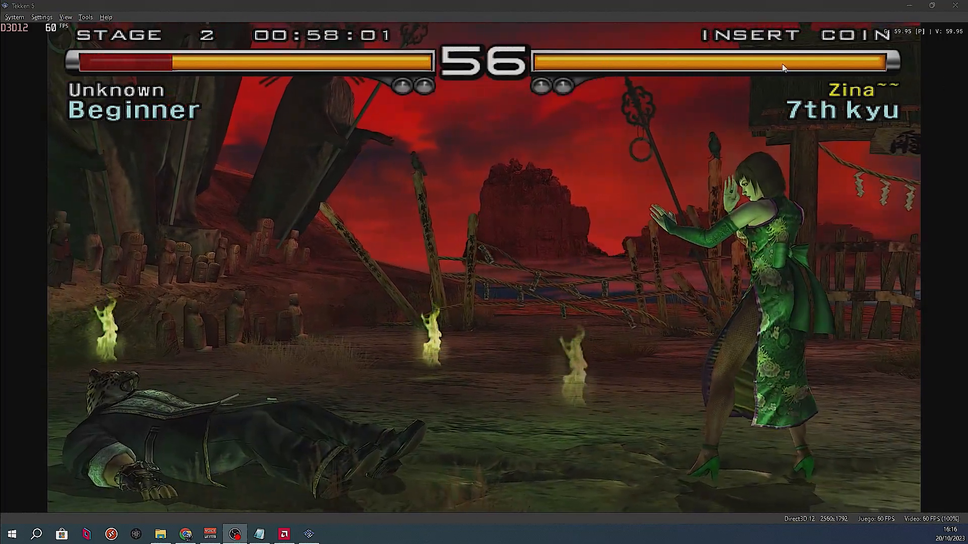
left_click(14, 17)
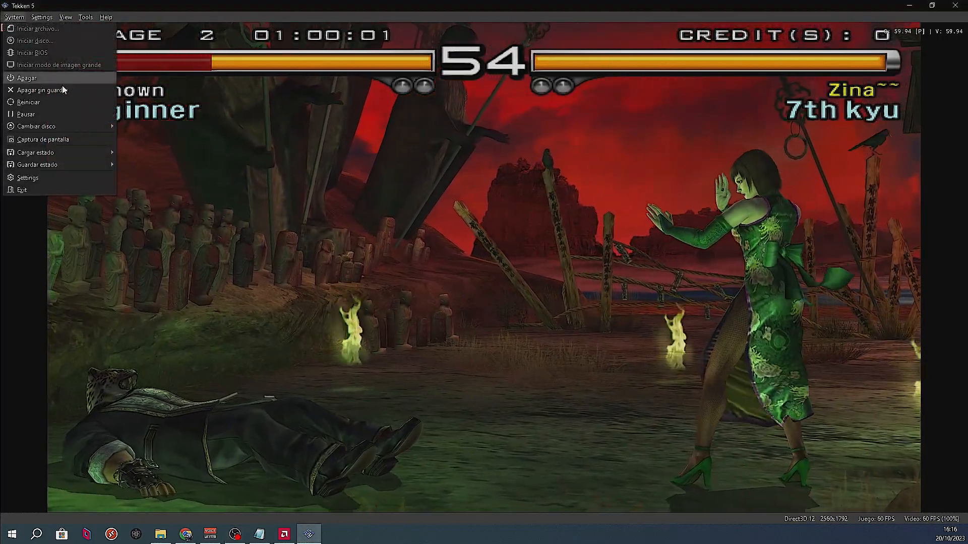
left_click(27, 78)
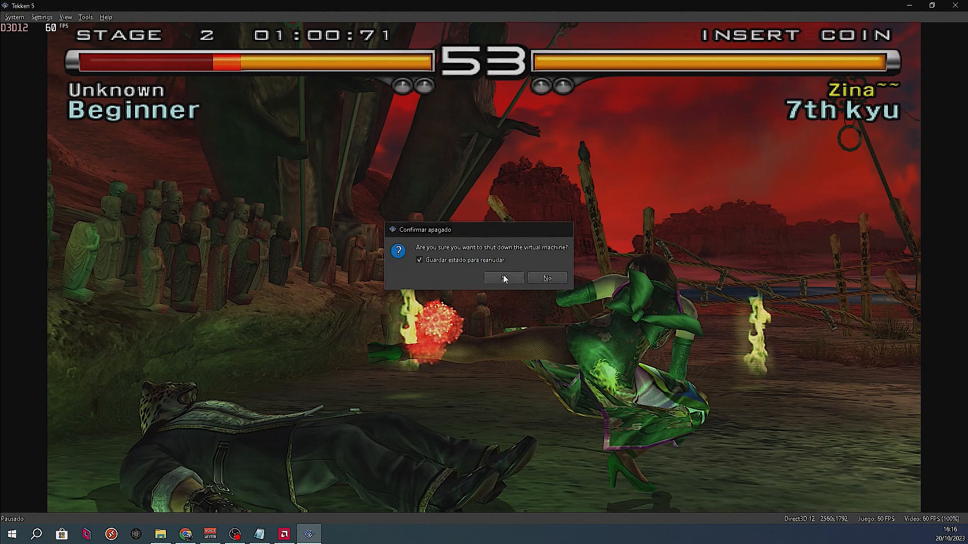
left_click(503, 277)
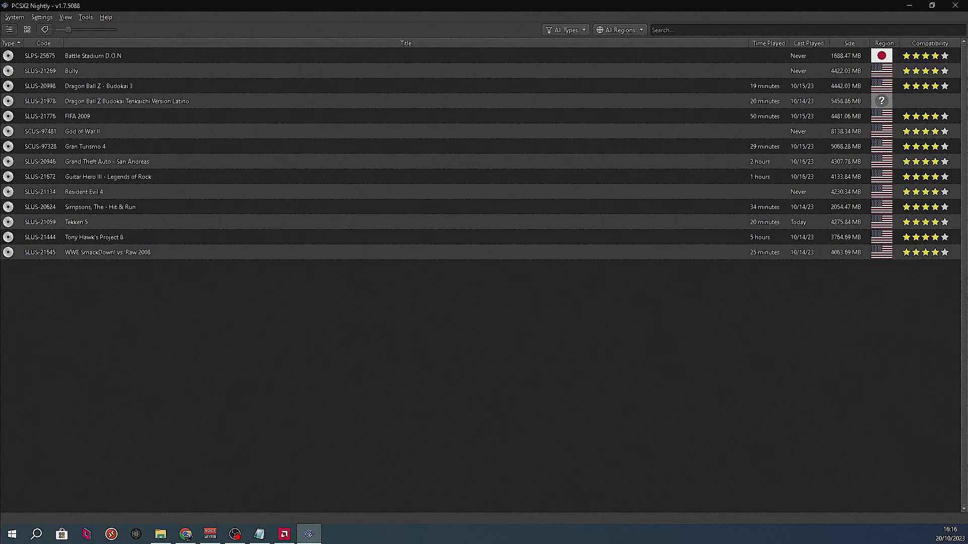
Turn on the metrics overlay in Rendimiento > Métricas.
left_click(284, 534)
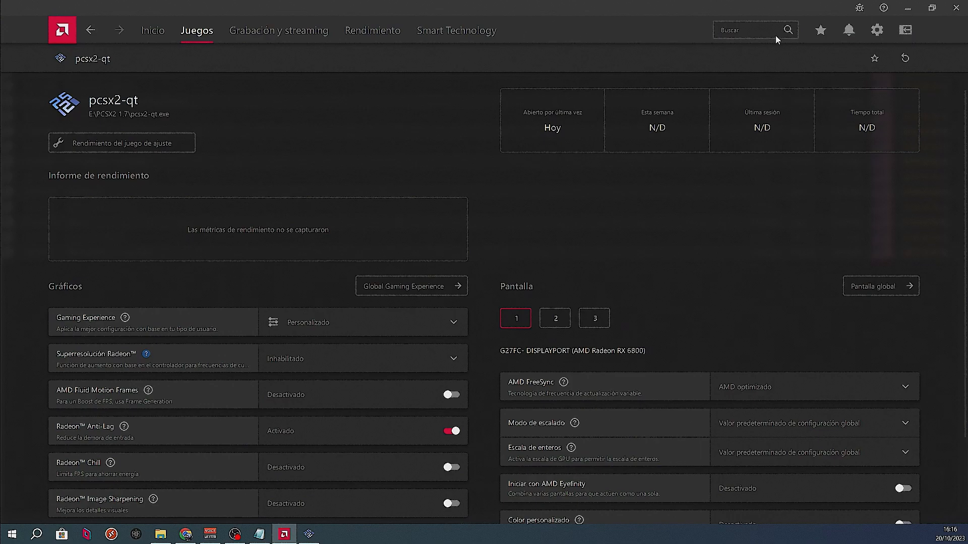
mouse_move(372, 30)
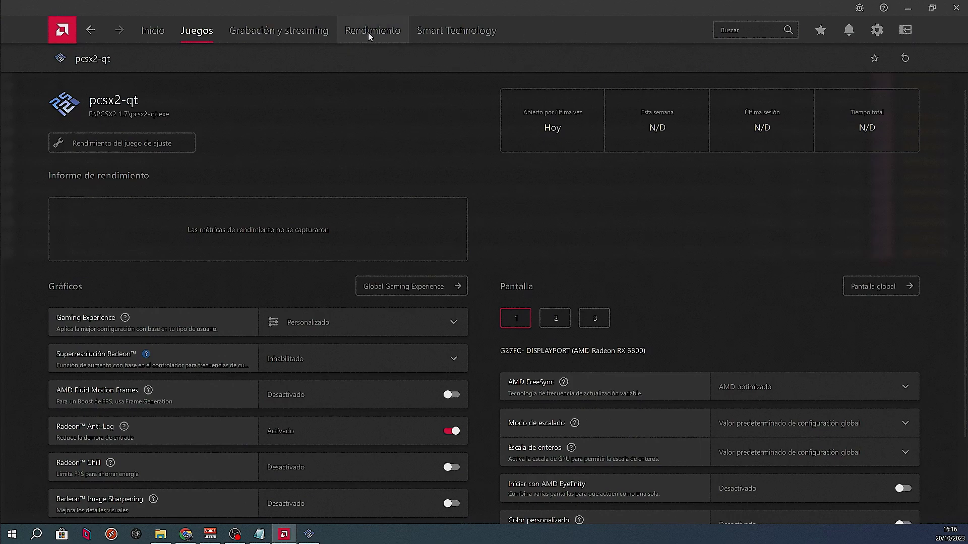
left_click(372, 30)
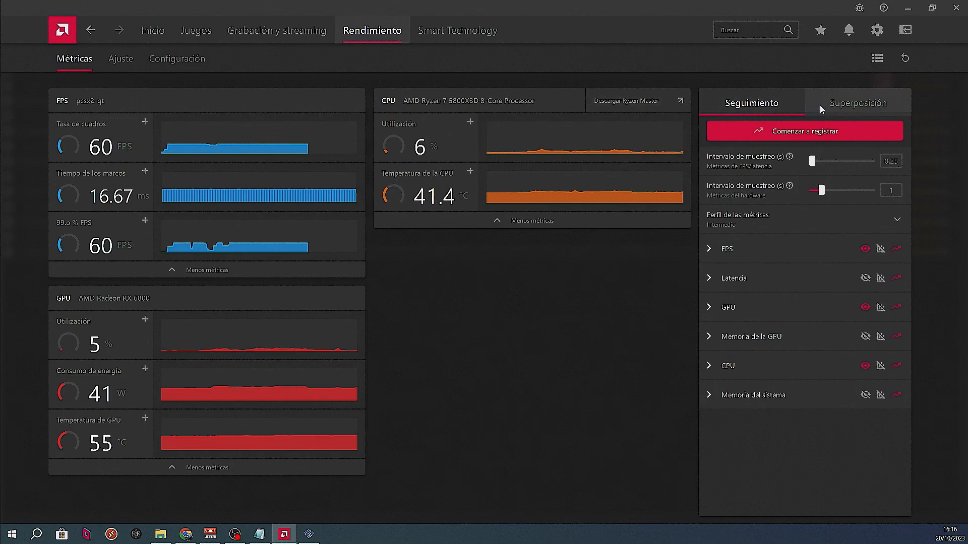
left_click(857, 102)
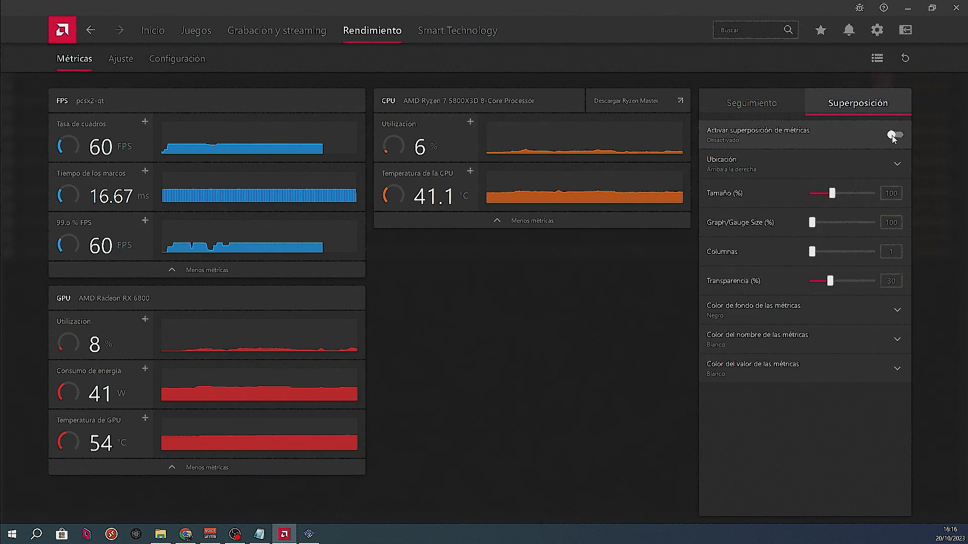
left_click(893, 135)
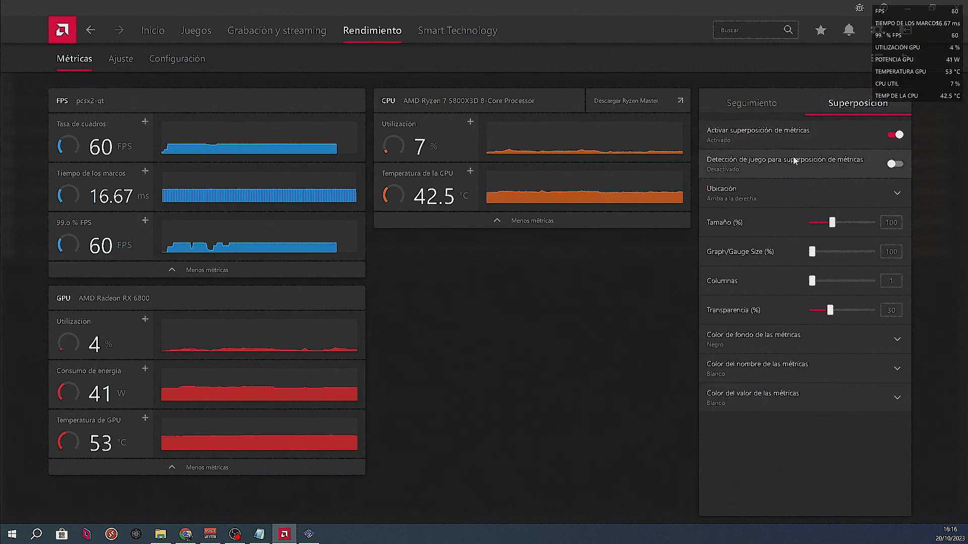
left_click(750, 102)
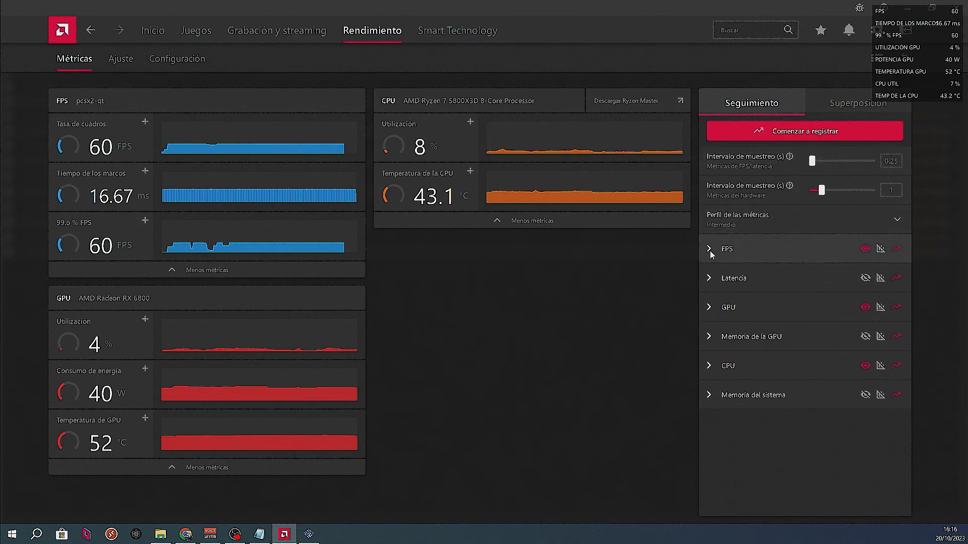
Keep only FPS, graphics API and frame generation delay visible in the overlay.
left_click(709, 248)
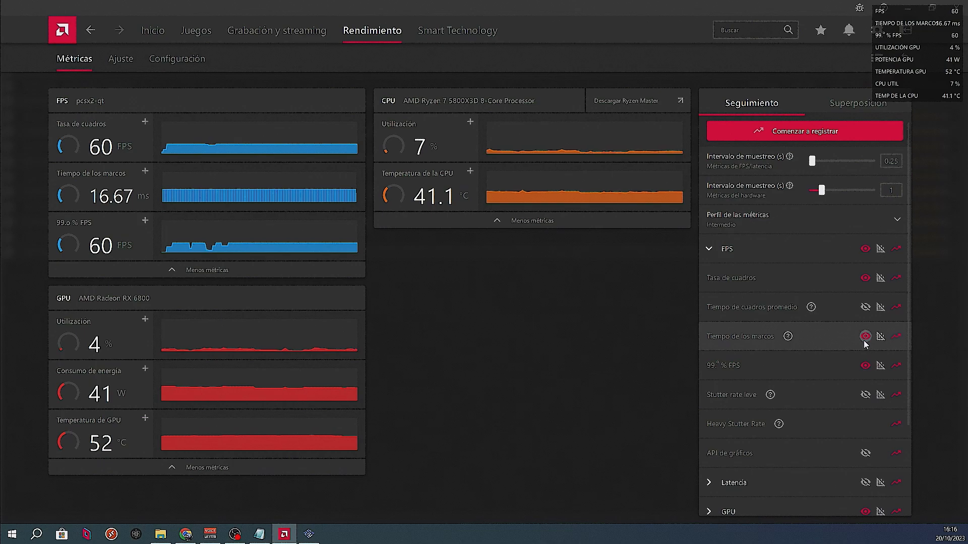
left_click(865, 336)
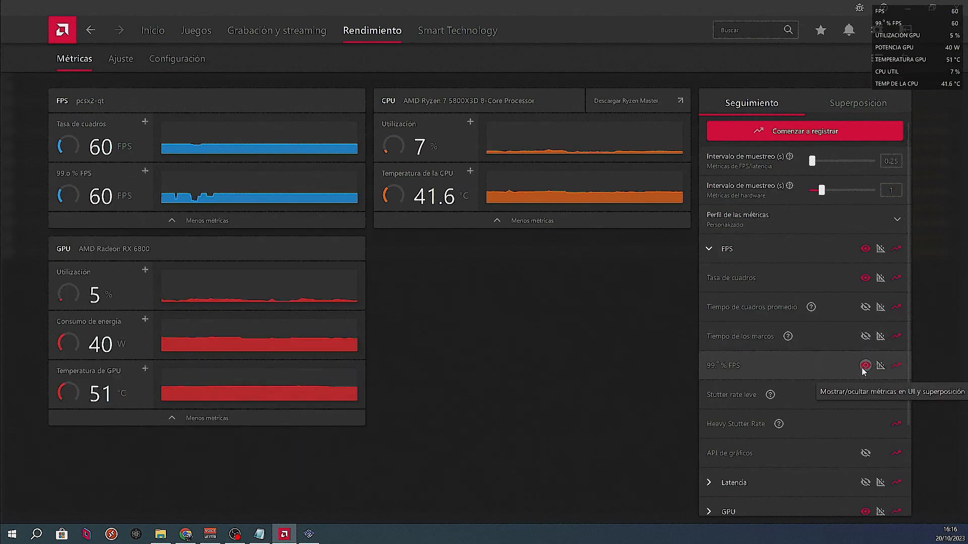
left_click(865, 365)
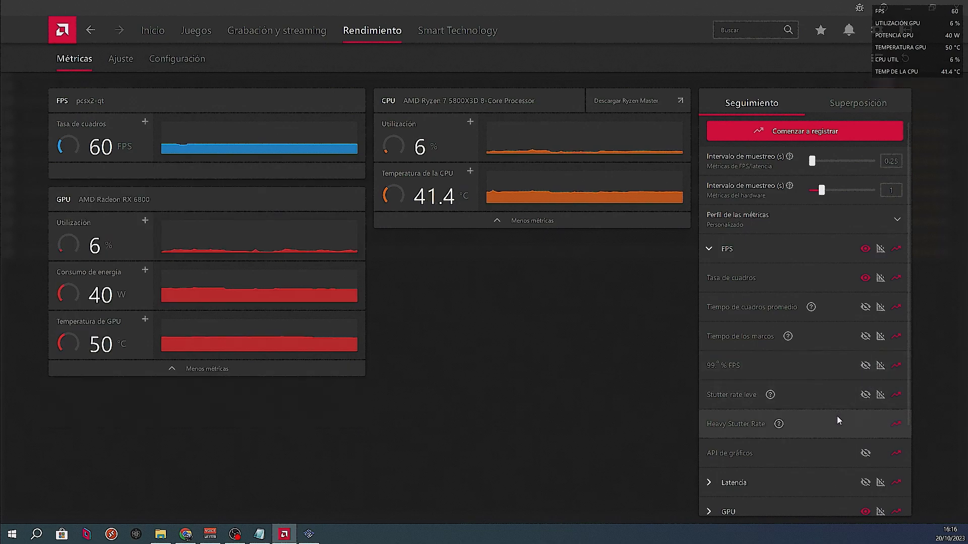
scroll("down", 3)
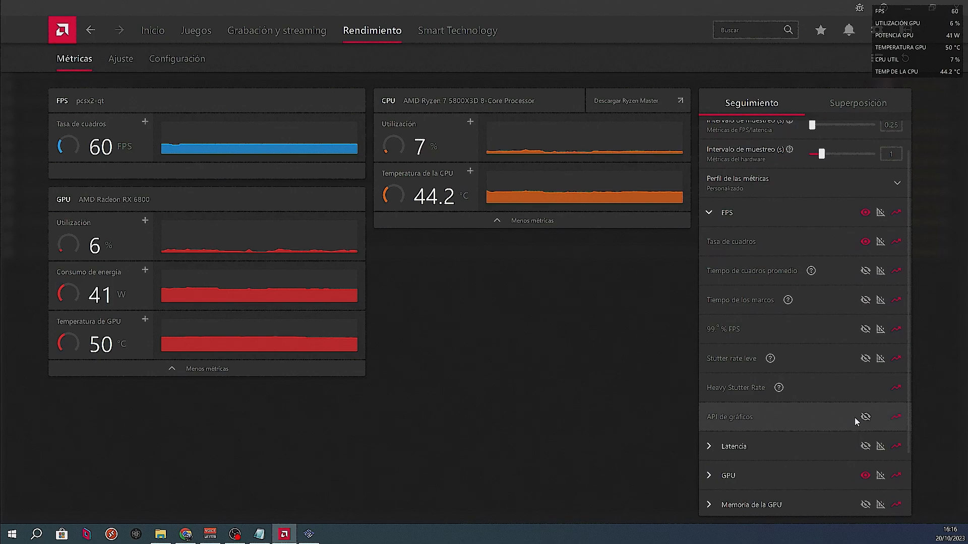
left_click(864, 417)
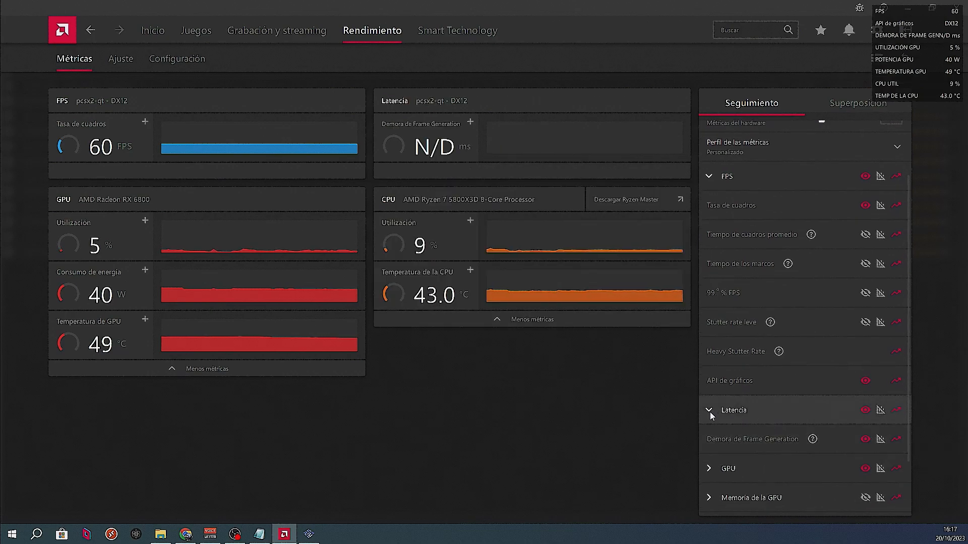
left_click(708, 363)
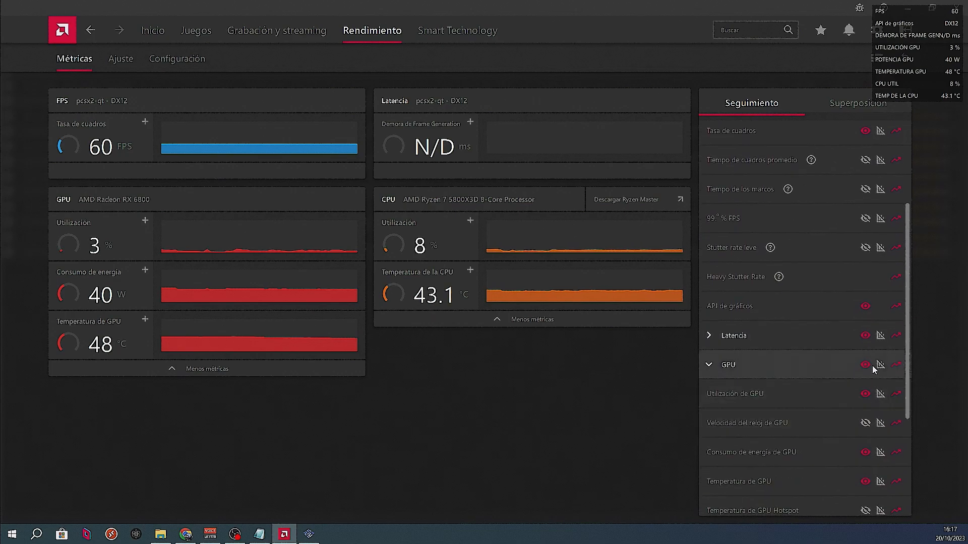
left_click(865, 364)
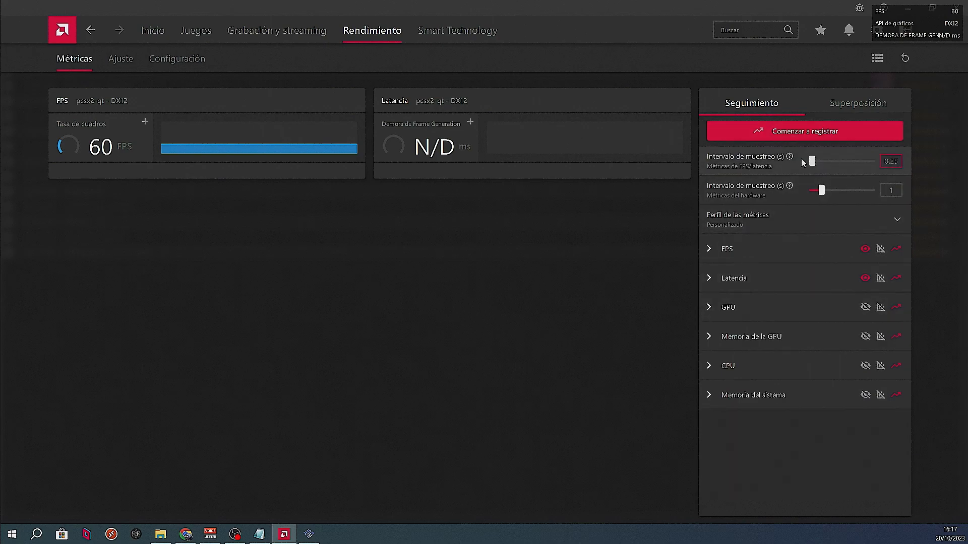
Set the metrics overlay location to top-left.
left_click(802, 219)
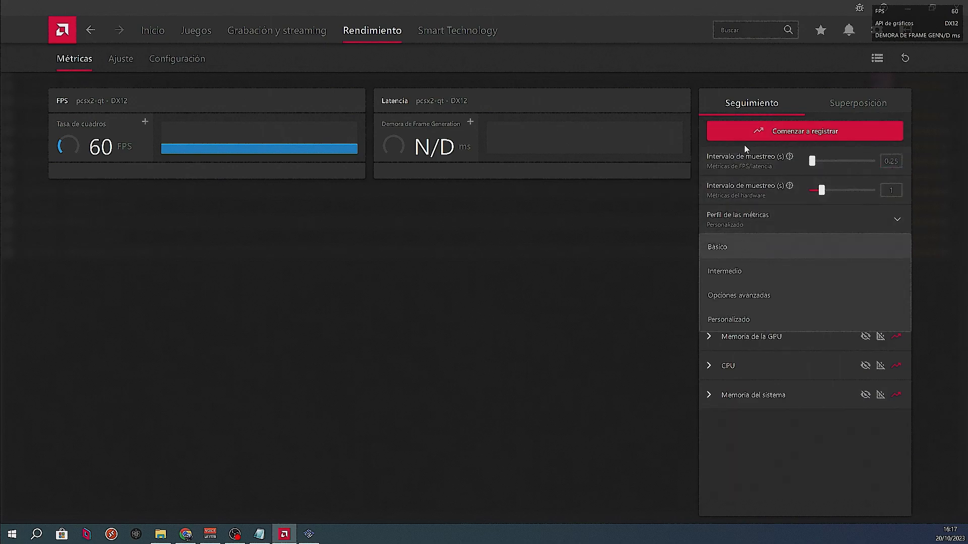
left_click(857, 103)
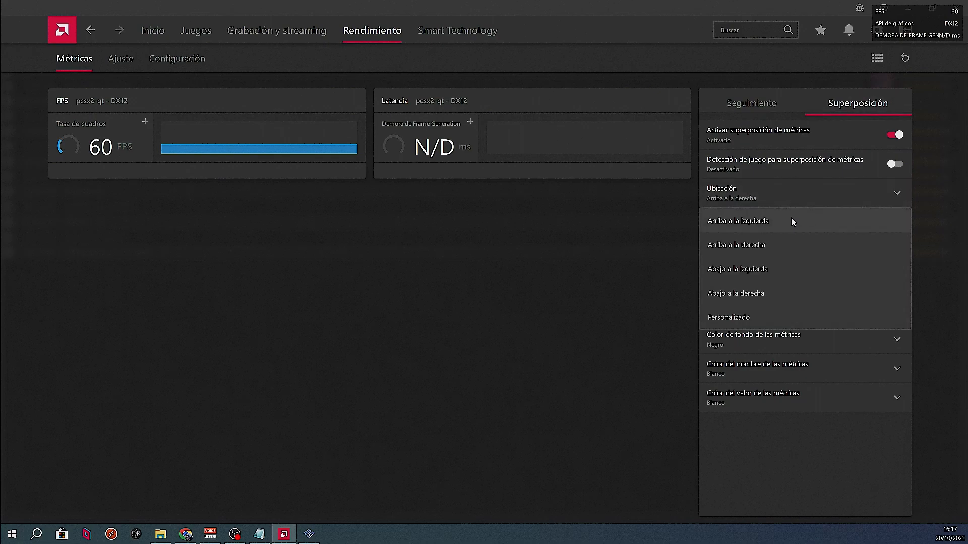
left_click(737, 220)
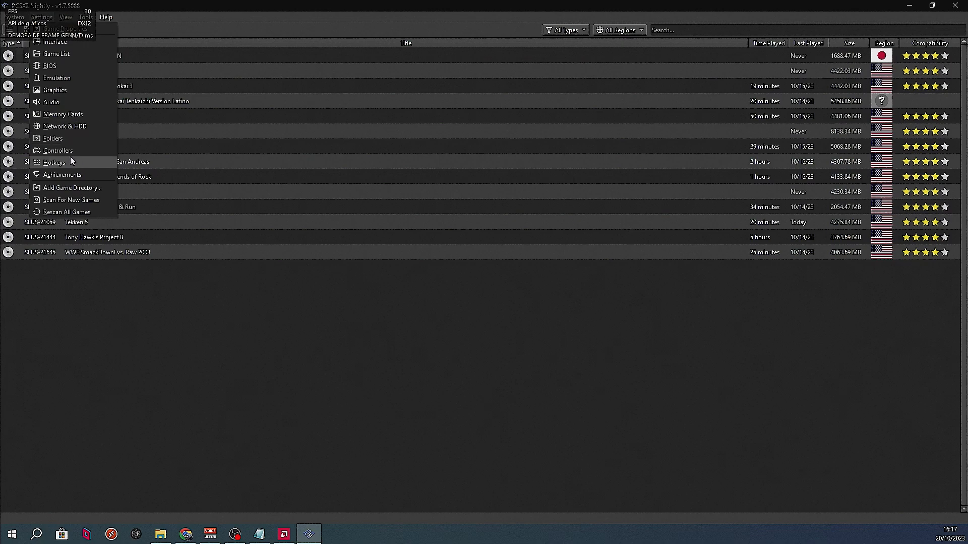
Check Direct3D 12 graphics, play Tekken 5 fullscreen at 120 FPS, then exit saving state.
left_click(55, 90)
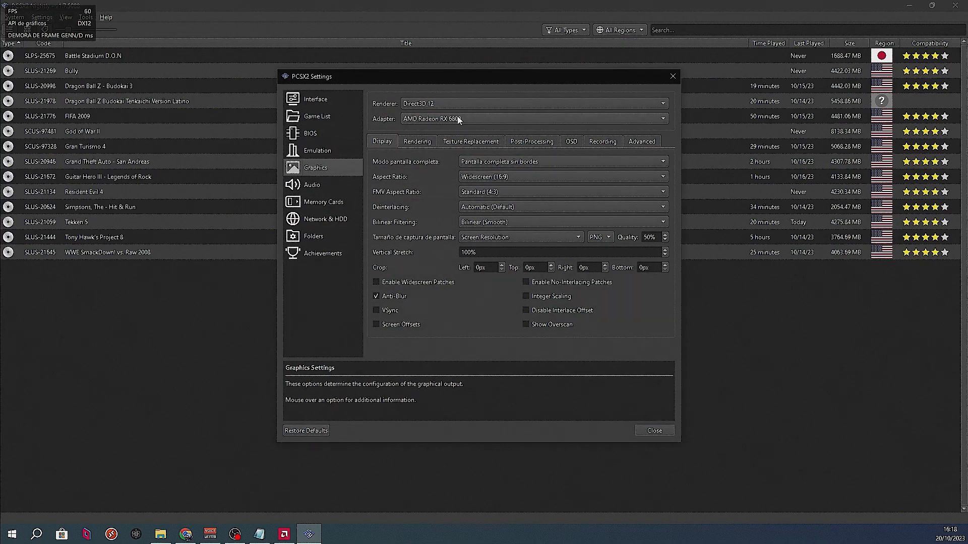
left_click(532, 102)
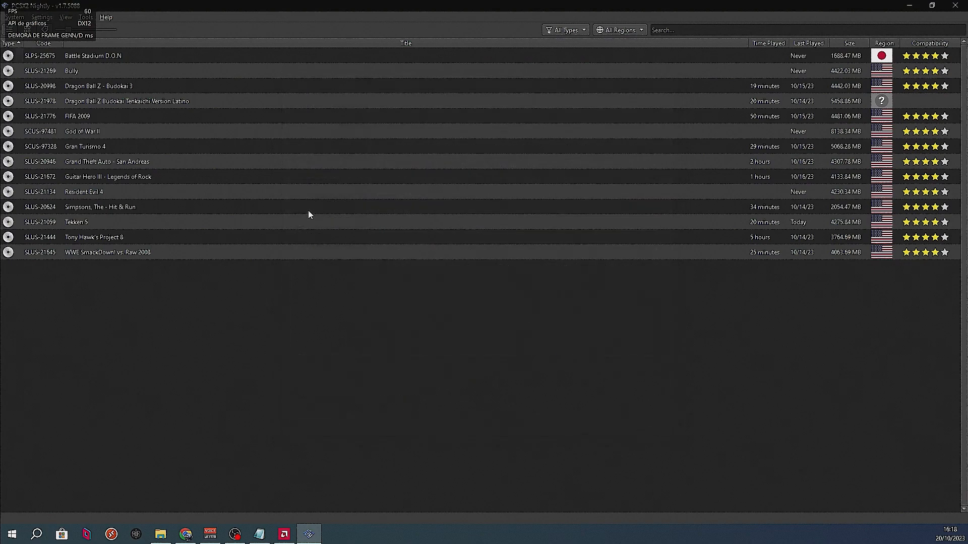
mouse_move(243, 199)
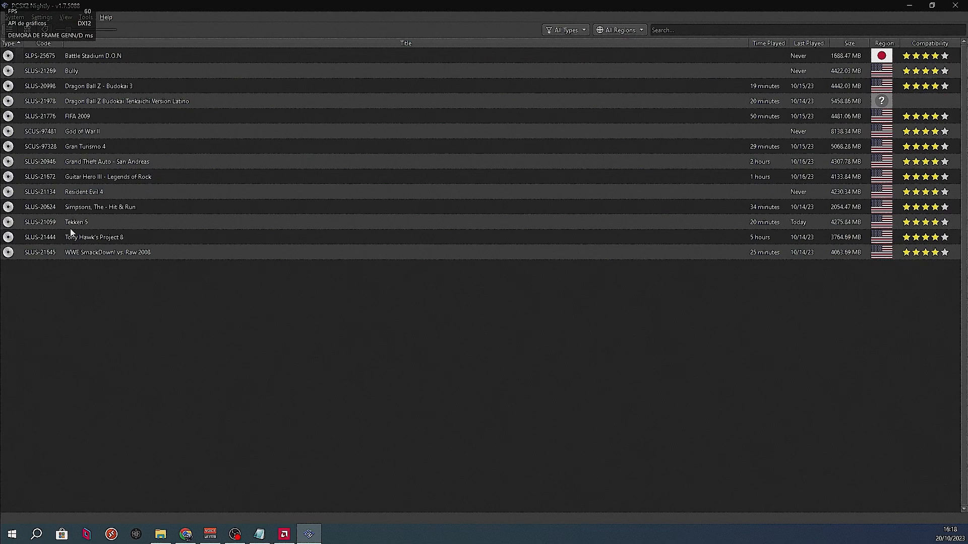
double_click(76, 222)
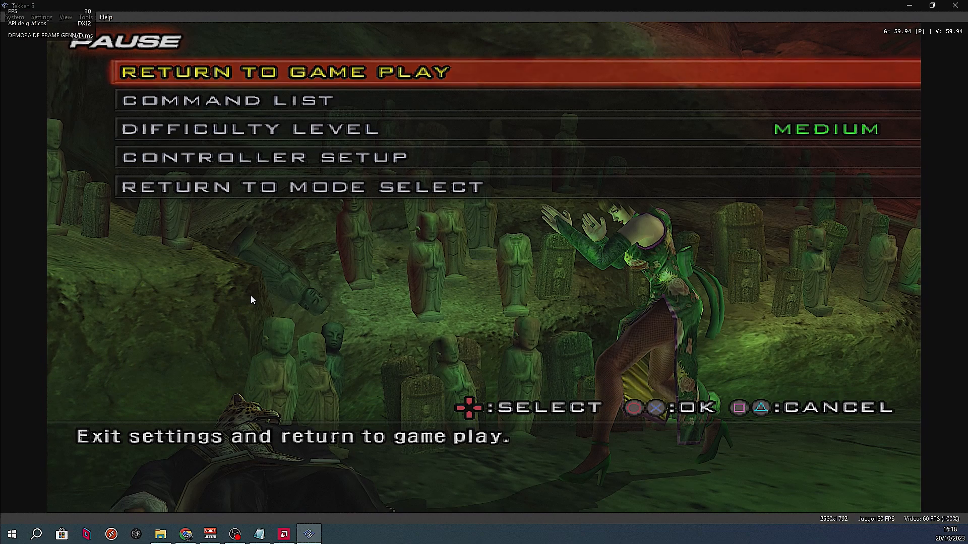
mouse_move(309, 161)
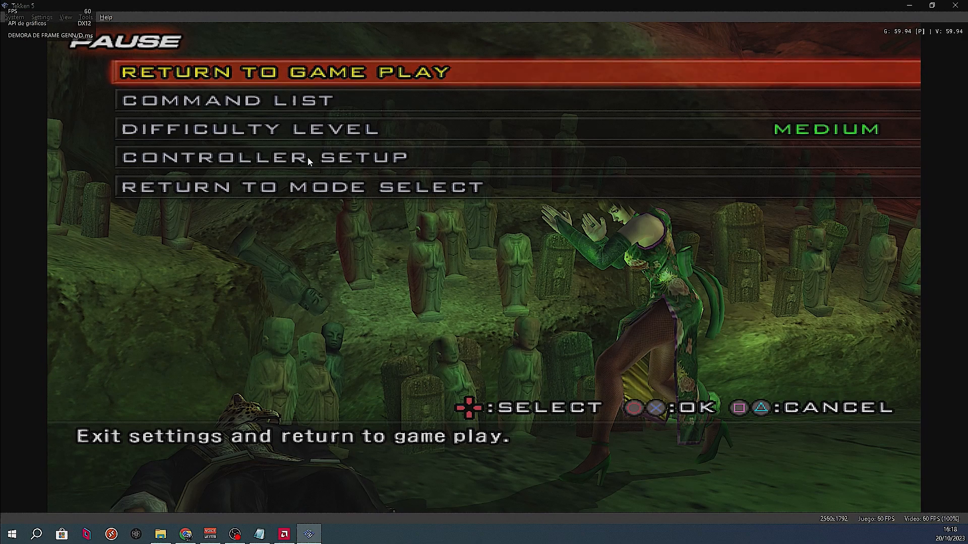
mouse_move(200, 114)
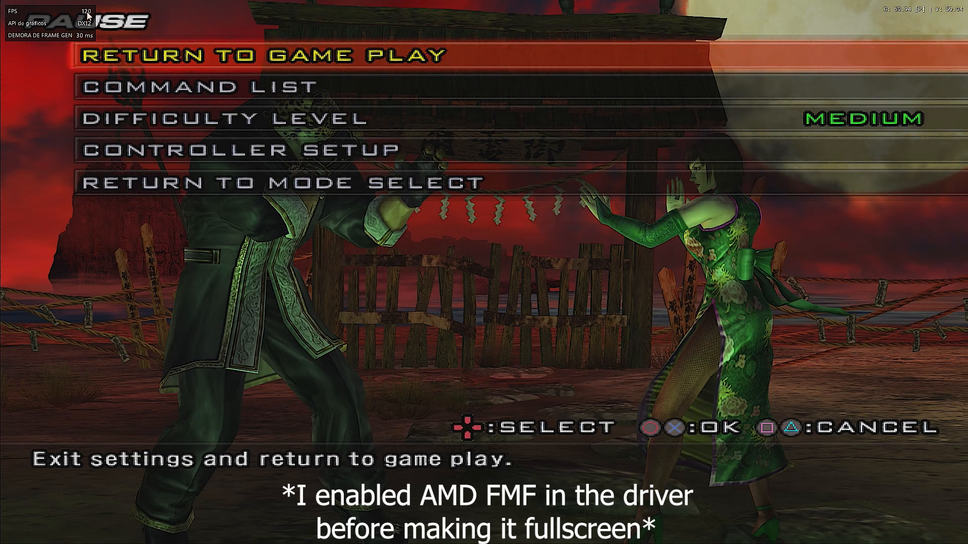
key("alt+r")
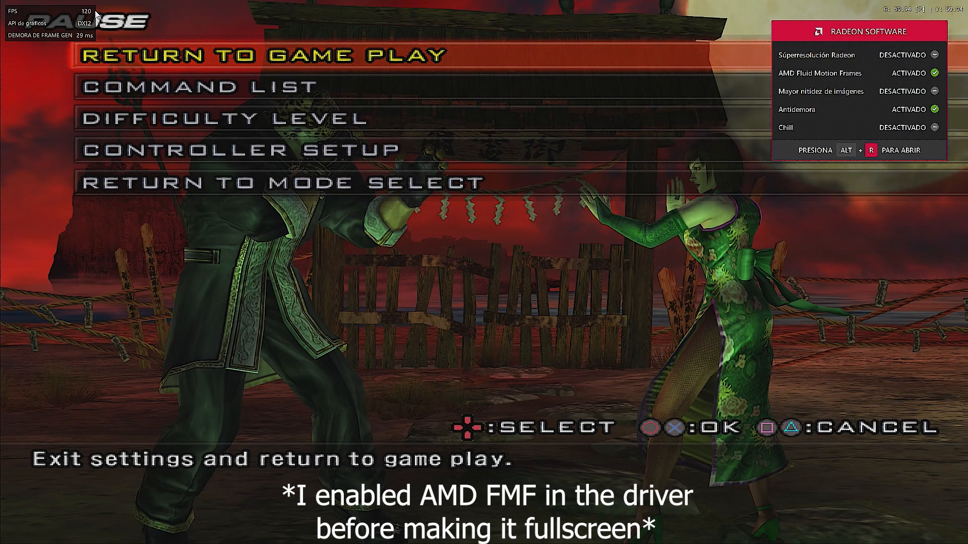
left_click(274, 55)
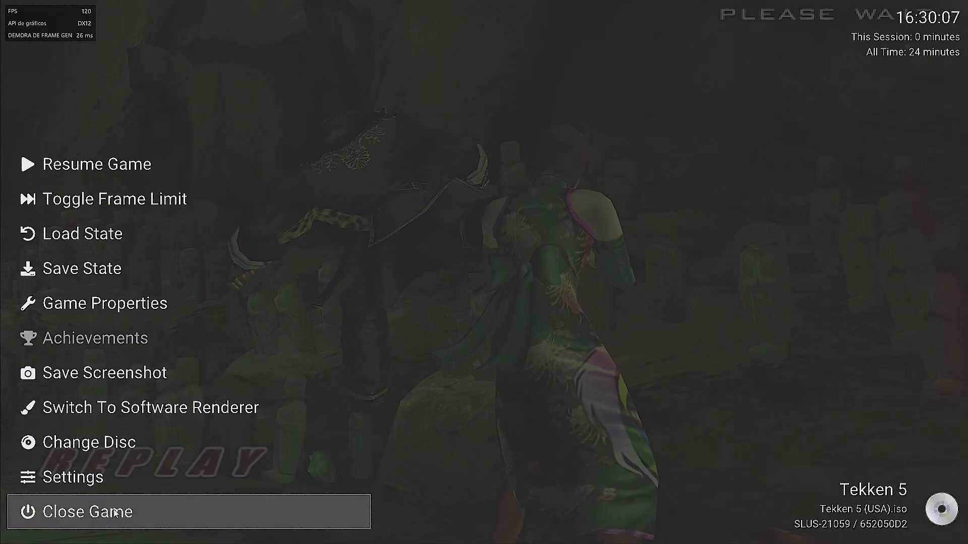
left_click(88, 511)
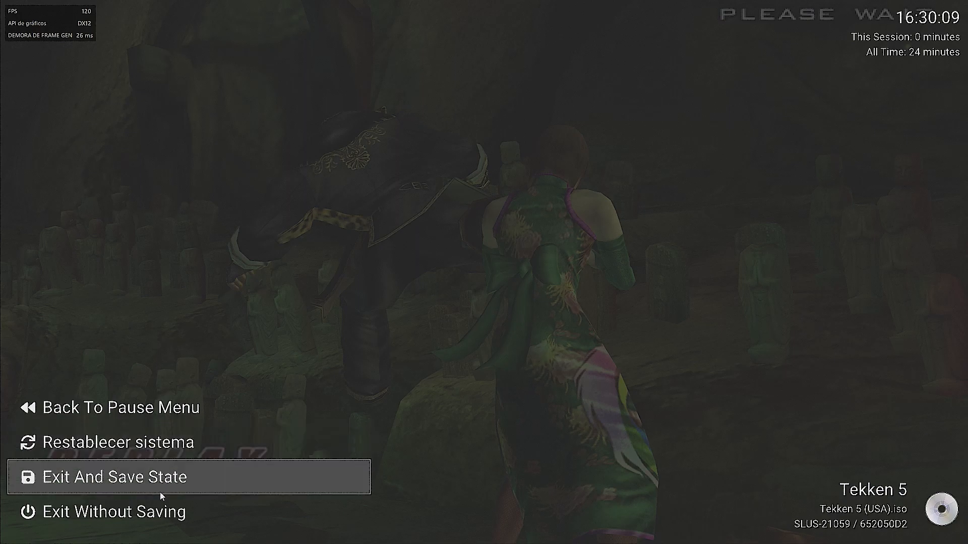
left_click(115, 476)
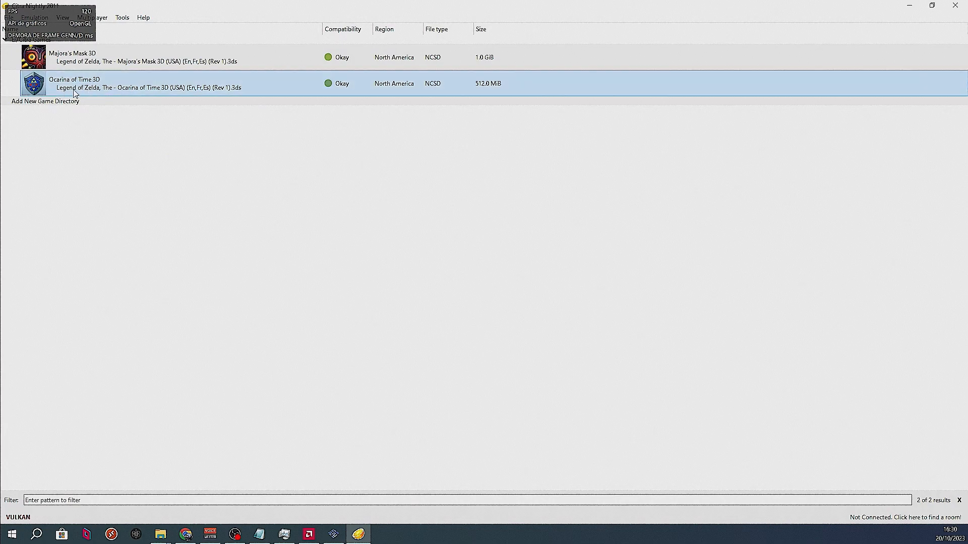
mouse_move(101, 88)
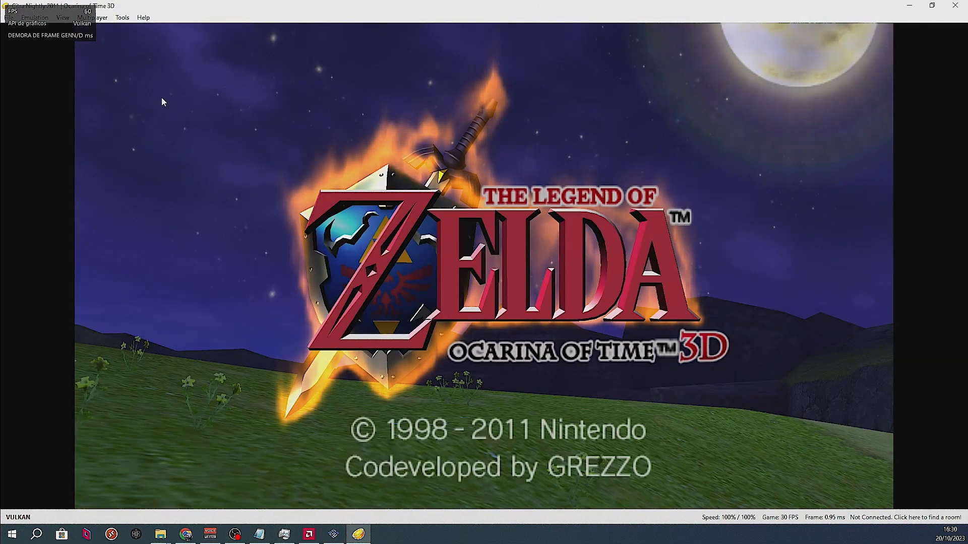
Open Citra's Emulation menu and pick an entry while Ocarina of Time 3D runs.
left_click(34, 17)
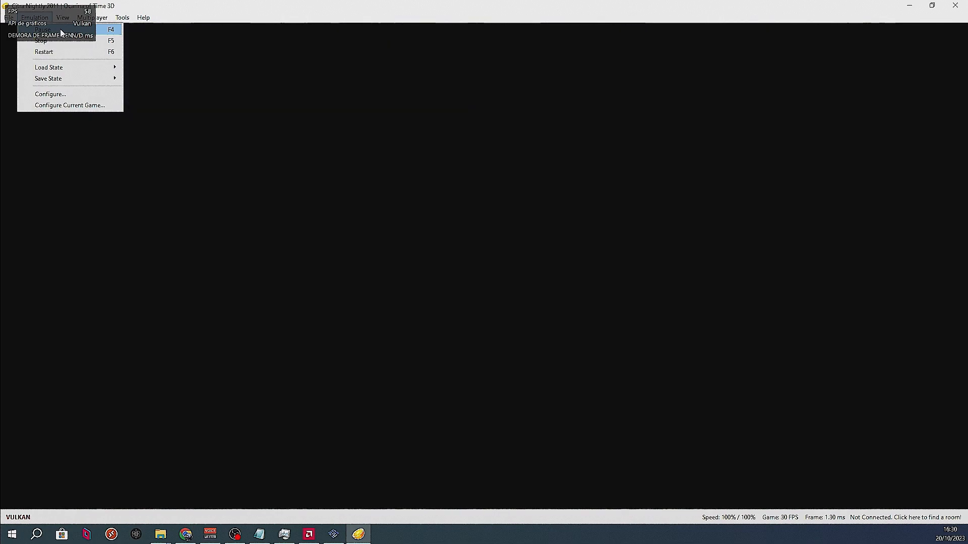
left_click(42, 28)
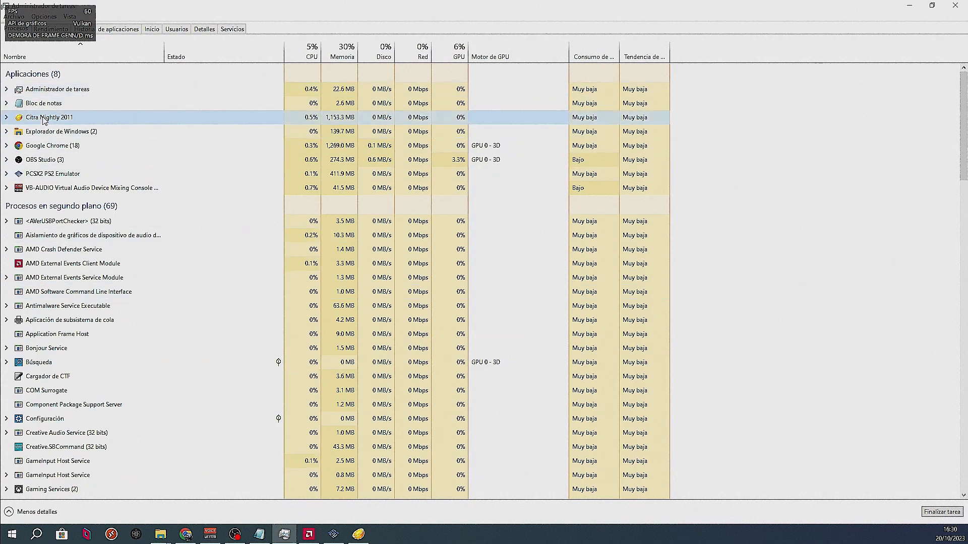
Open Citra Nightly's install folder from its Task Manager entry via 'Abrir ubicación del archivo'.
right_click(49, 118)
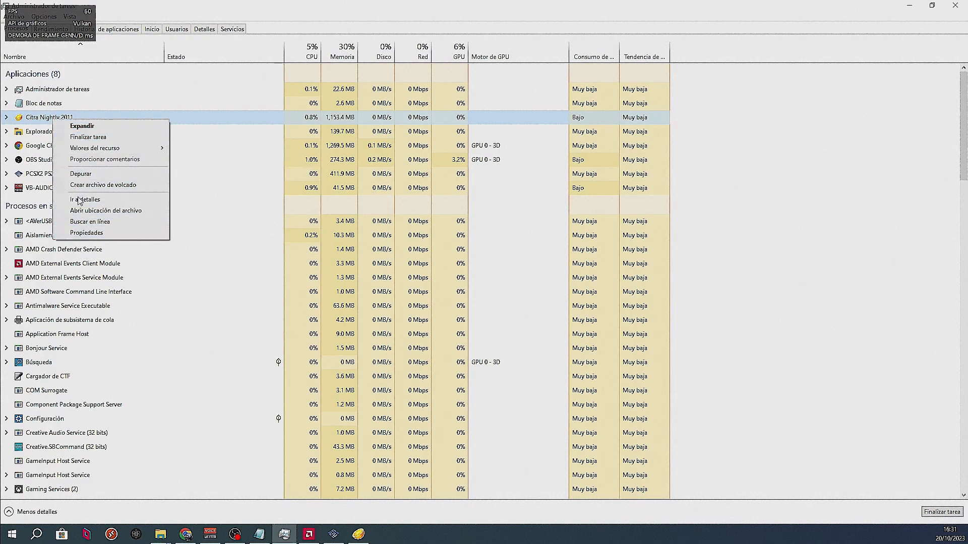
left_click(105, 211)
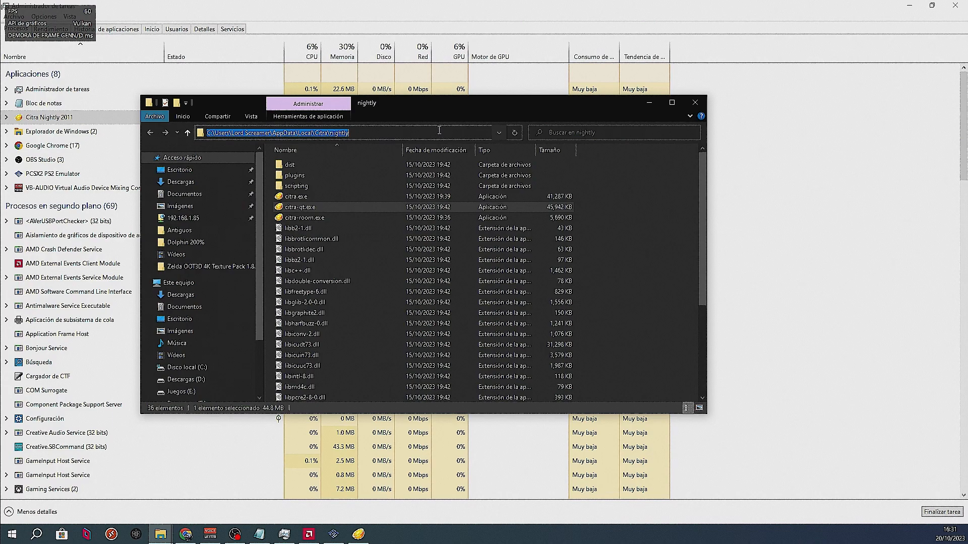
mouse_move(379, 147)
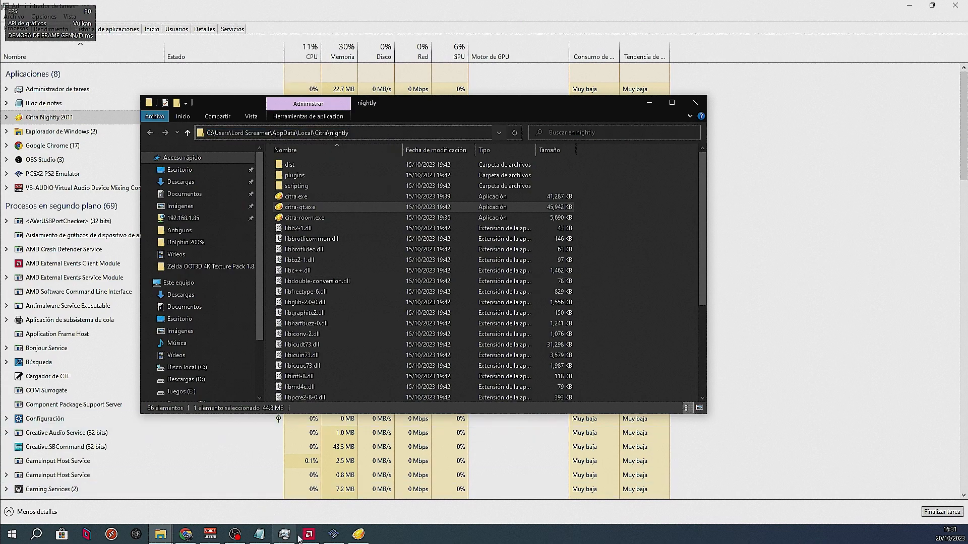
Add citra-qt.exe to the Juegos library using 'Agregar un juego...'.
left_click(308, 534)
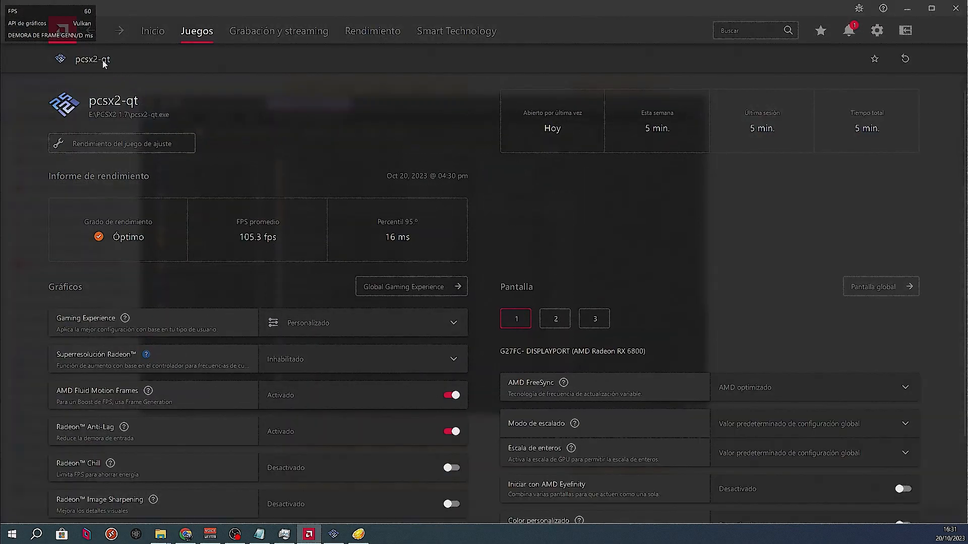
left_click(118, 30)
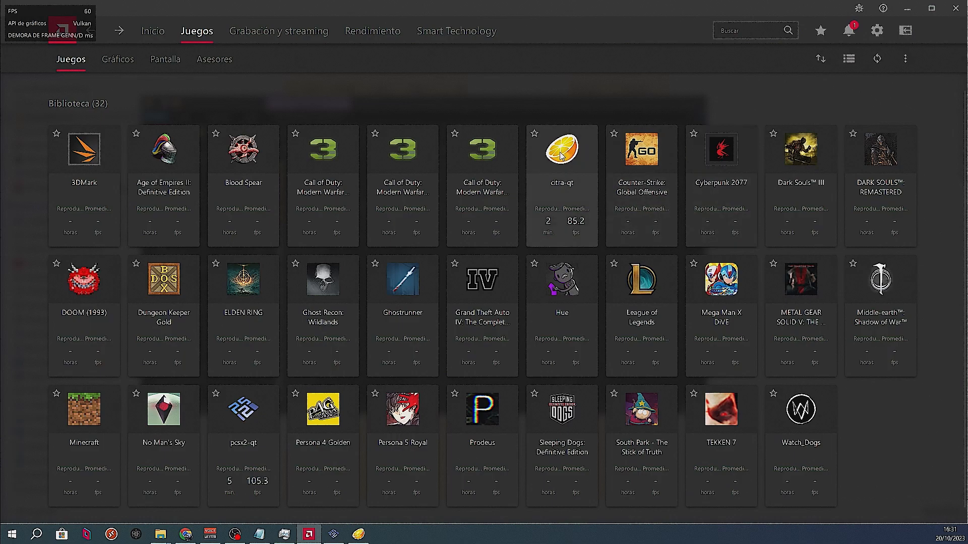
mouse_move(787, 80)
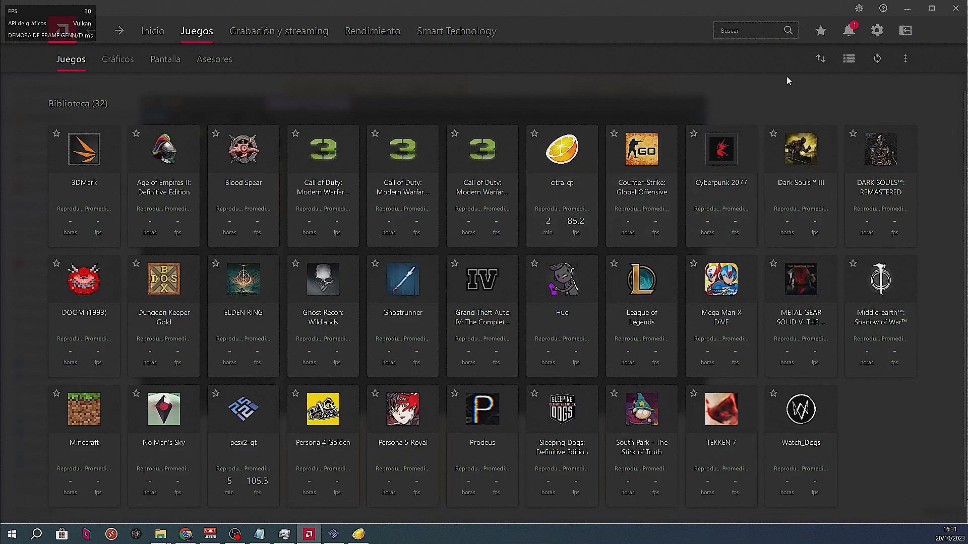
left_click(905, 58)
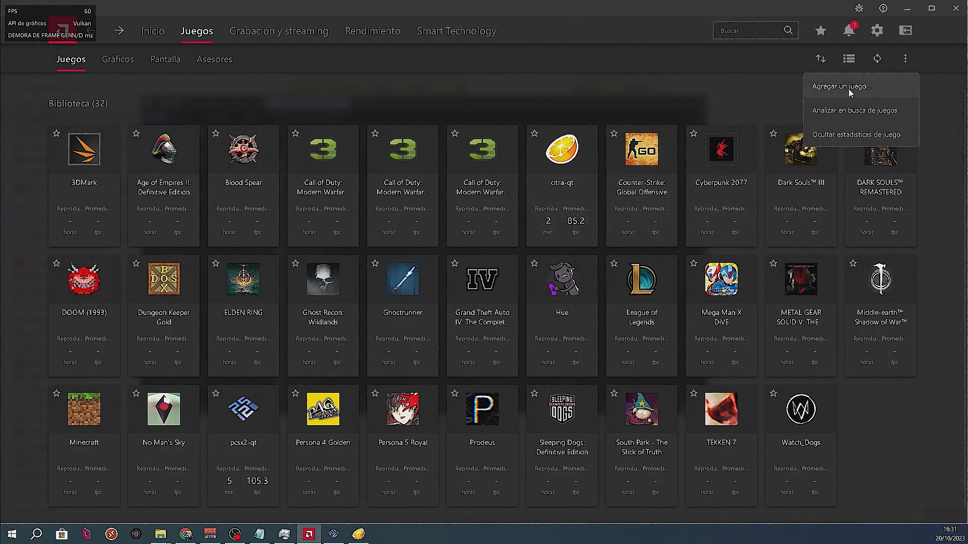
left_click(841, 85)
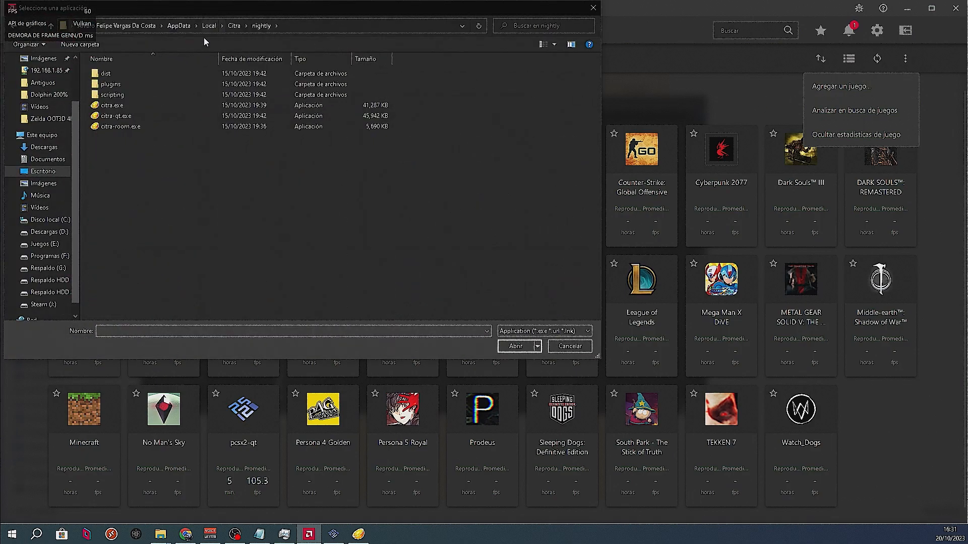
left_click(118, 116)
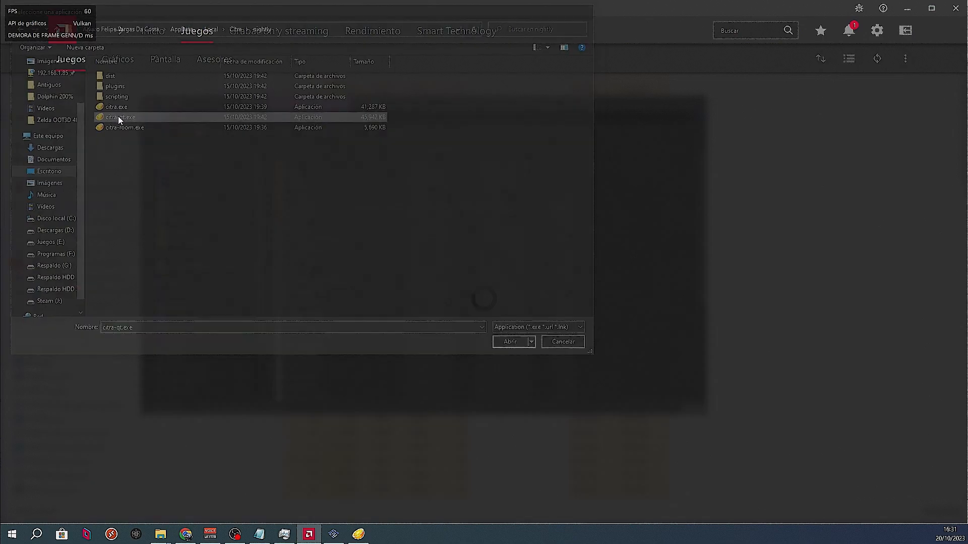
left_click(508, 341)
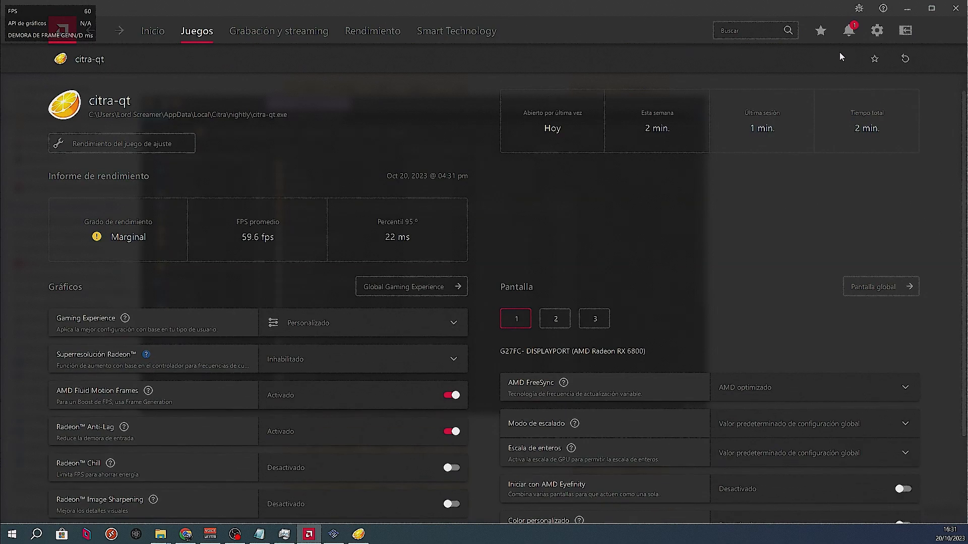
mouse_move(906, 9)
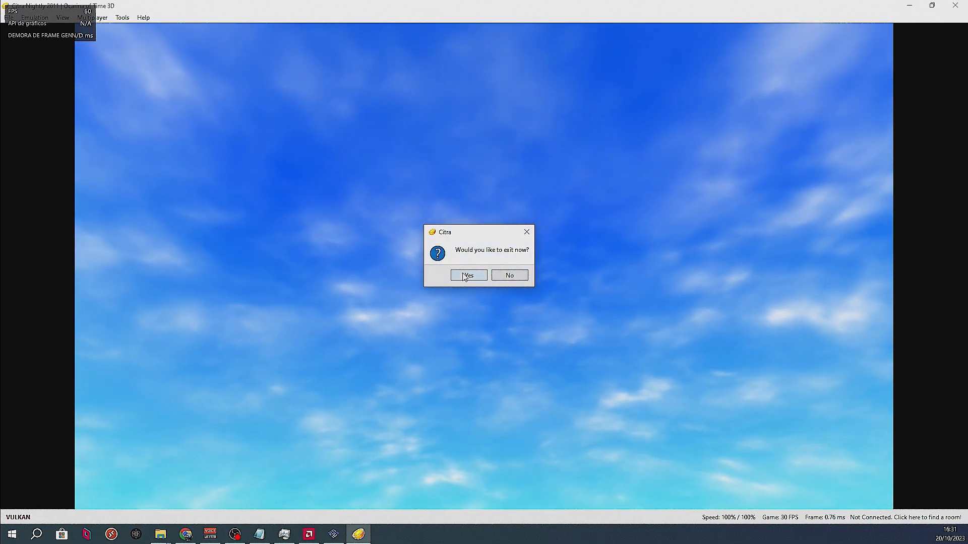
Confirm Citra's exit prompt with Yes, then search Windows for 'citra Nightly'.
left_click(468, 275)
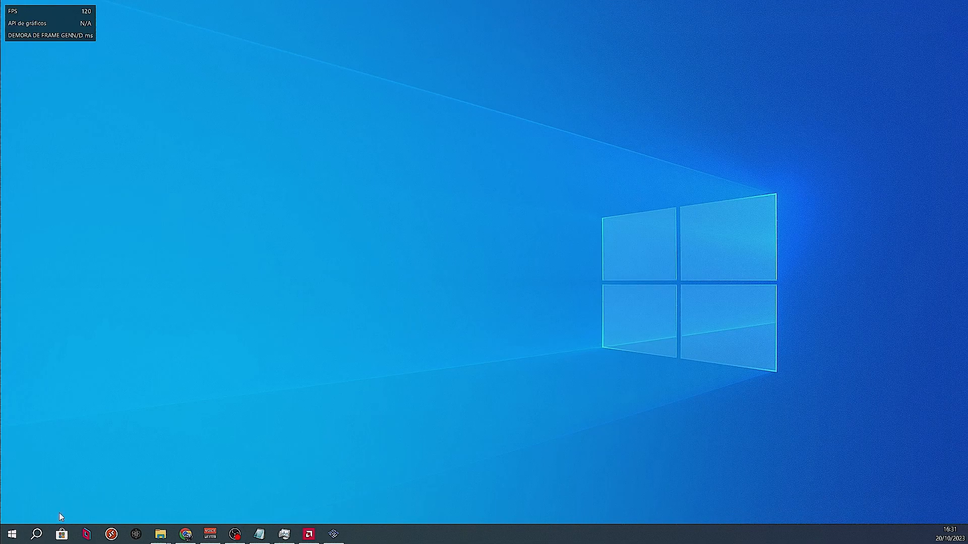
type("citra Nightly")
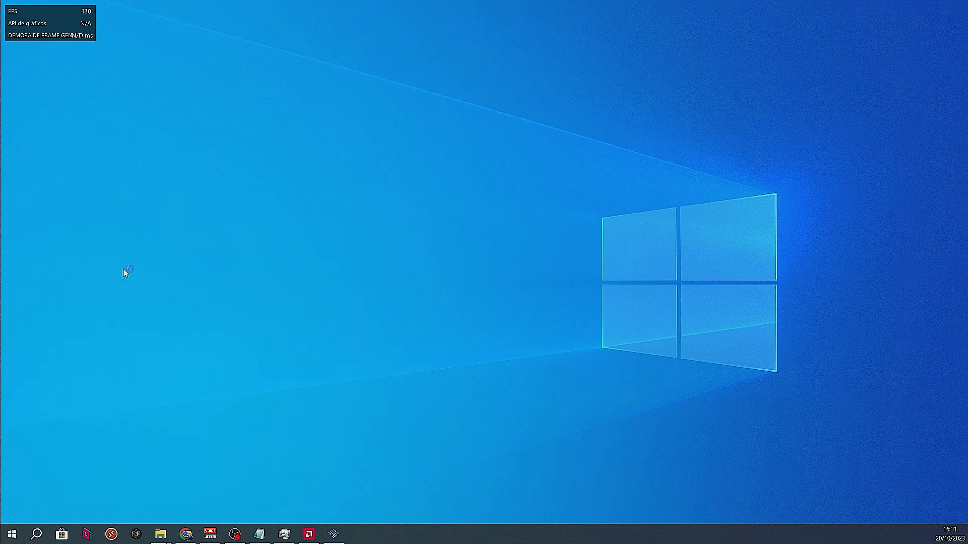
Relaunch Citra Nightly, decline the update, and start Ocarina of Time 3D from file 1 Link.
left_click(358, 534)
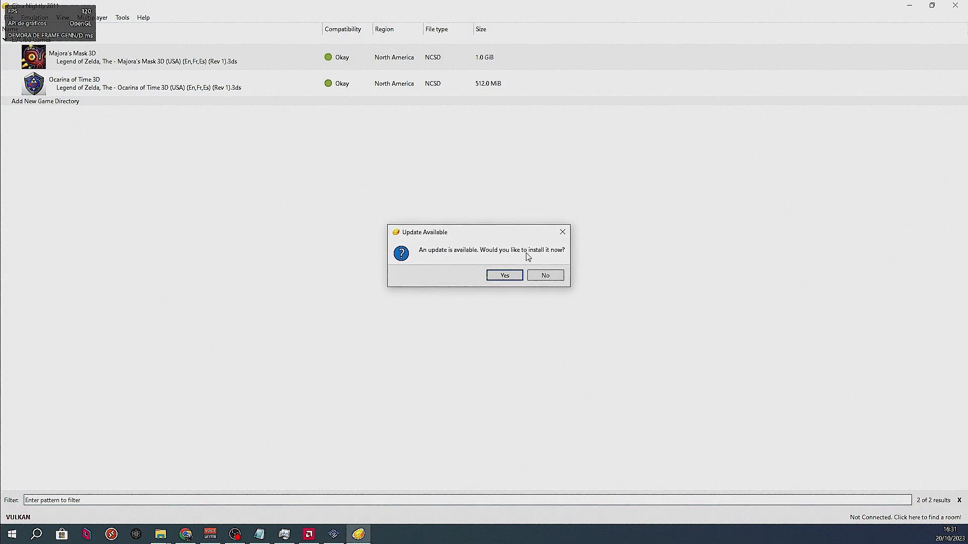
left_click(544, 275)
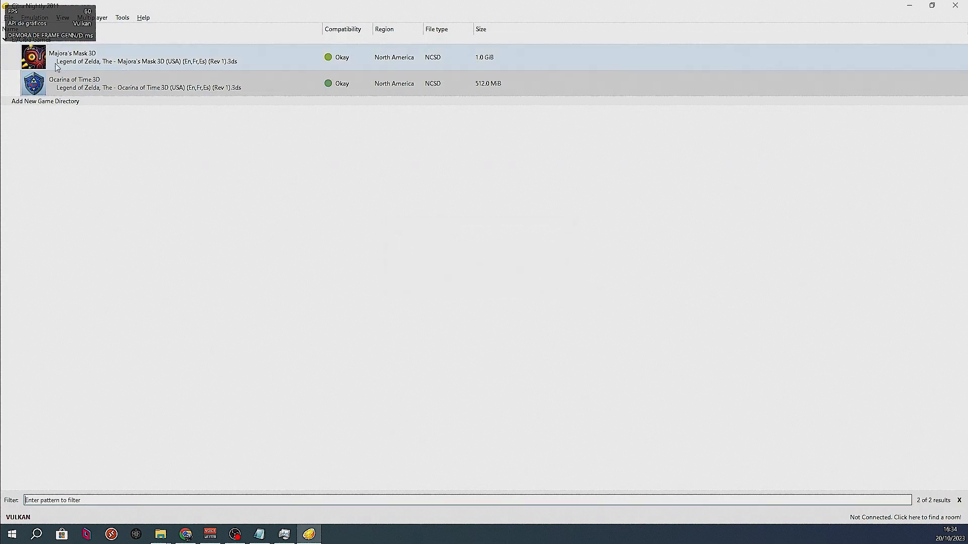
left_click(74, 83)
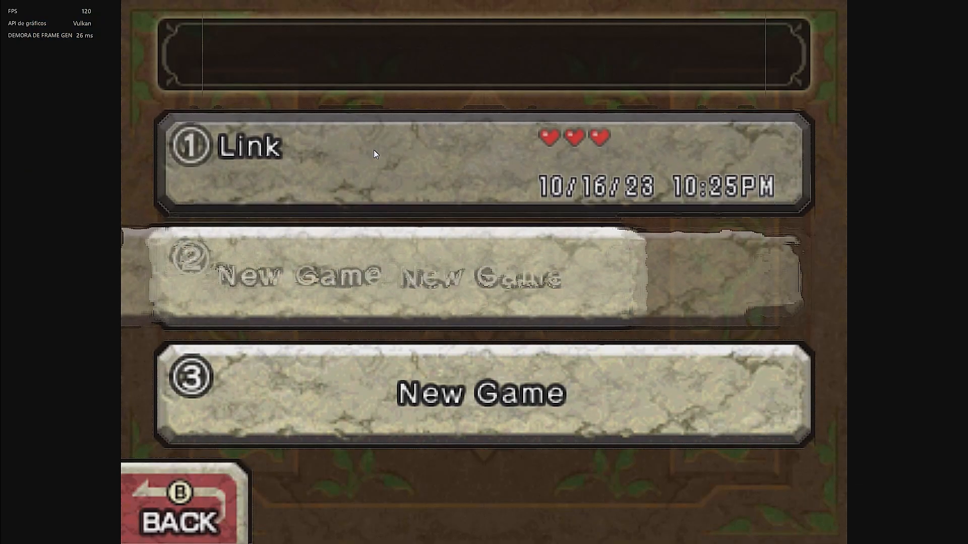
left_click(481, 161)
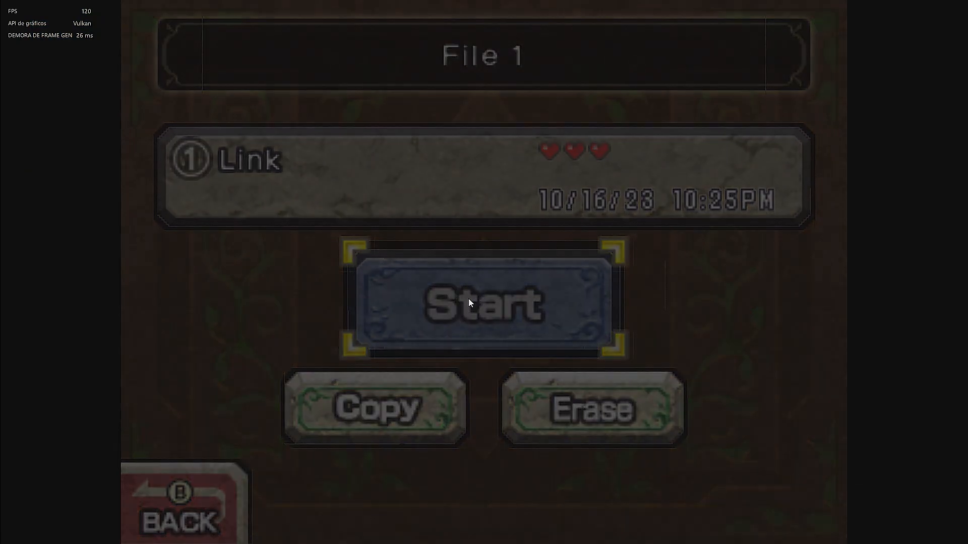
left_click(484, 303)
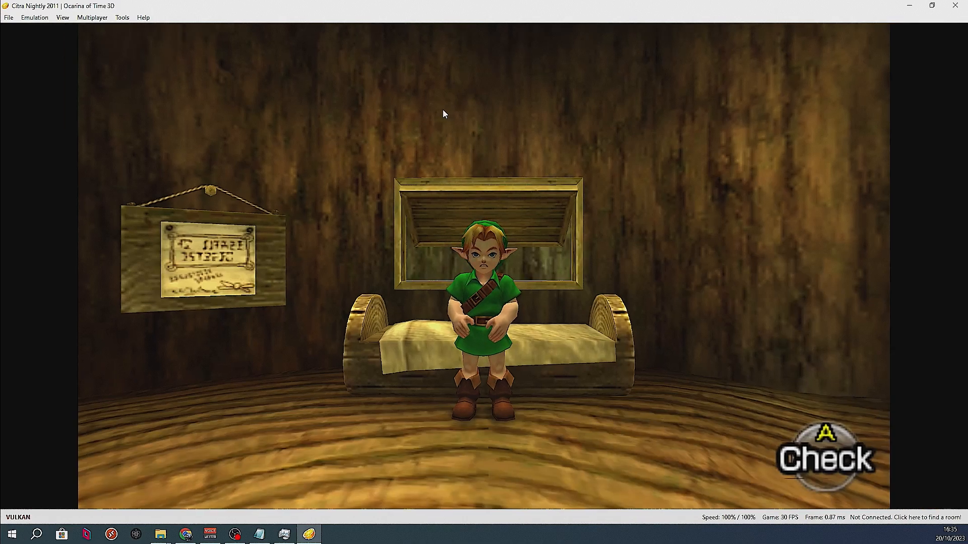
Exit Citra, launch yuzu from Start search, and start Tears of the Kingdom.
left_click(957, 6)
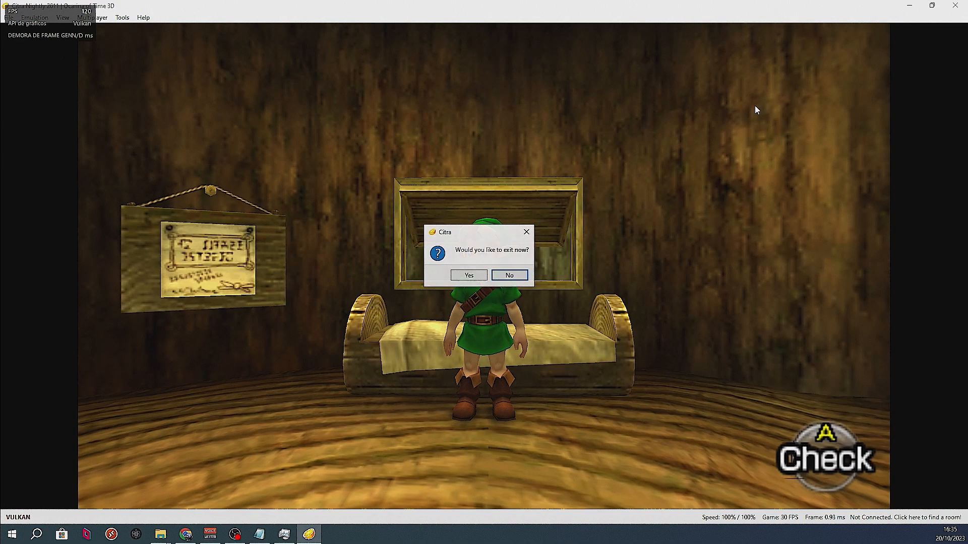
left_click(469, 274)
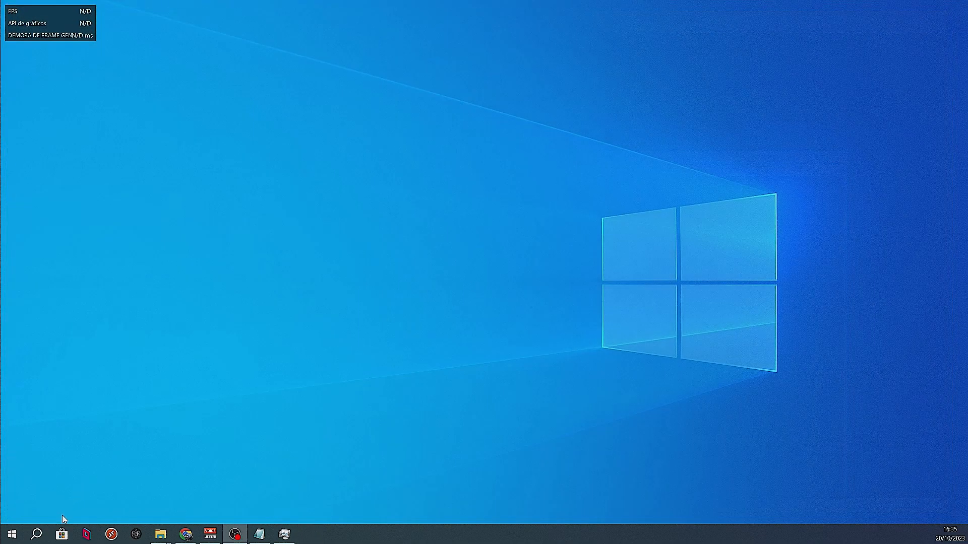
type("yuzu")
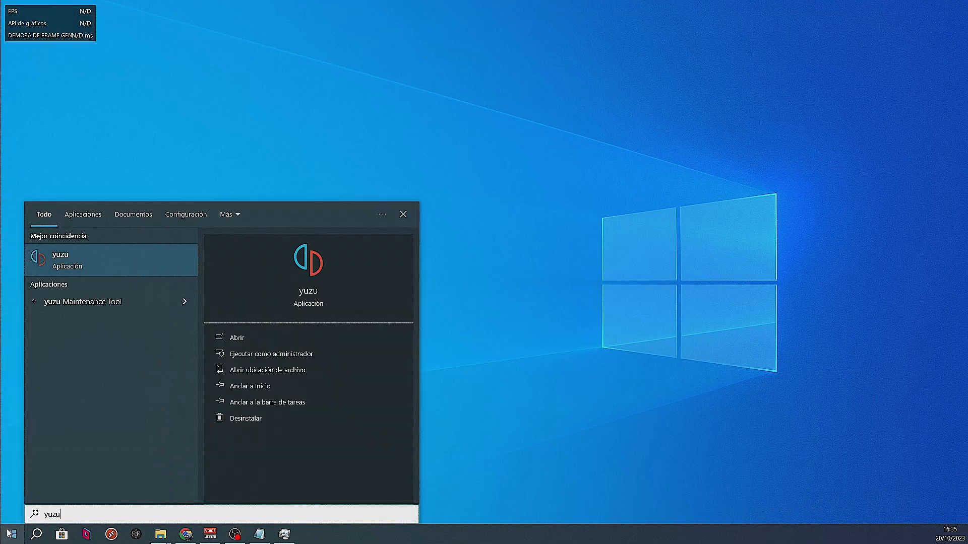
mouse_move(105, 261)
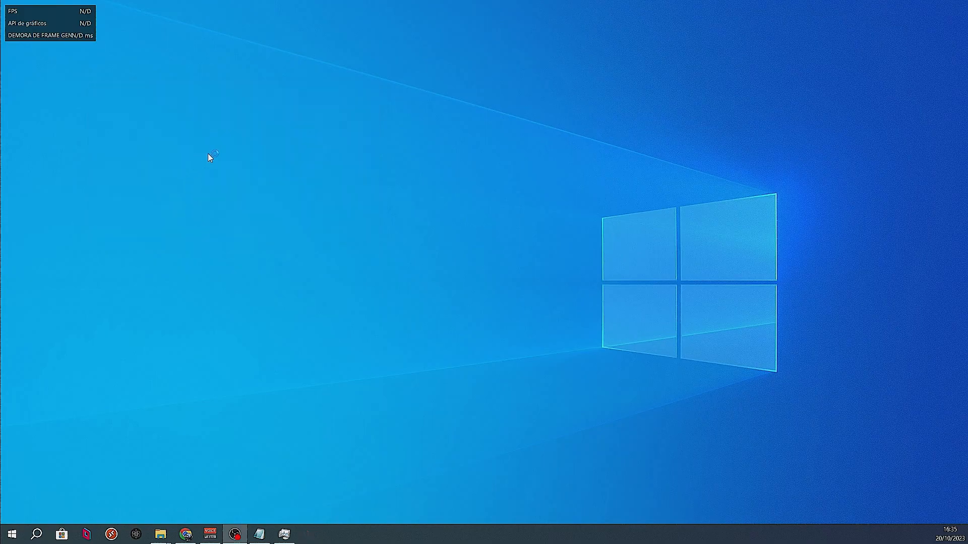
left_click(233, 534)
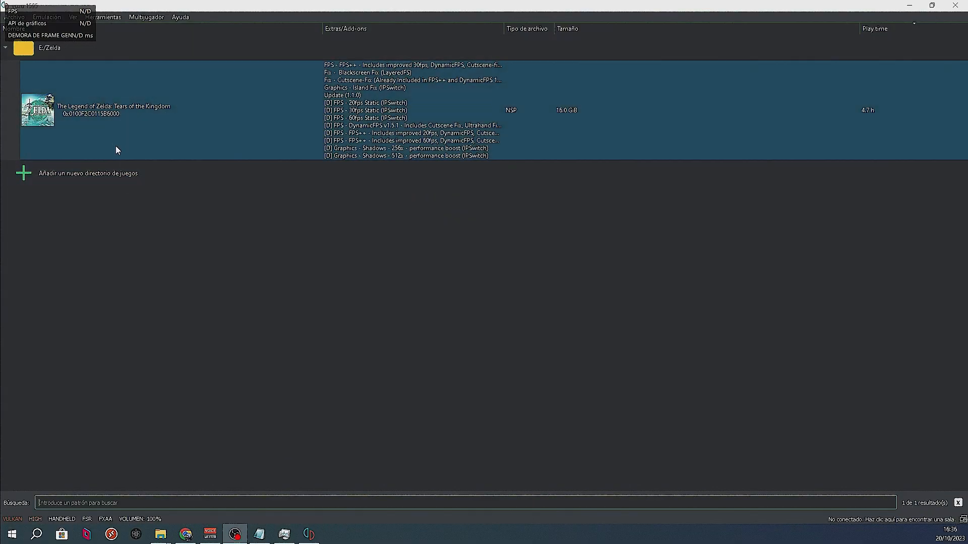
mouse_move(103, 137)
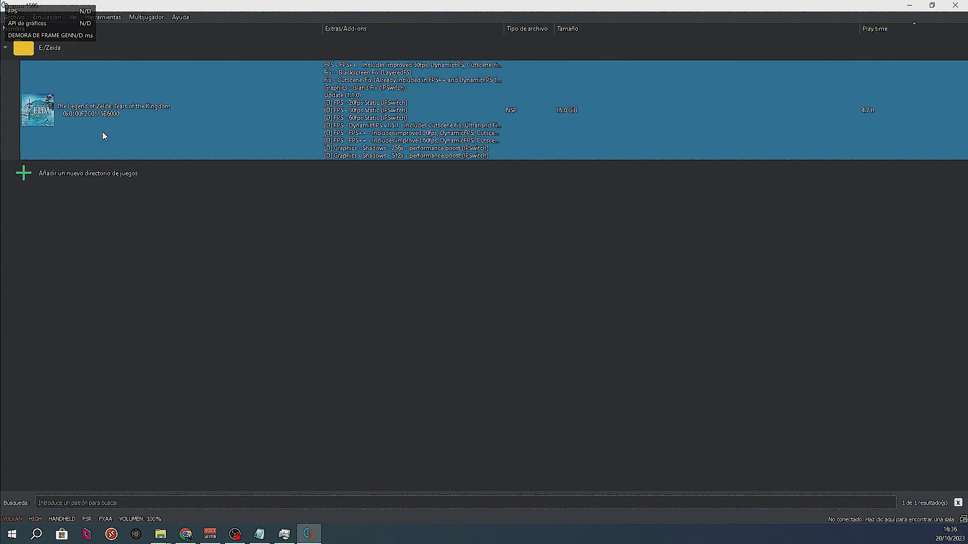
double_click(114, 110)
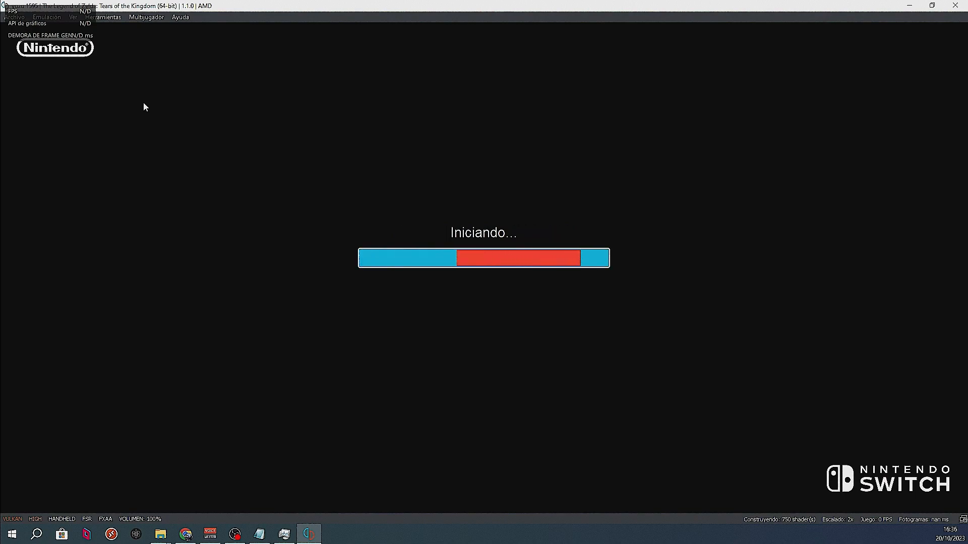
mouse_move(232, 396)
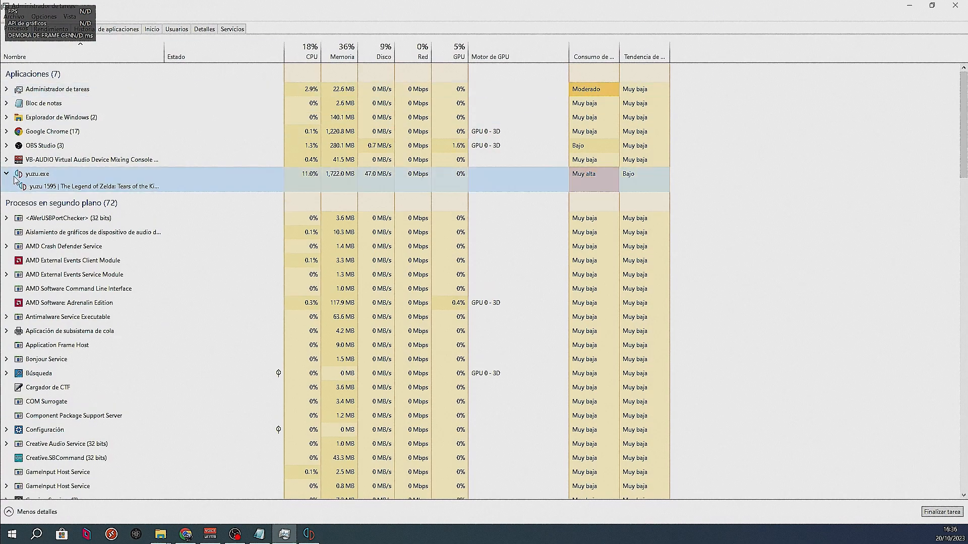
Open yuzu.exe's install folder from Task Manager, then close the yuzu window.
left_click(308, 533)
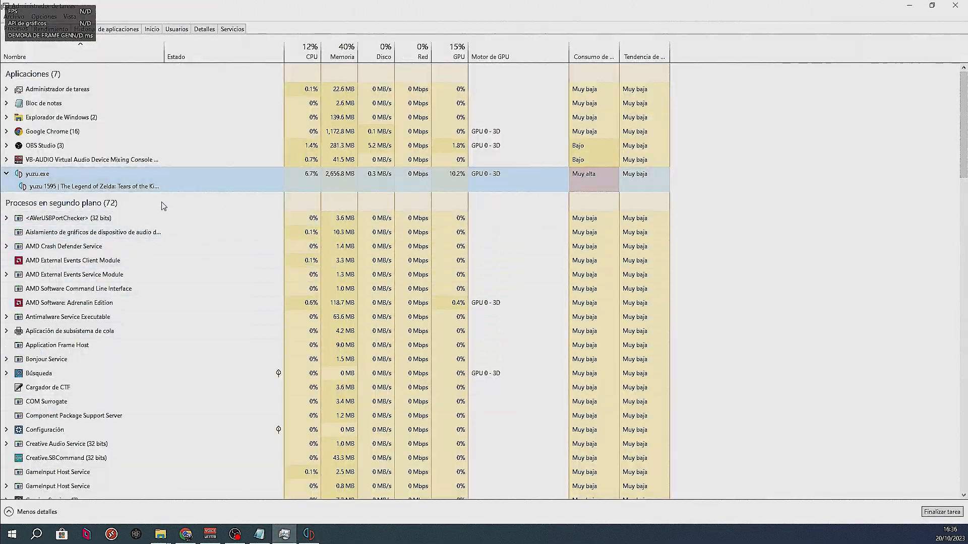
right_click(37, 173)
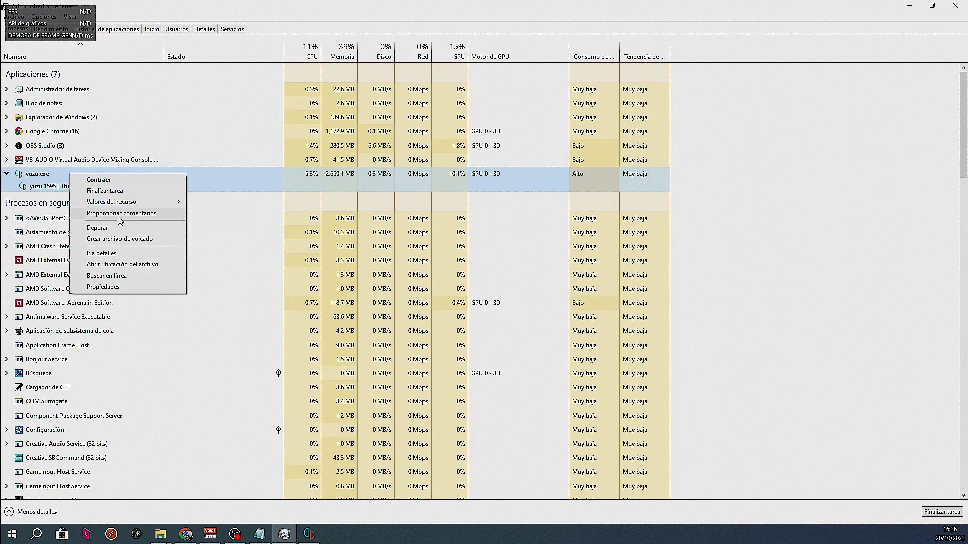
left_click(122, 264)
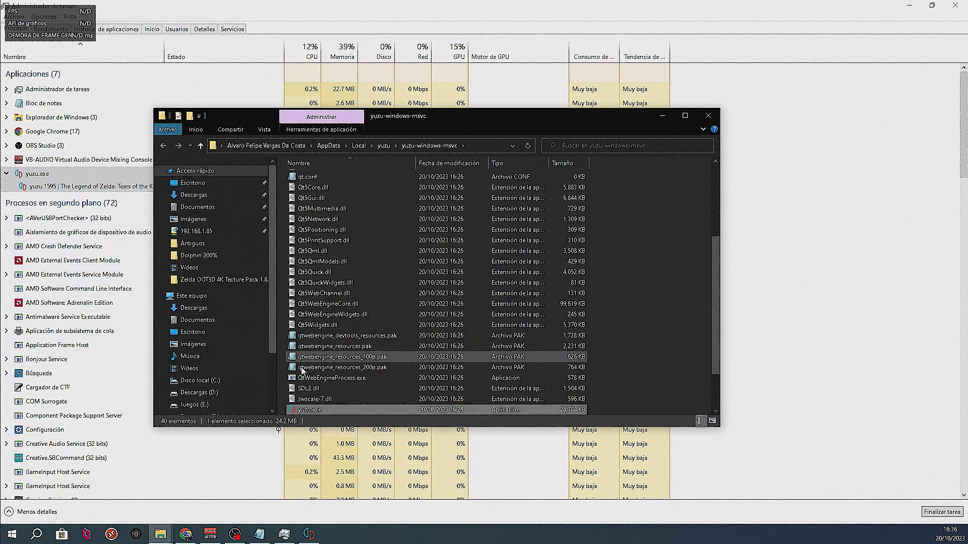
scroll("down", 3)
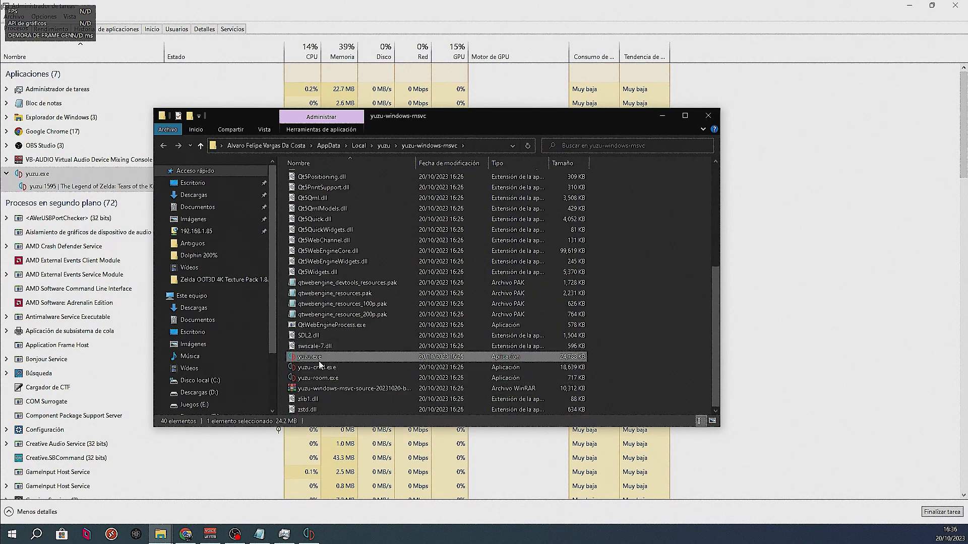
right_click(308, 357)
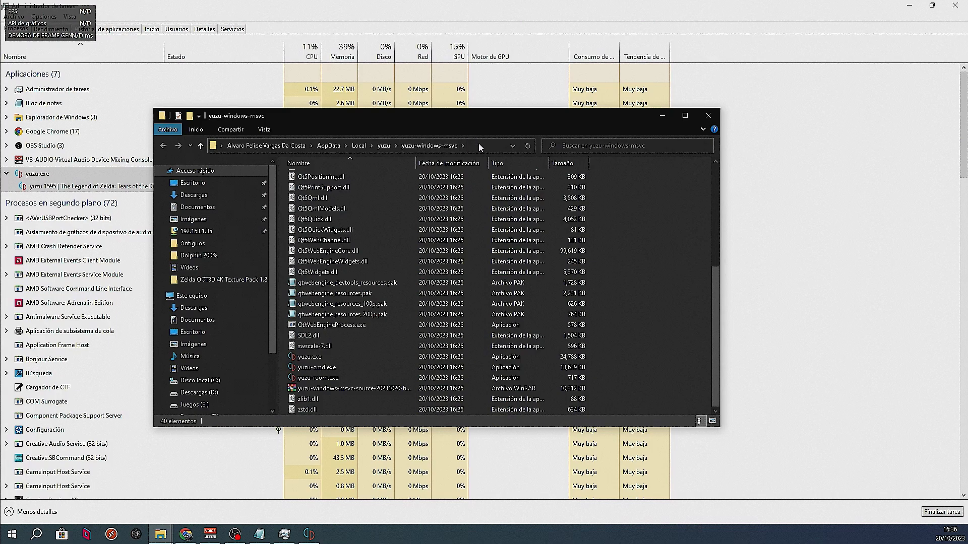
left_click(484, 146)
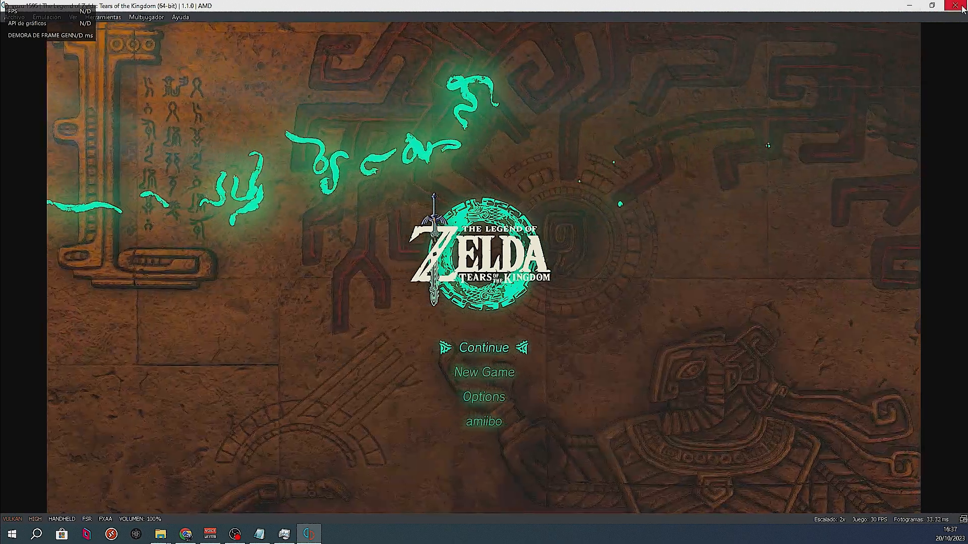
left_click(961, 6)
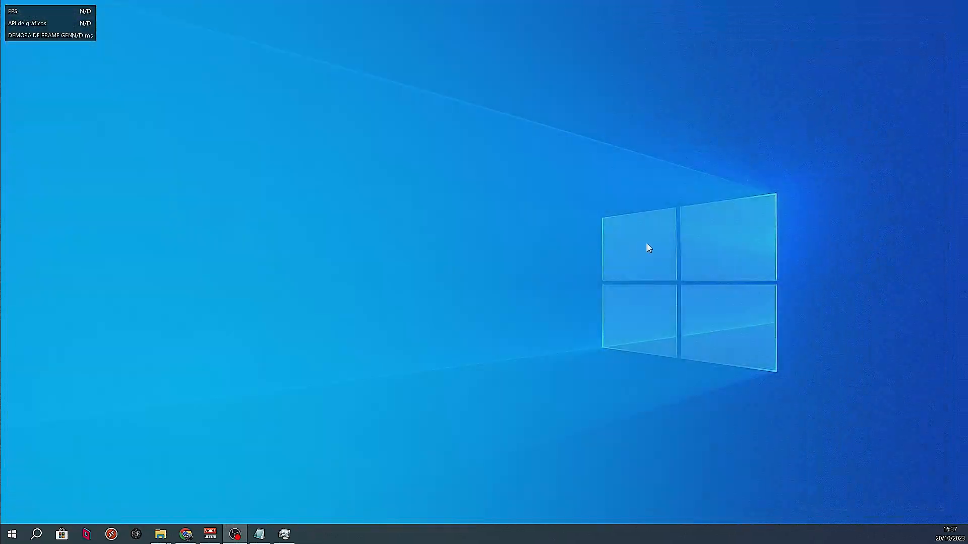
Check the yuzu profile in AMD Software shows AMD Fluid Motion Frames Activado.
left_click(308, 534)
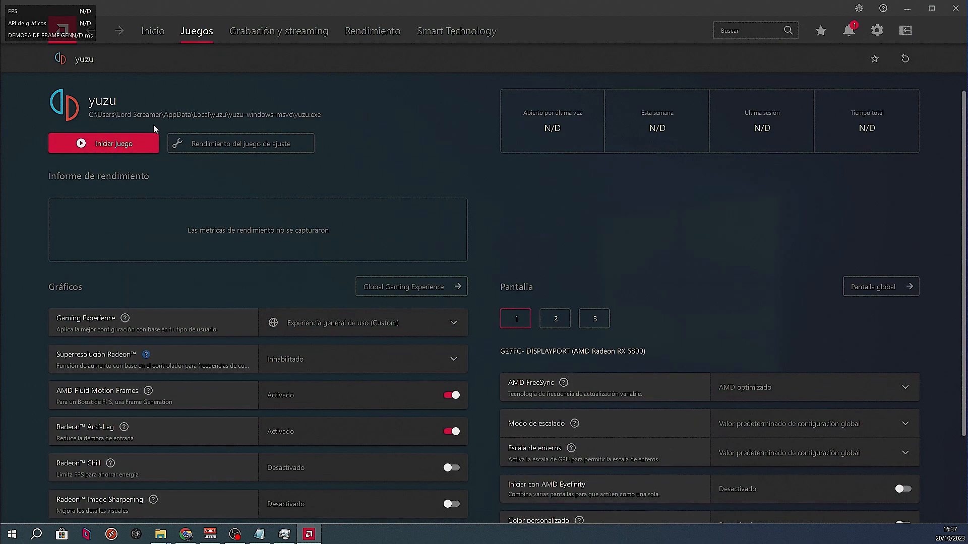
scroll("down", 3)
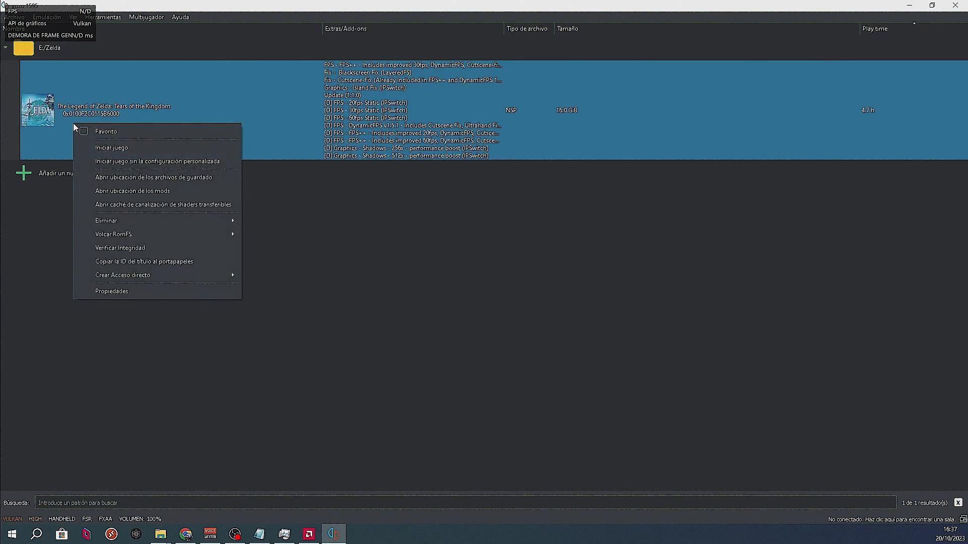
In the game's Propiedades, untick FPS++ 30fps and tick FPS - 60fps Static.
left_click(111, 290)
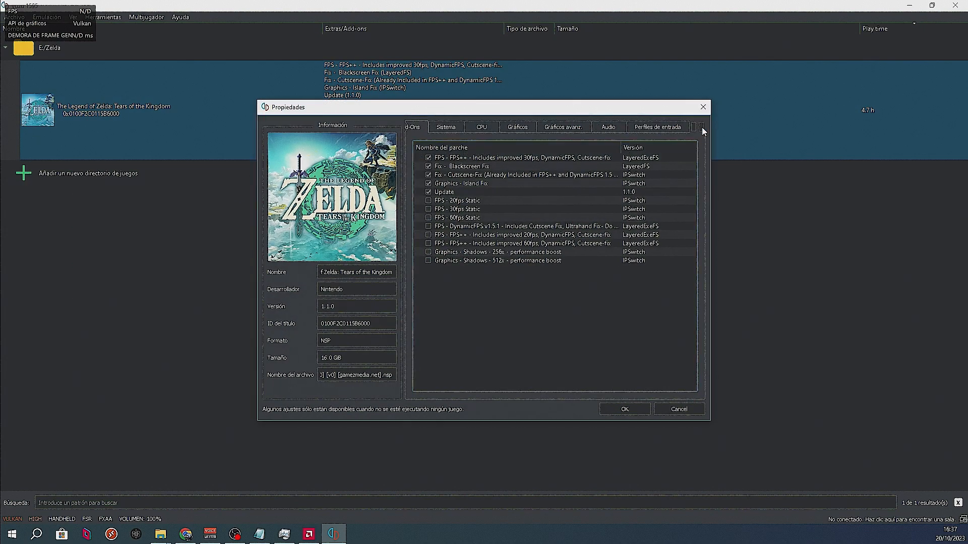
left_click(522, 157)
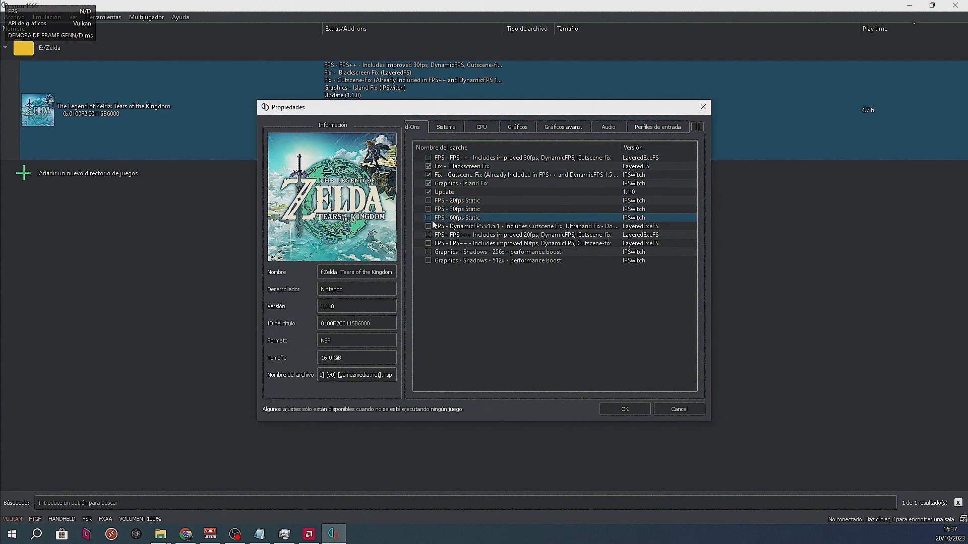
left_click(428, 218)
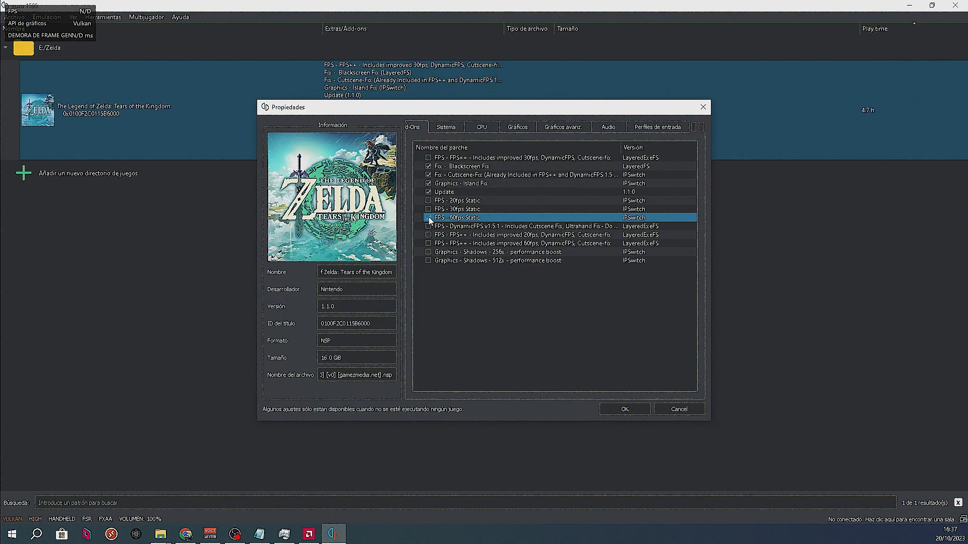
left_click(623, 409)
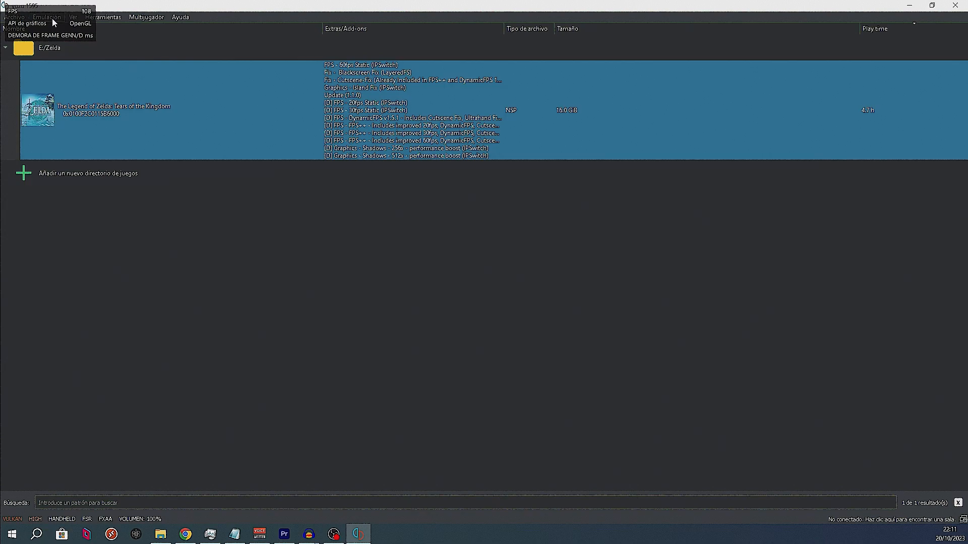
left_click(47, 16)
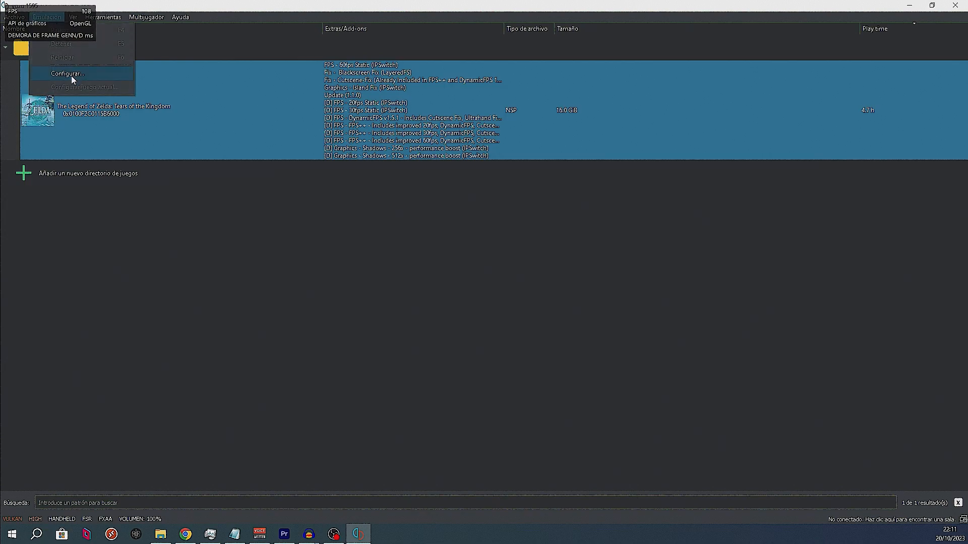
left_click(66, 74)
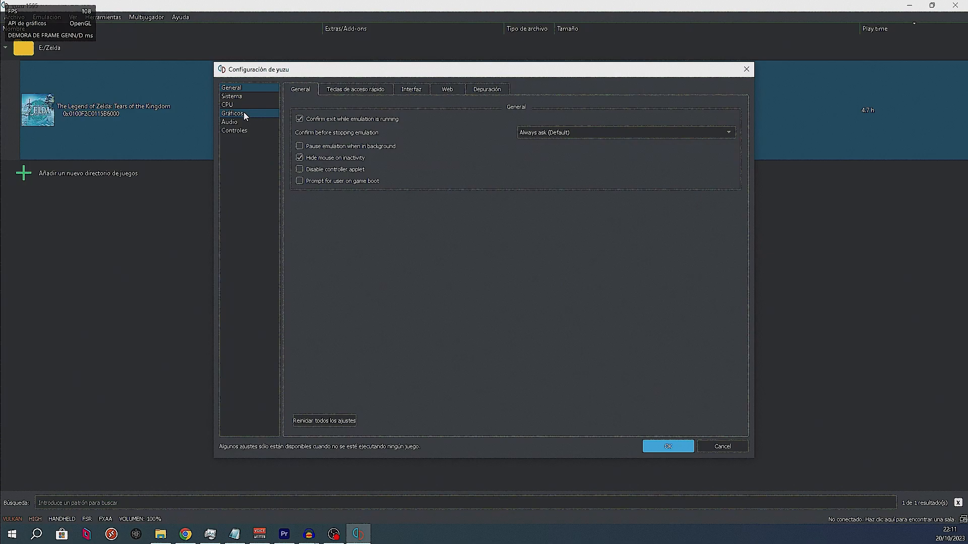
left_click(233, 114)
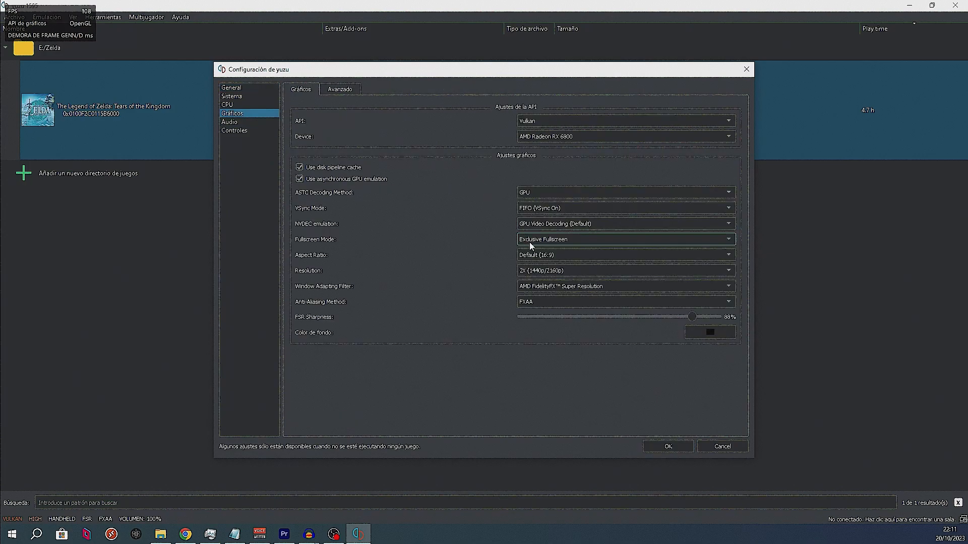
left_click(625, 239)
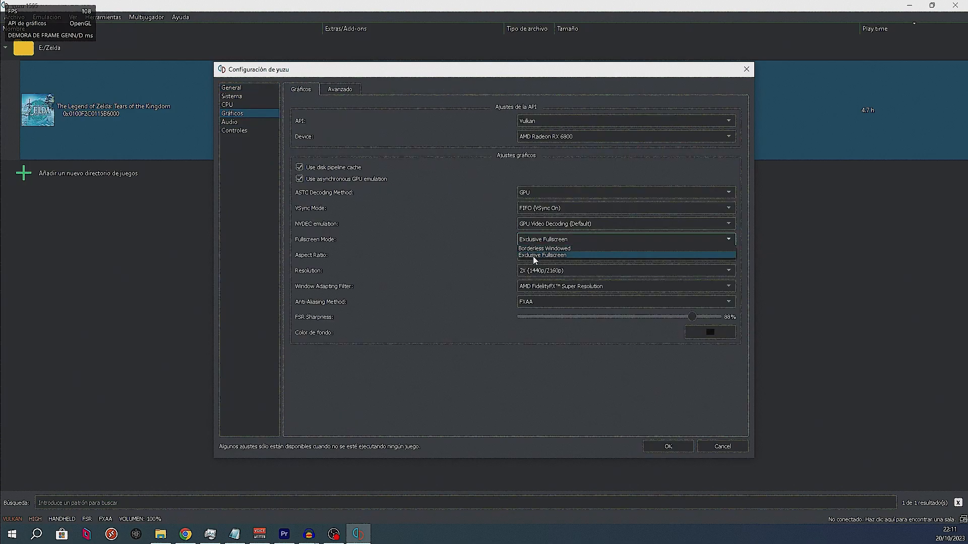
left_click(541, 255)
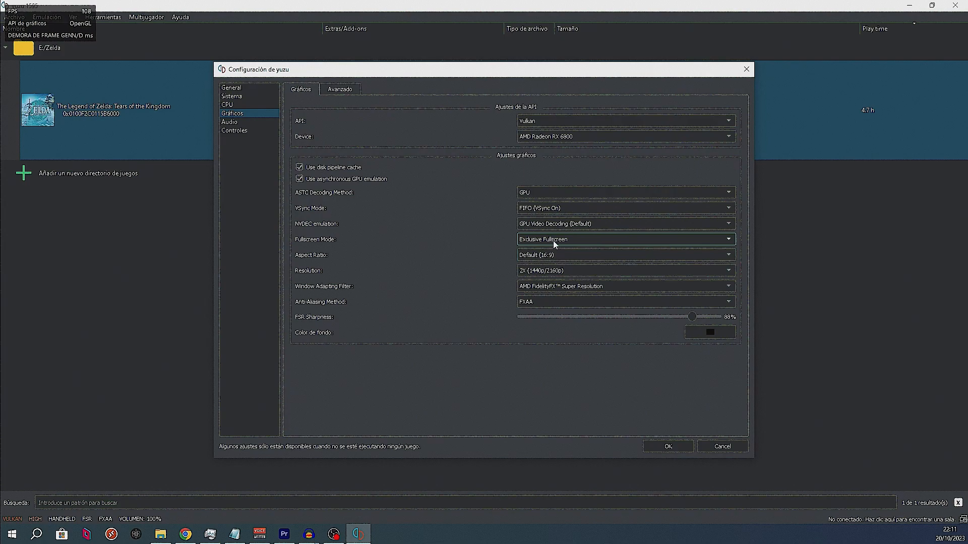
mouse_move(662, 442)
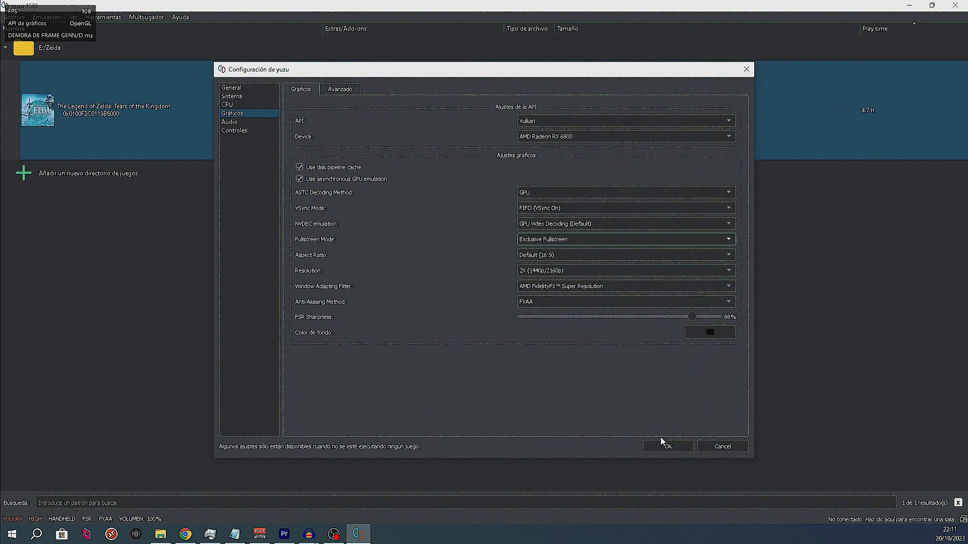
left_click(667, 446)
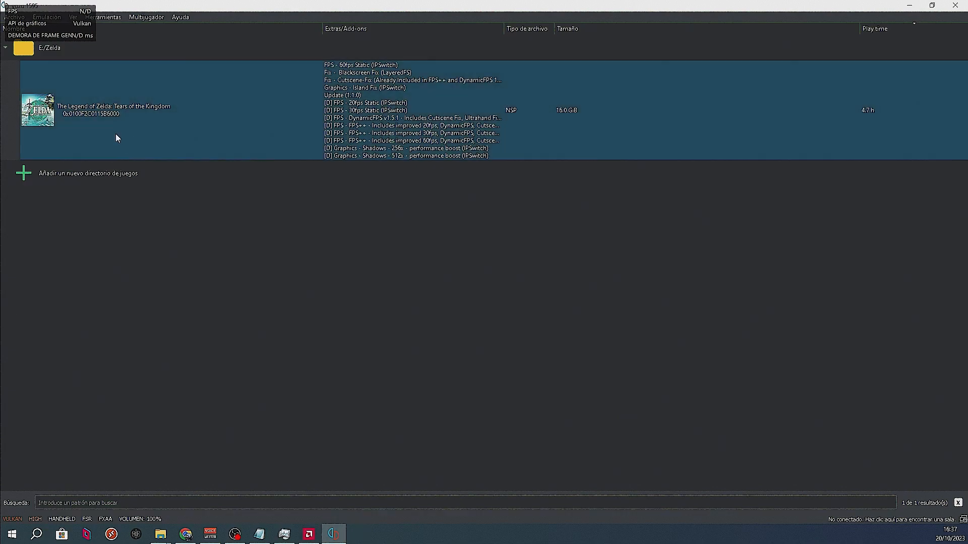
Launch Tears of the Kingdom and load the newest Beneath Hyrule Castle autosave via Continue.
double_click(115, 110)
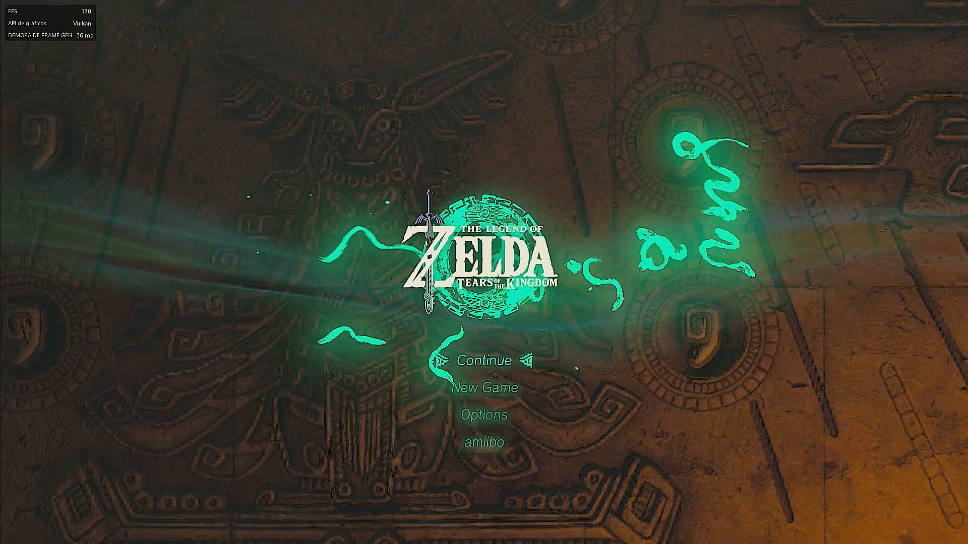
left_click(484, 360)
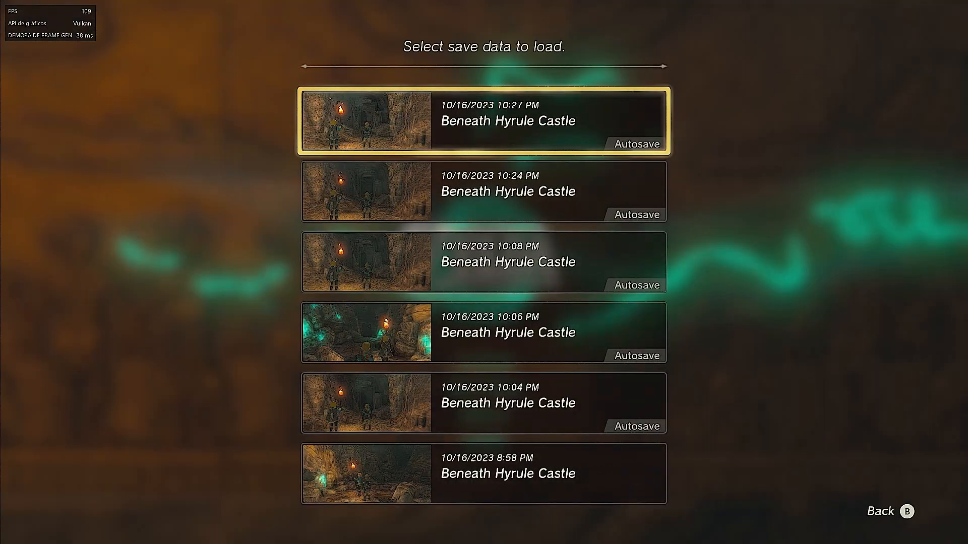
left_click(484, 120)
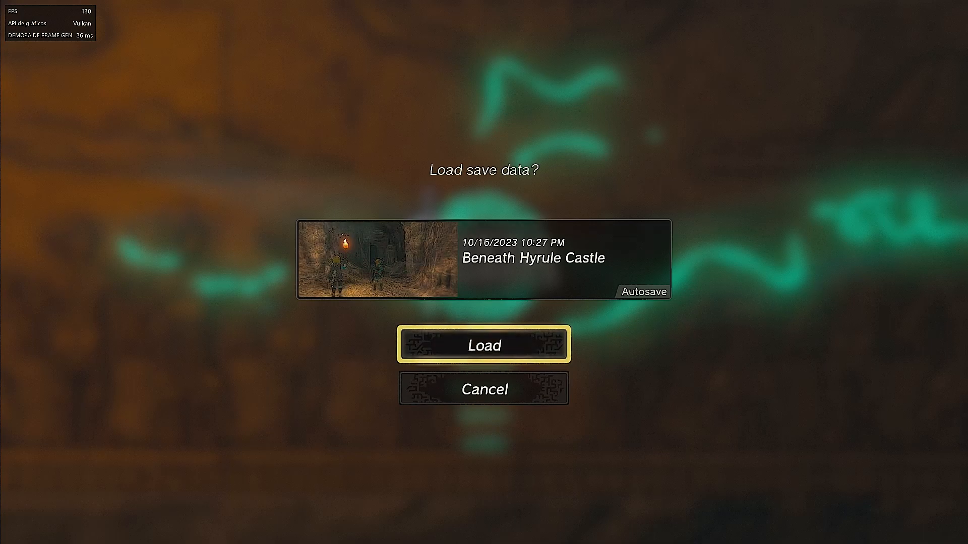
left_click(483, 344)
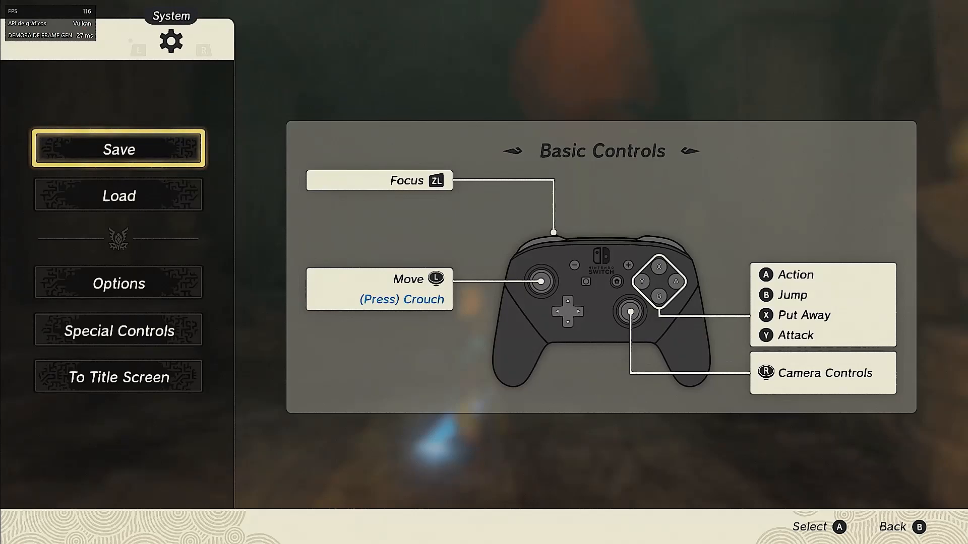
mouse_move(247, 51)
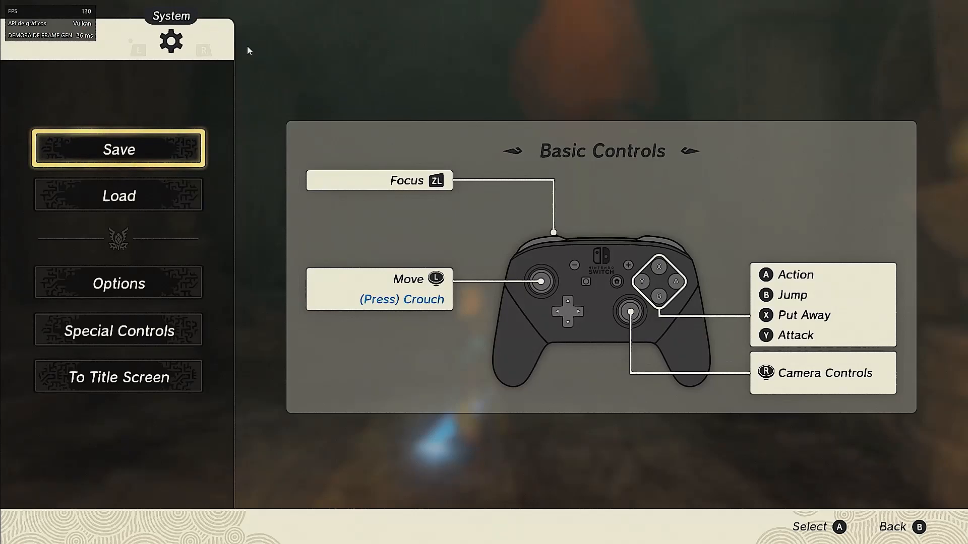